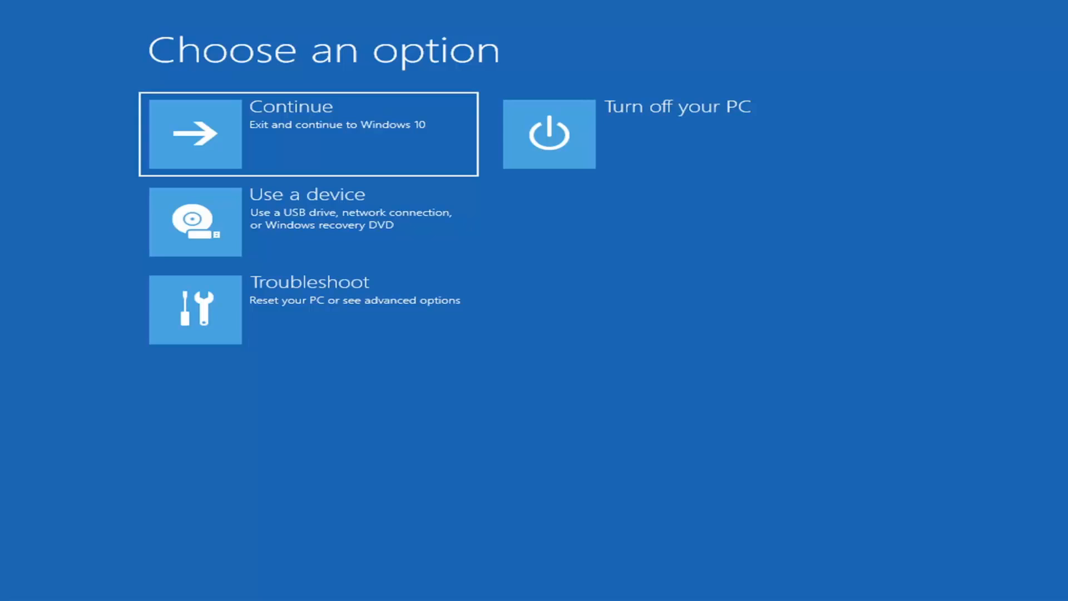
mouse_move(674, 409)
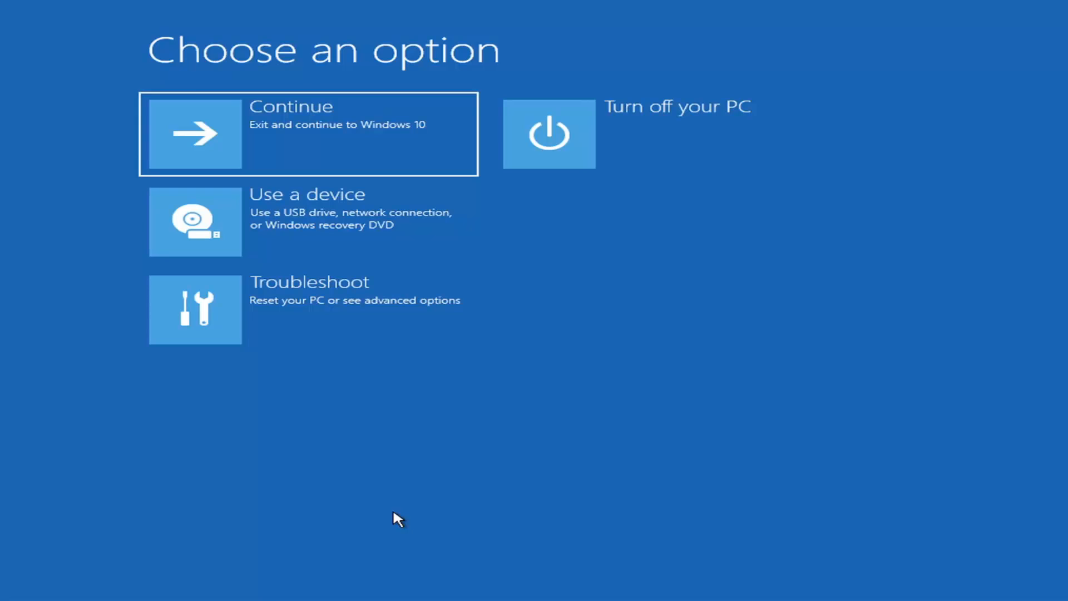
mouse_move(390, 493)
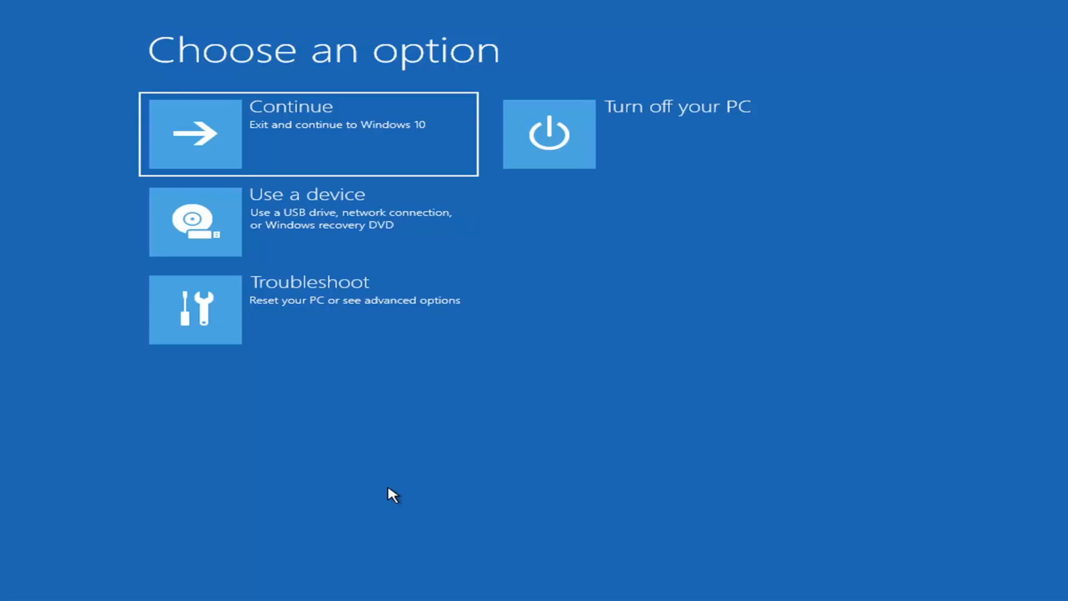
mouse_move(170, 115)
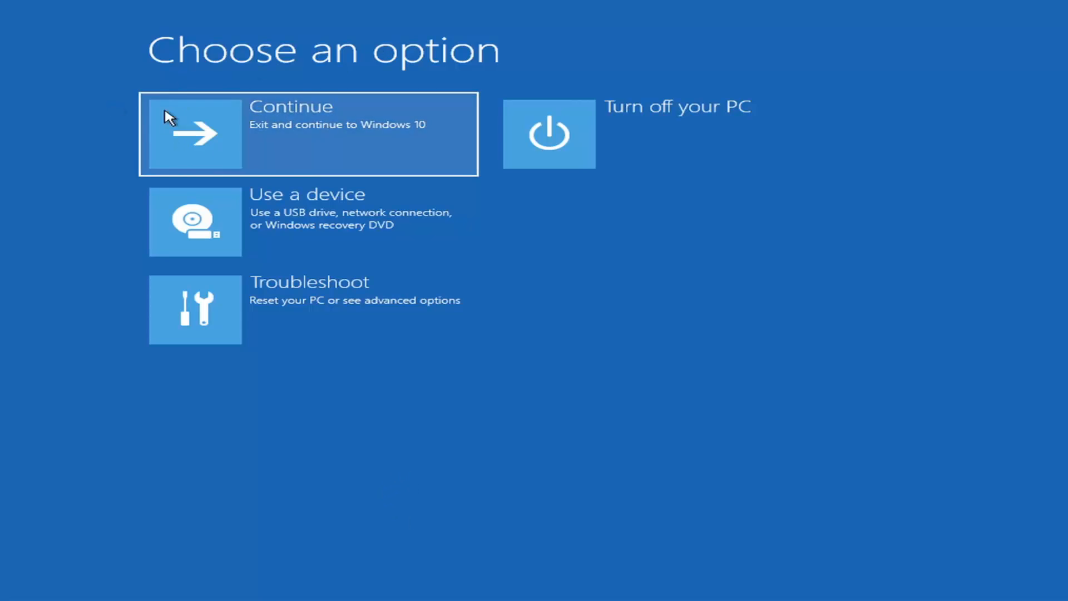
mouse_move(367, 308)
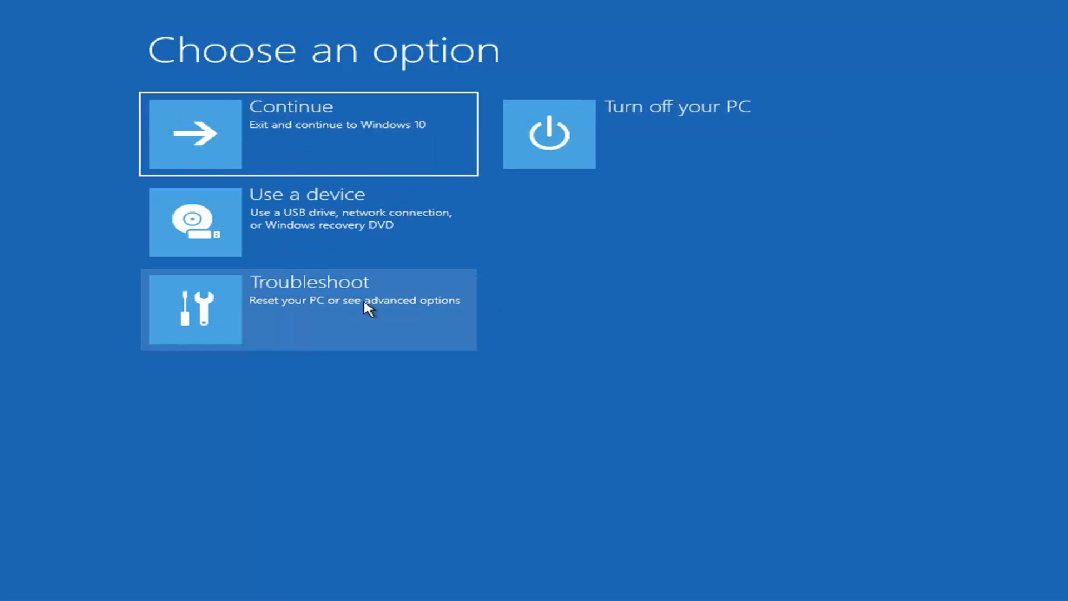
mouse_move(567, 490)
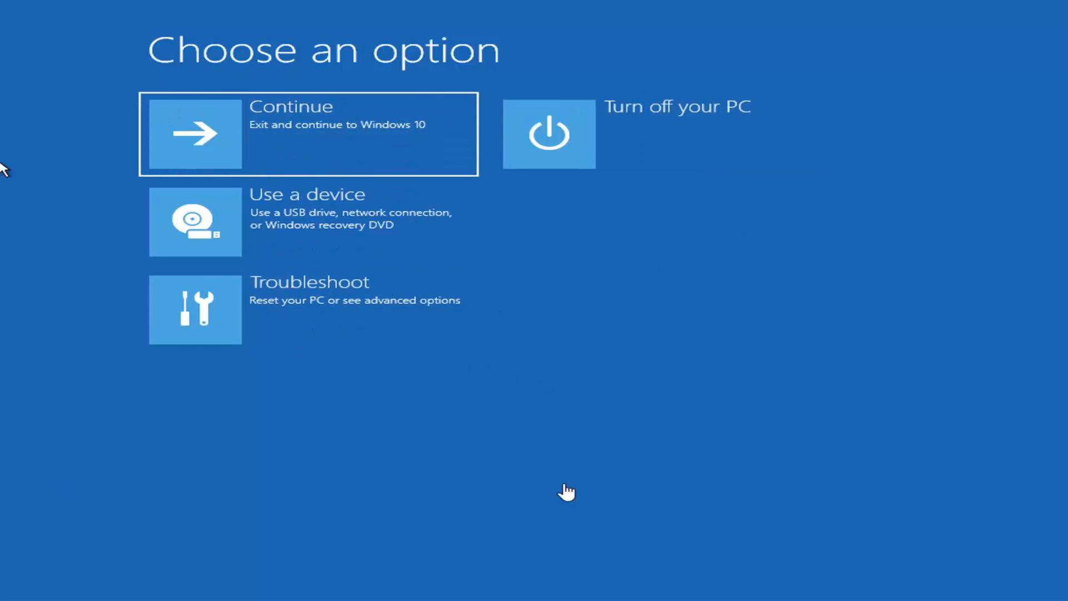
mouse_move(680, 343)
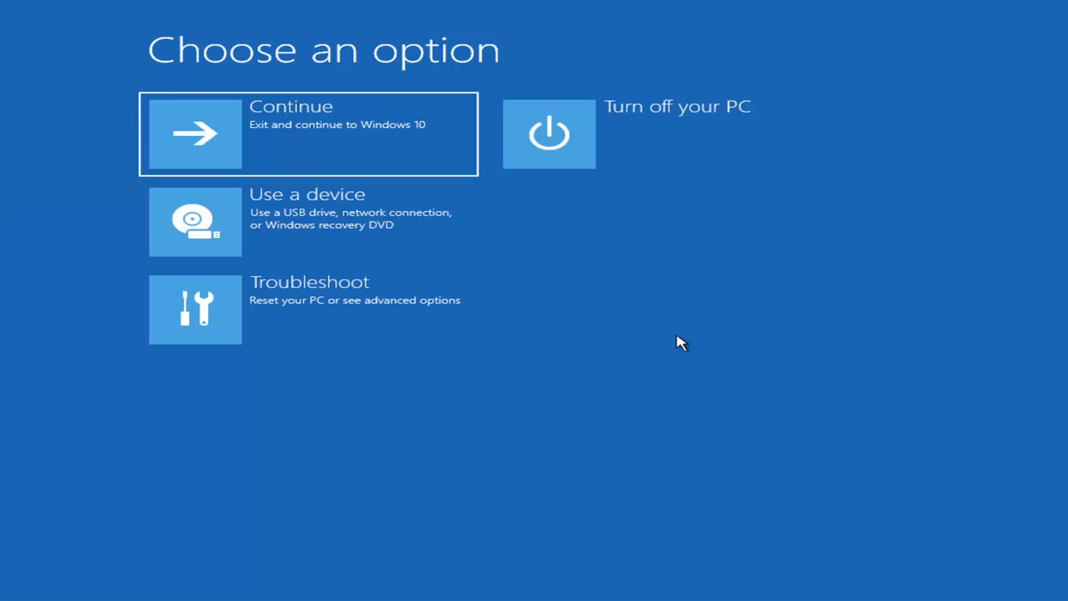
mouse_move(592, 319)
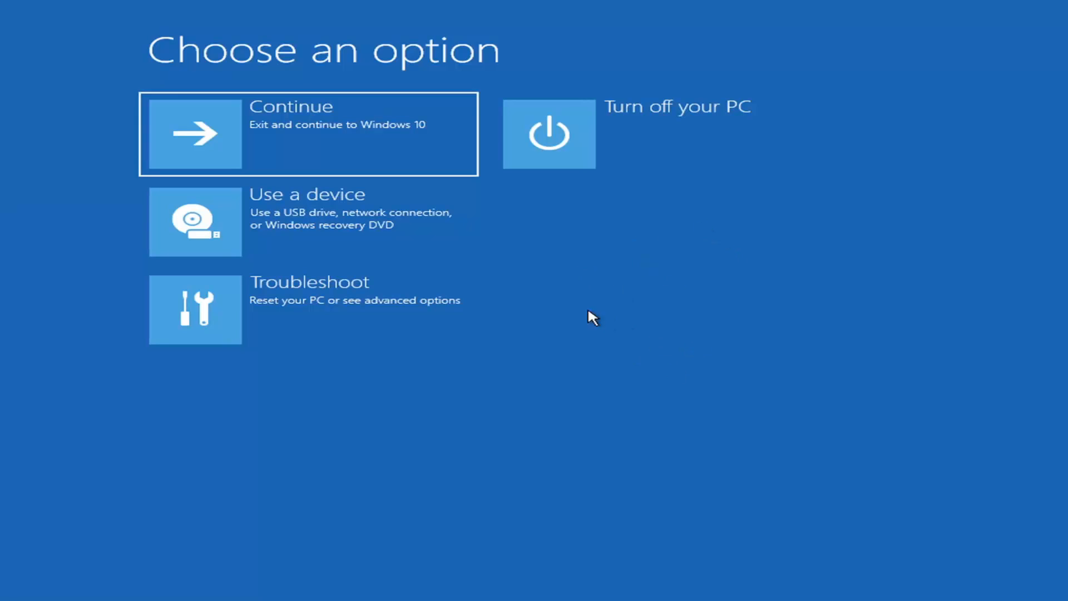
mouse_move(357, 353)
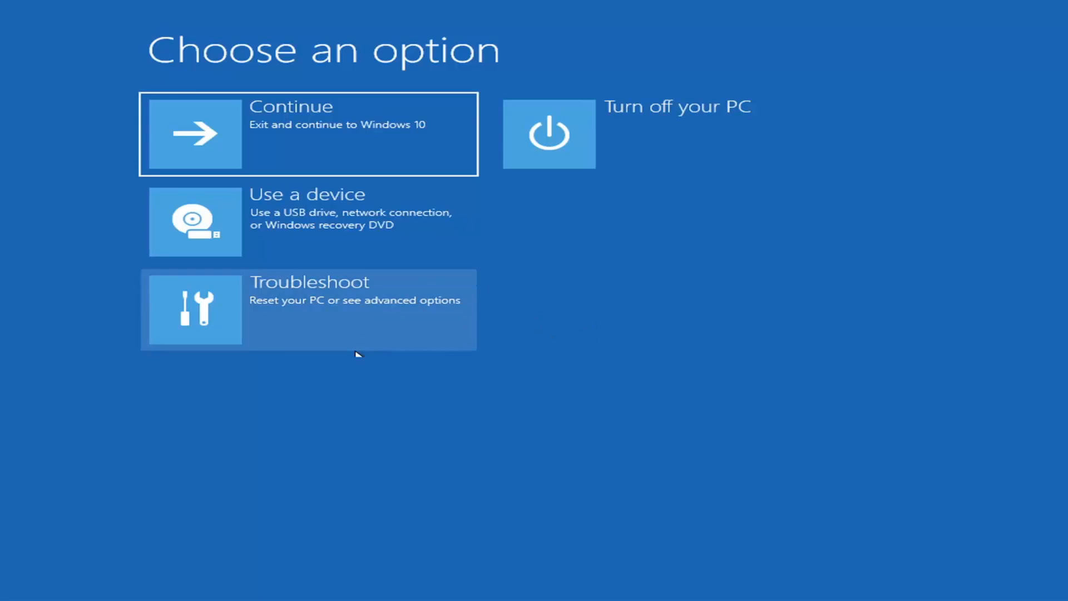
mouse_move(669, 474)
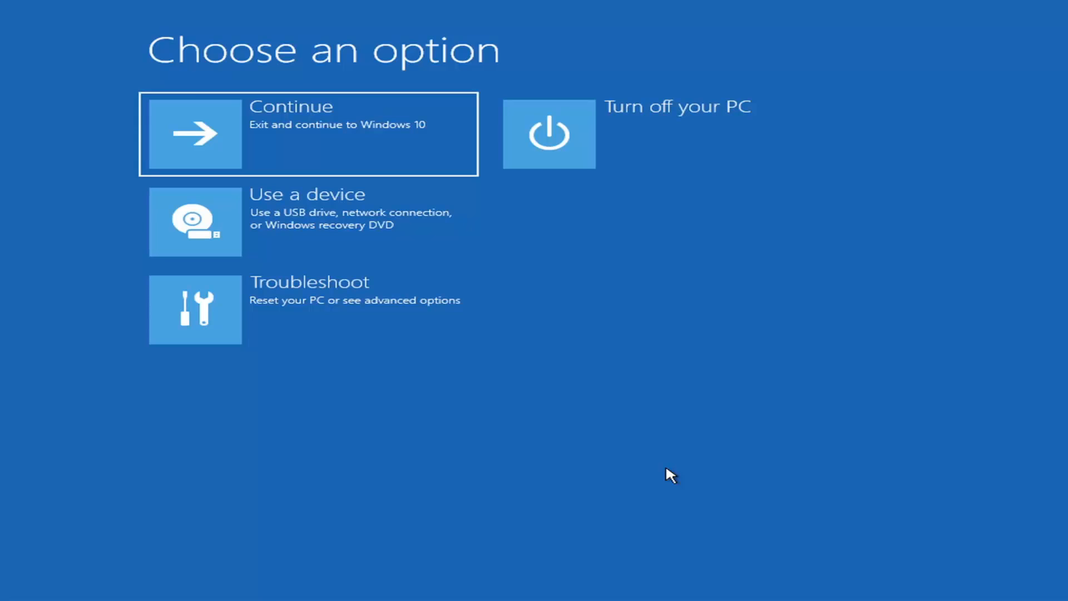
mouse_move(435, 230)
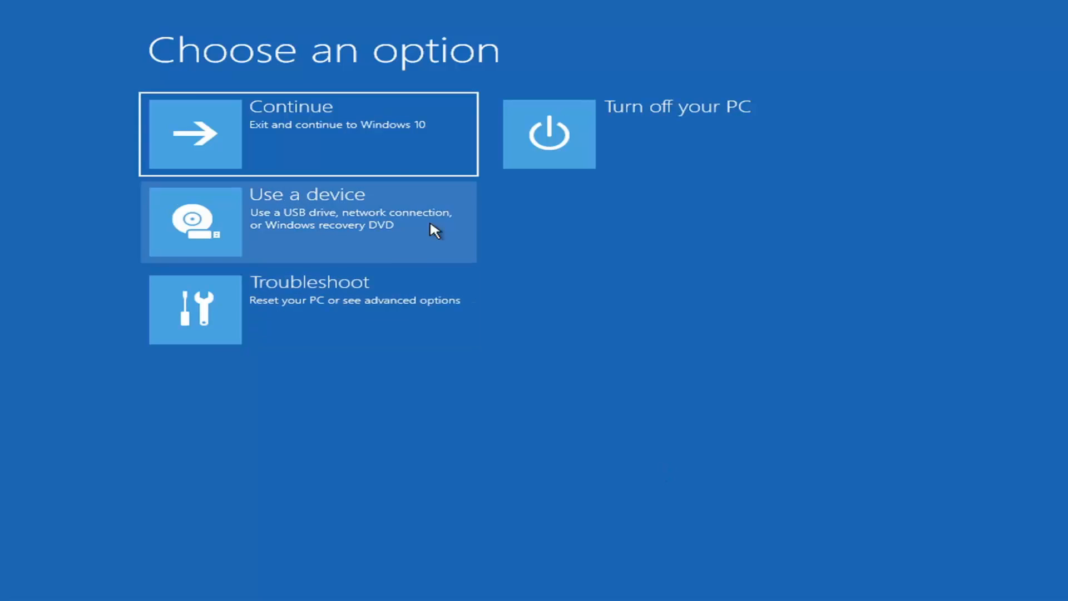
mouse_move(264, 444)
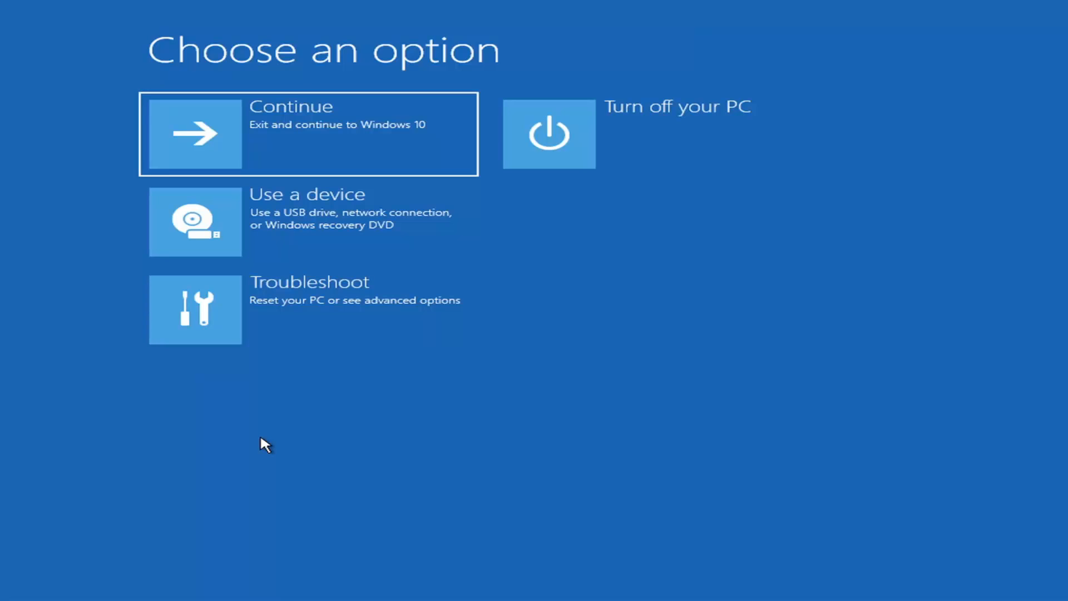
mouse_move(338, 309)
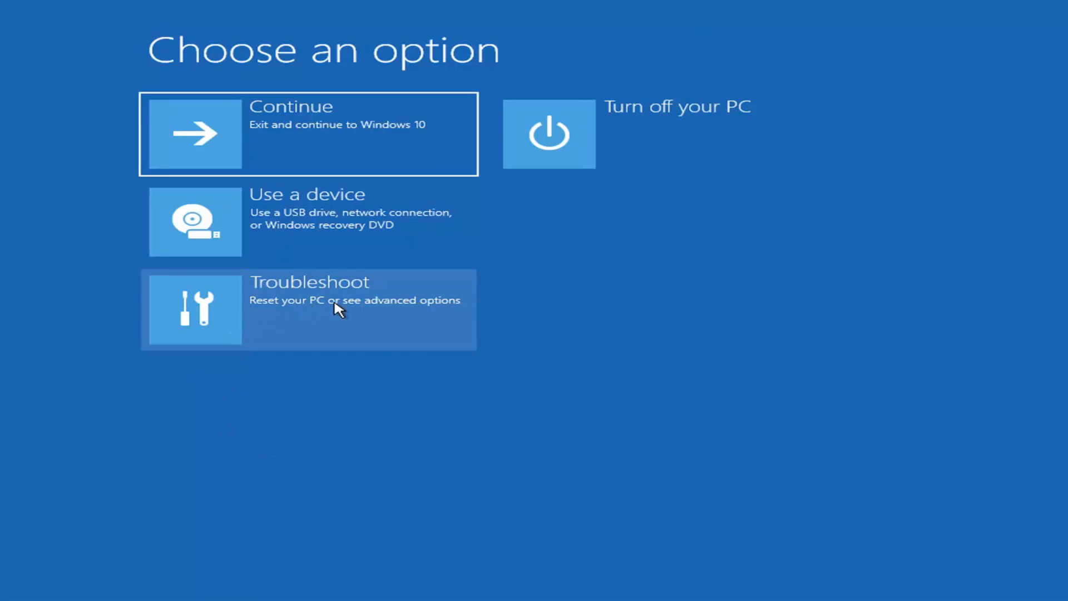
Go from Troubleshoot to the Advanced options page in the recovery environment.
click(308, 309)
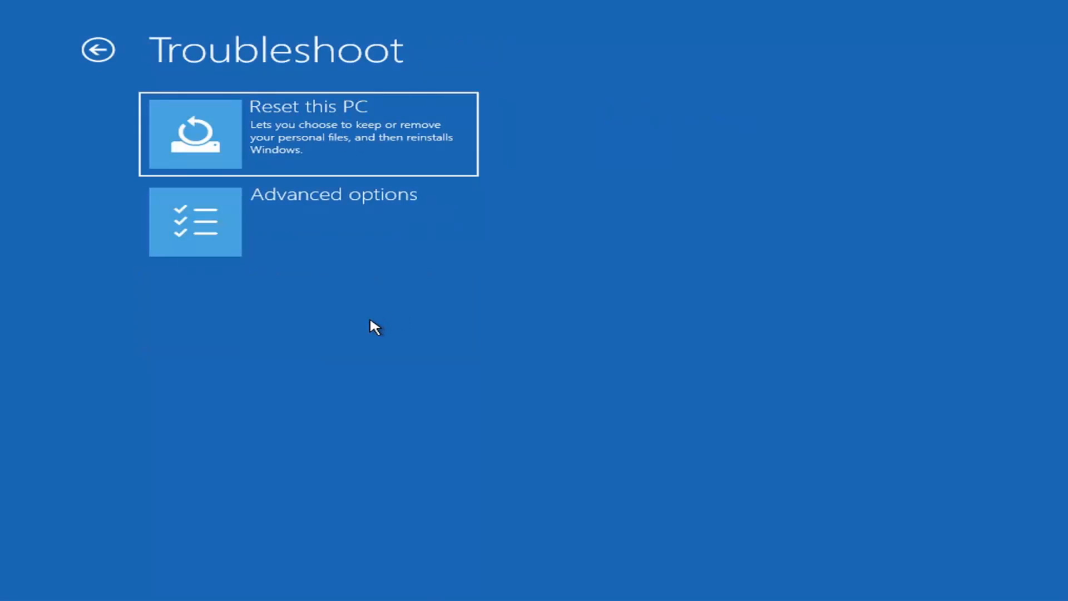
mouse_move(303, 233)
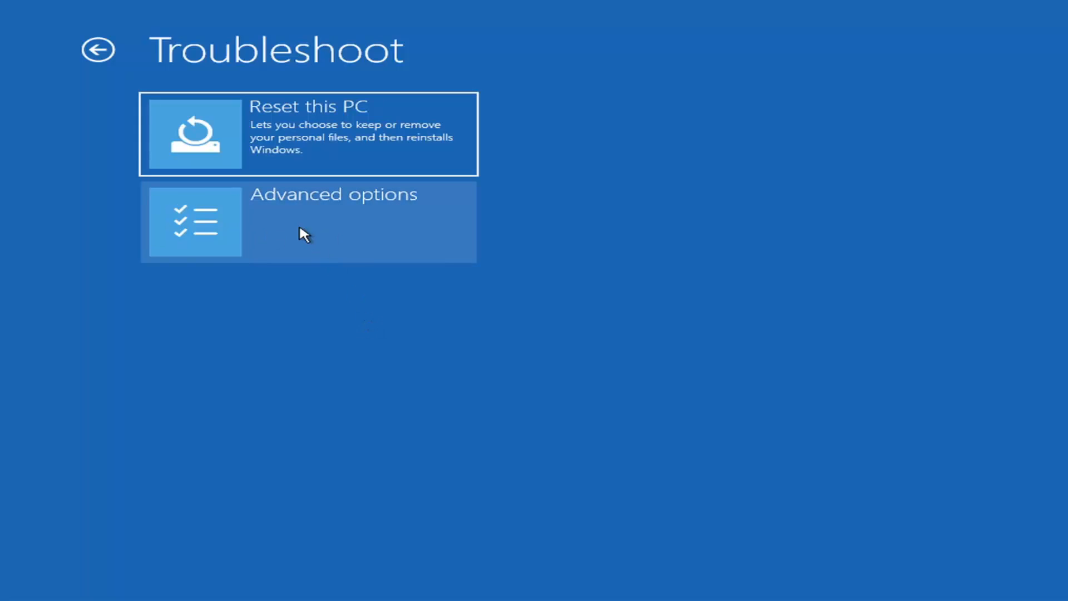
click(308, 221)
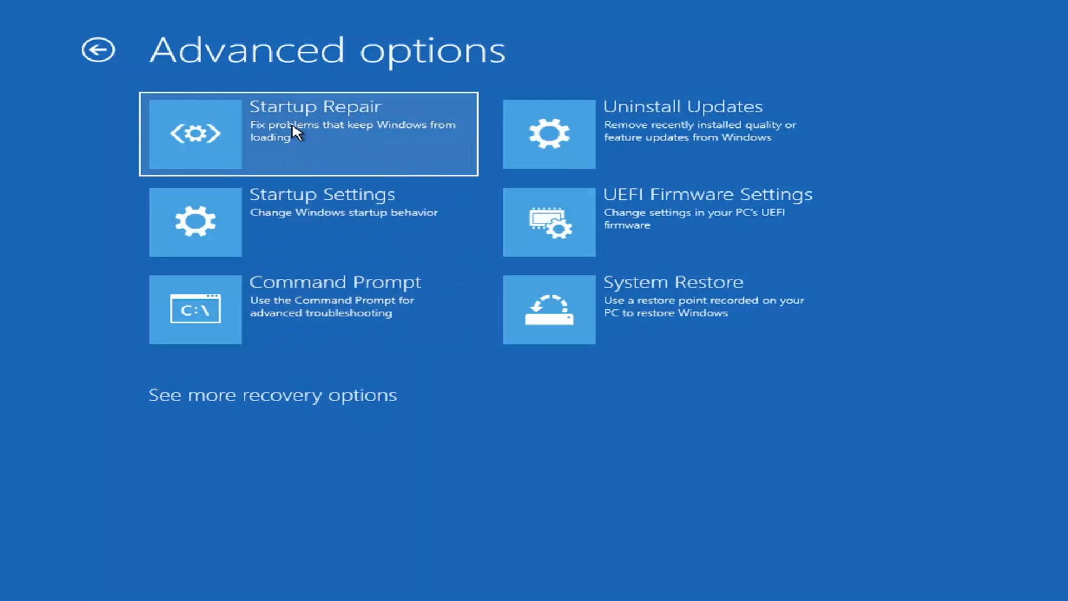
mouse_move(305, 142)
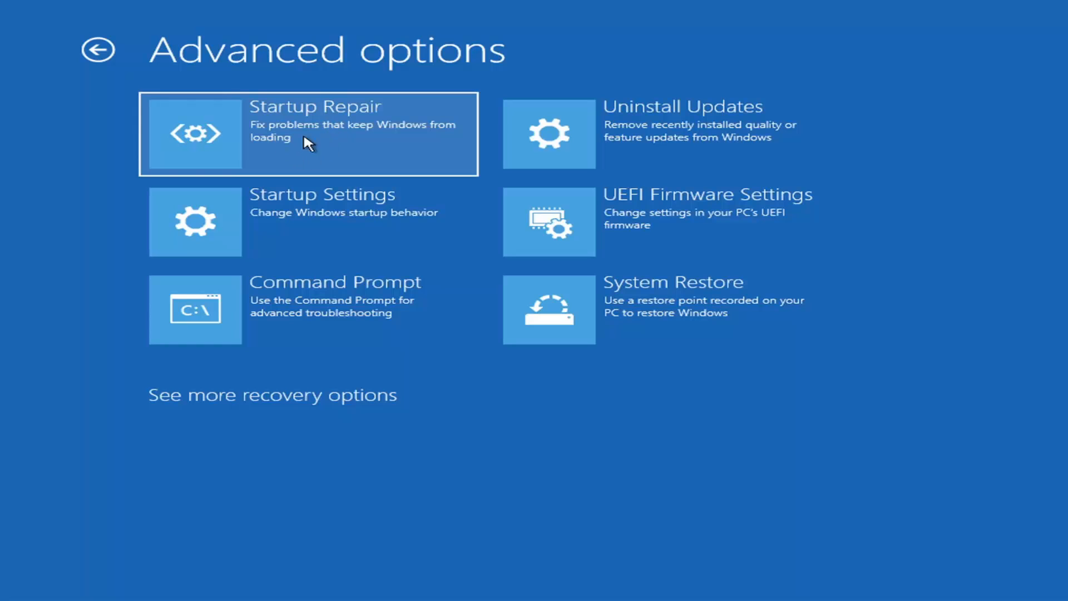
mouse_move(285, 145)
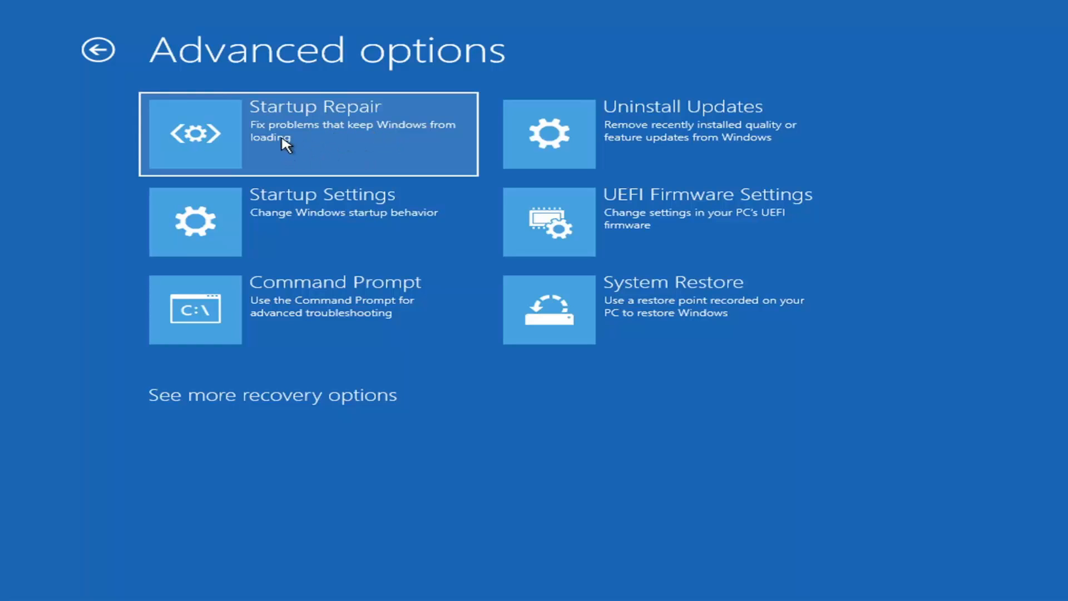
Run Startup Repair and let it finish with the 'couldn't repair your PC' result.
click(309, 134)
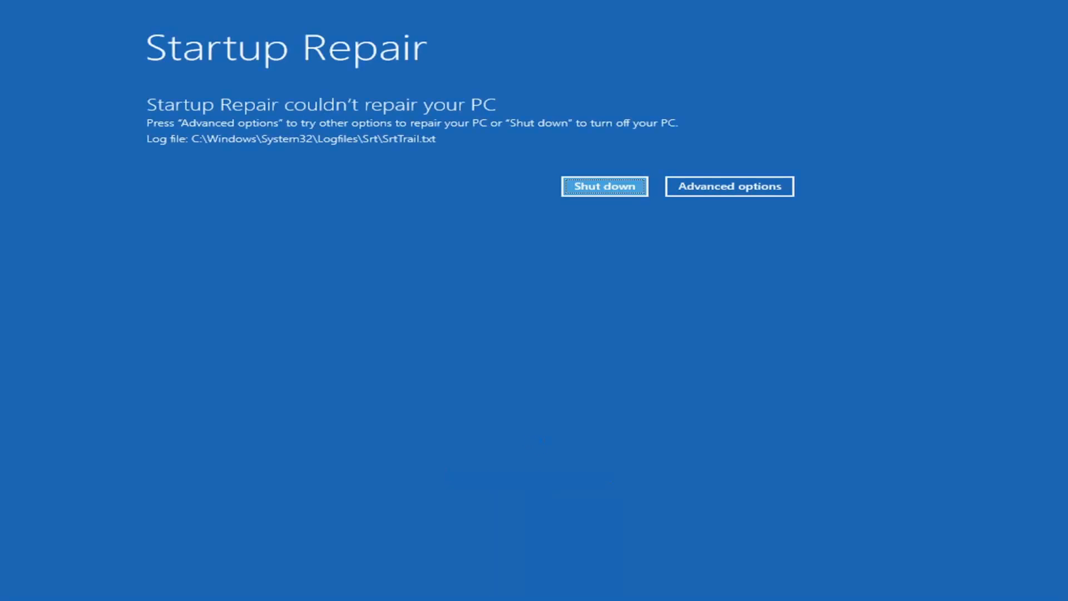
mouse_move(344, 99)
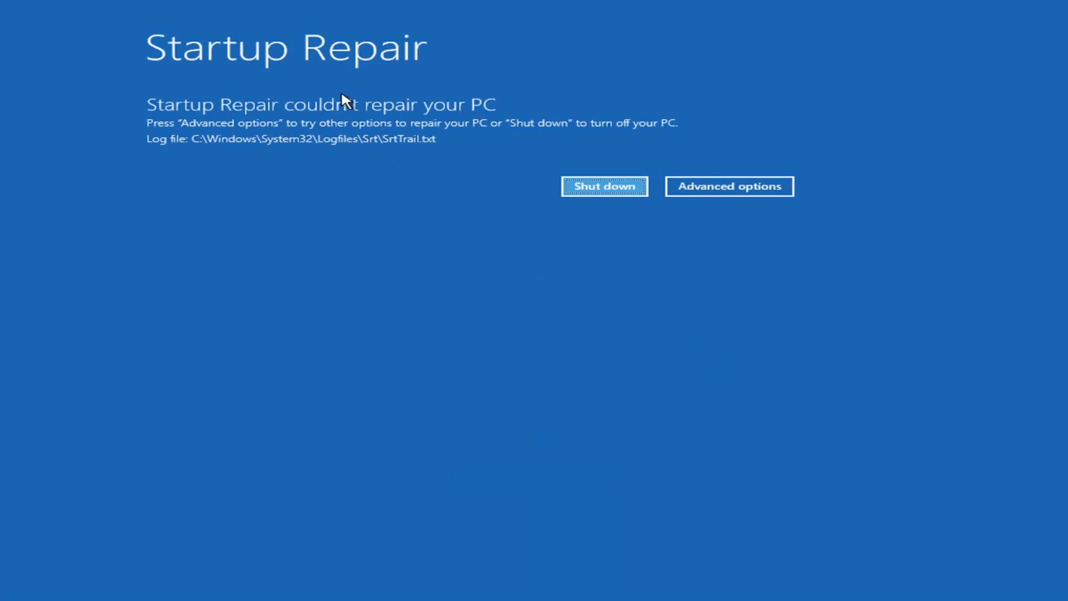
mouse_move(433, 114)
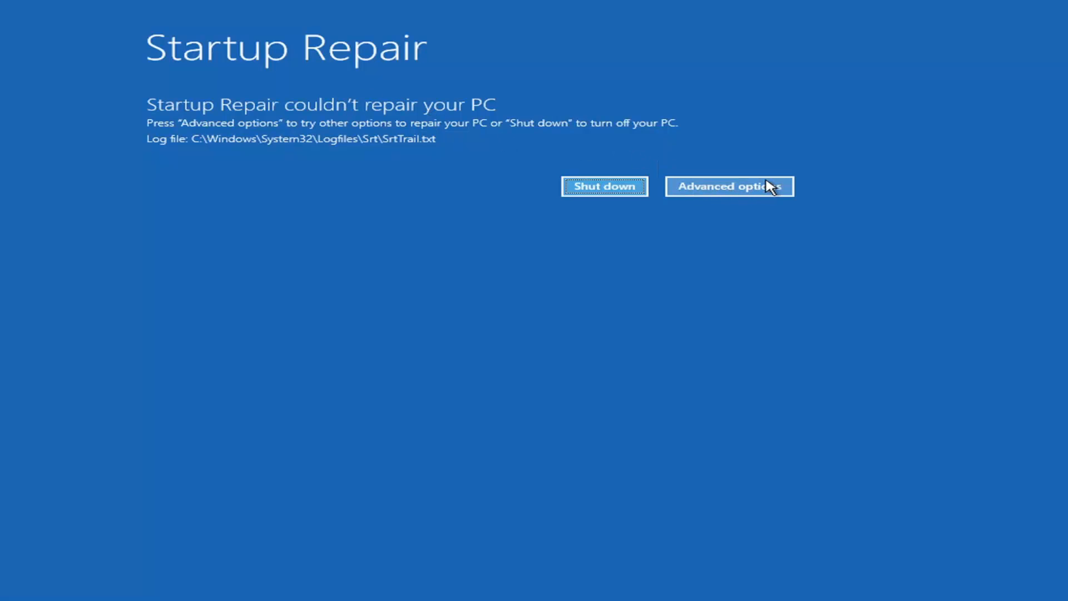
click(728, 186)
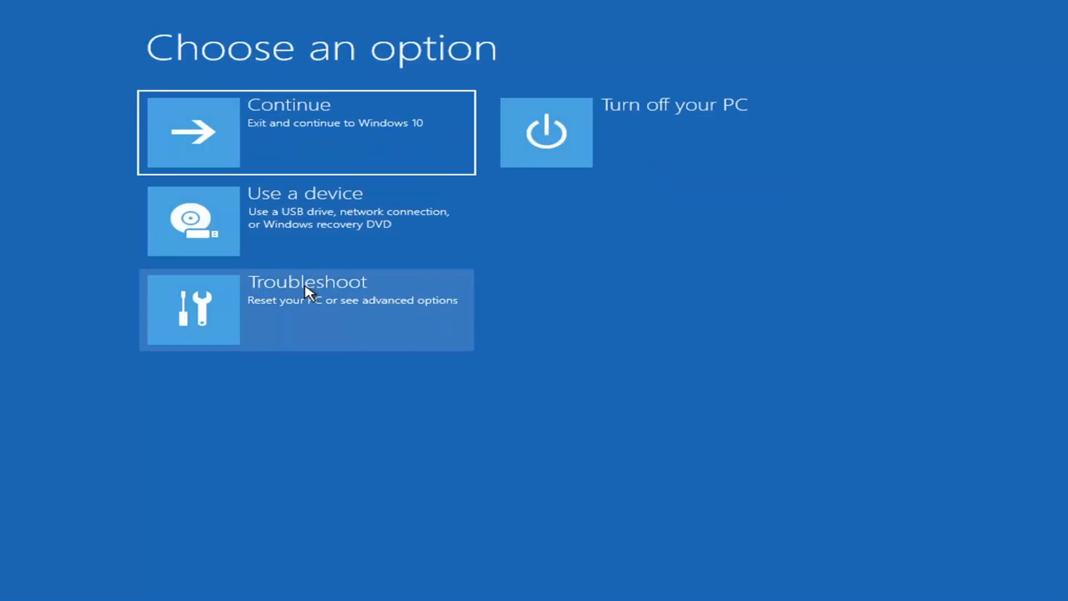
click(306, 310)
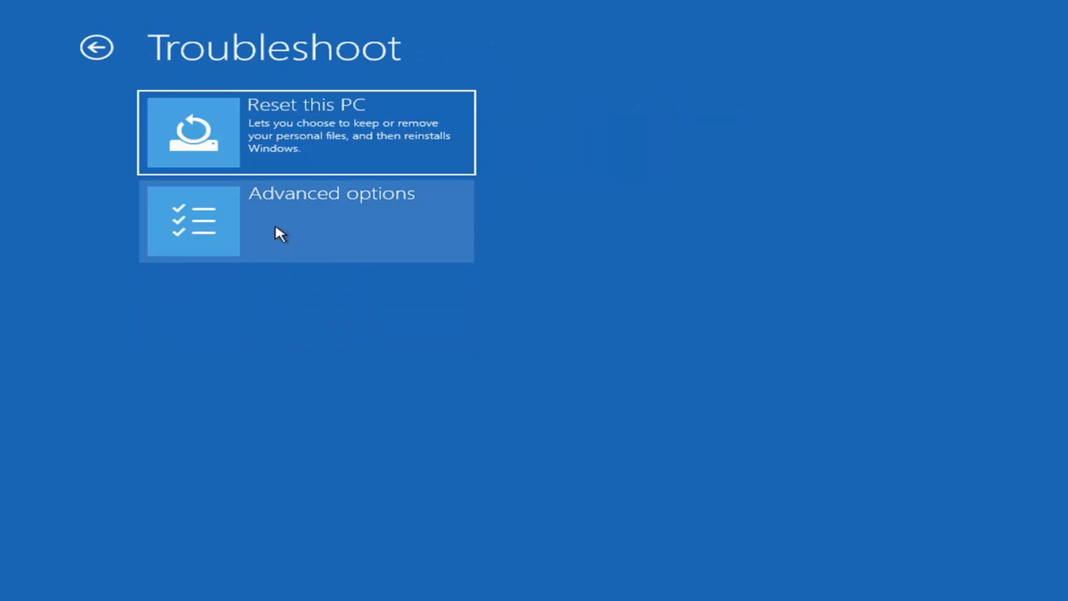
click(306, 221)
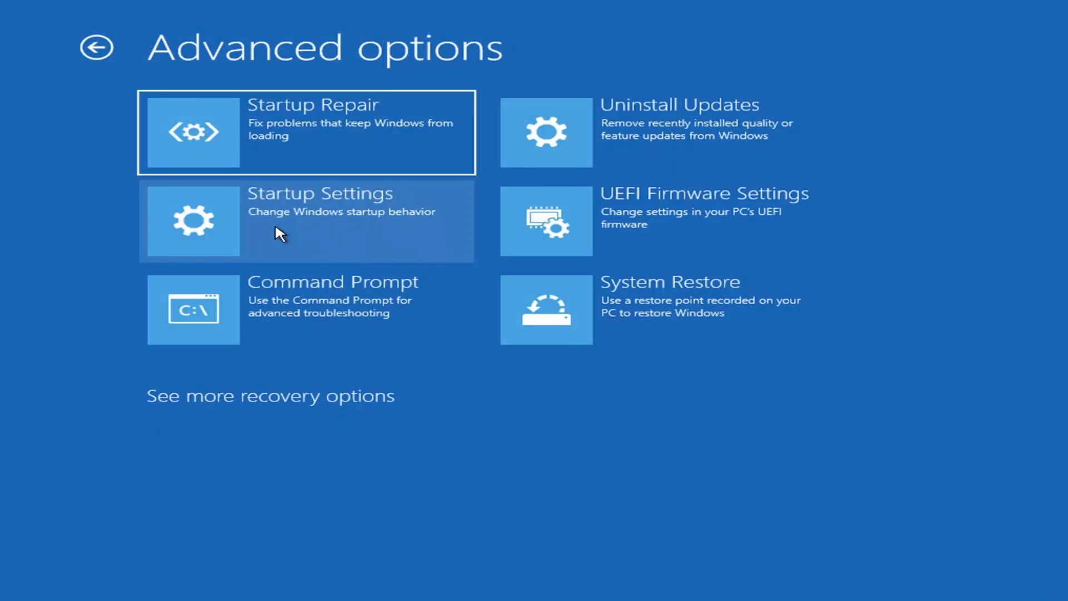
mouse_move(306, 216)
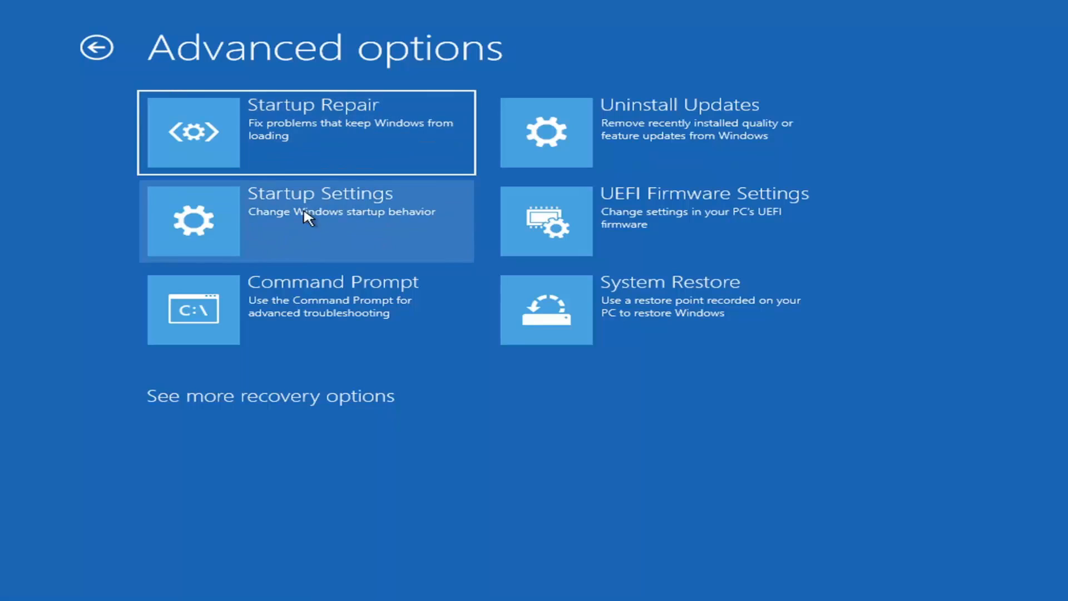
mouse_move(276, 225)
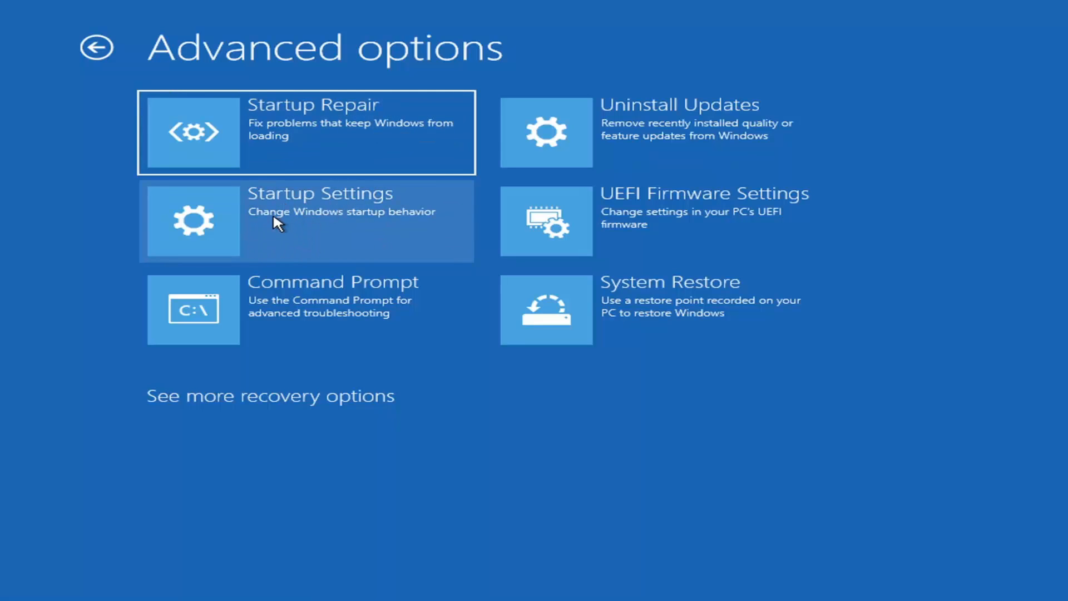
click(306, 220)
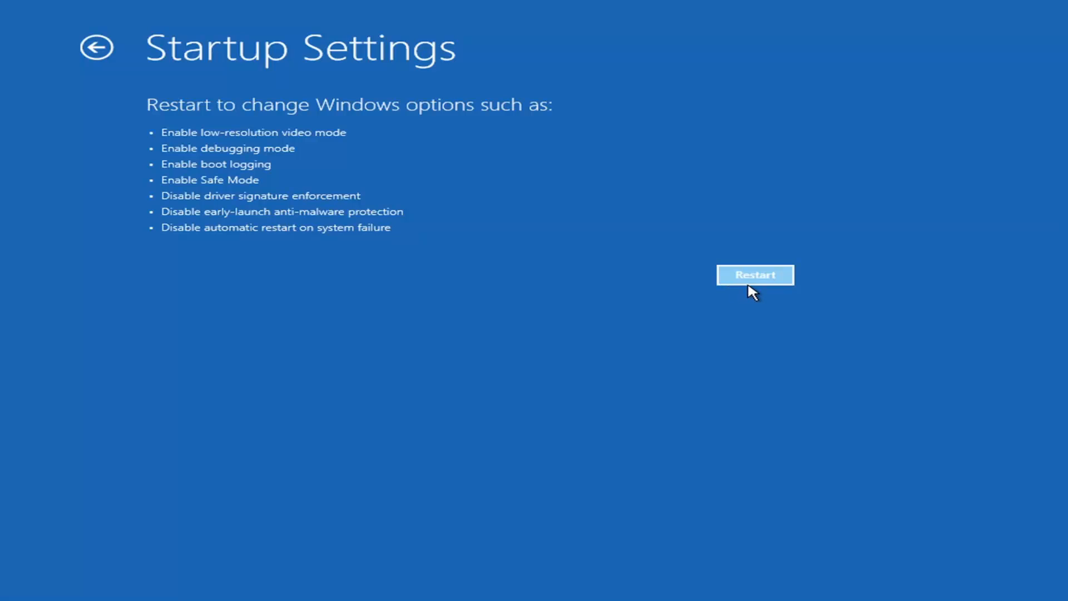
mouse_move(205, 319)
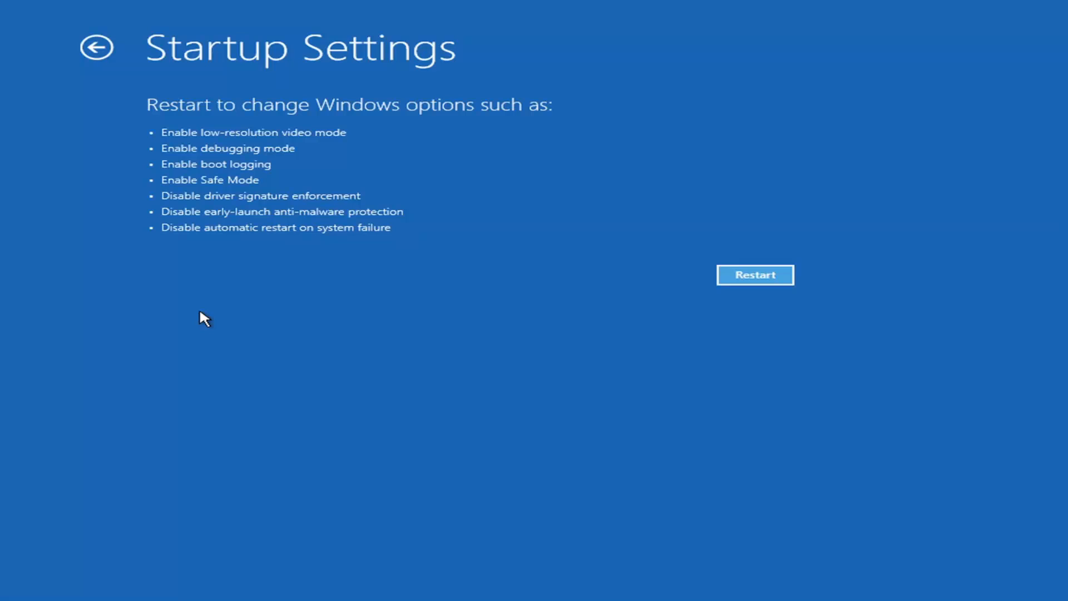
mouse_move(285, 383)
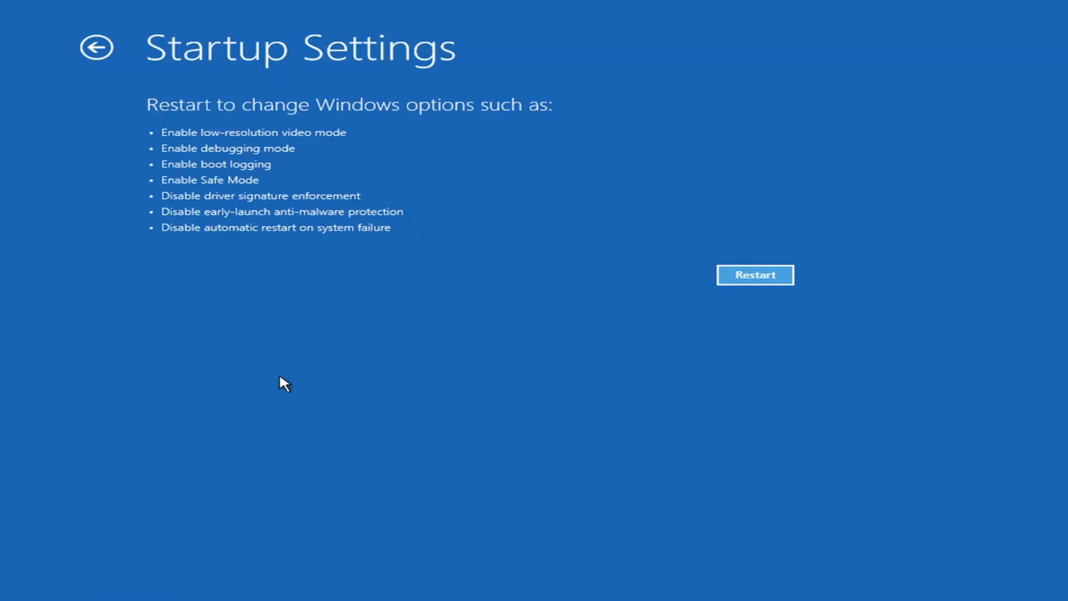
mouse_move(780, 298)
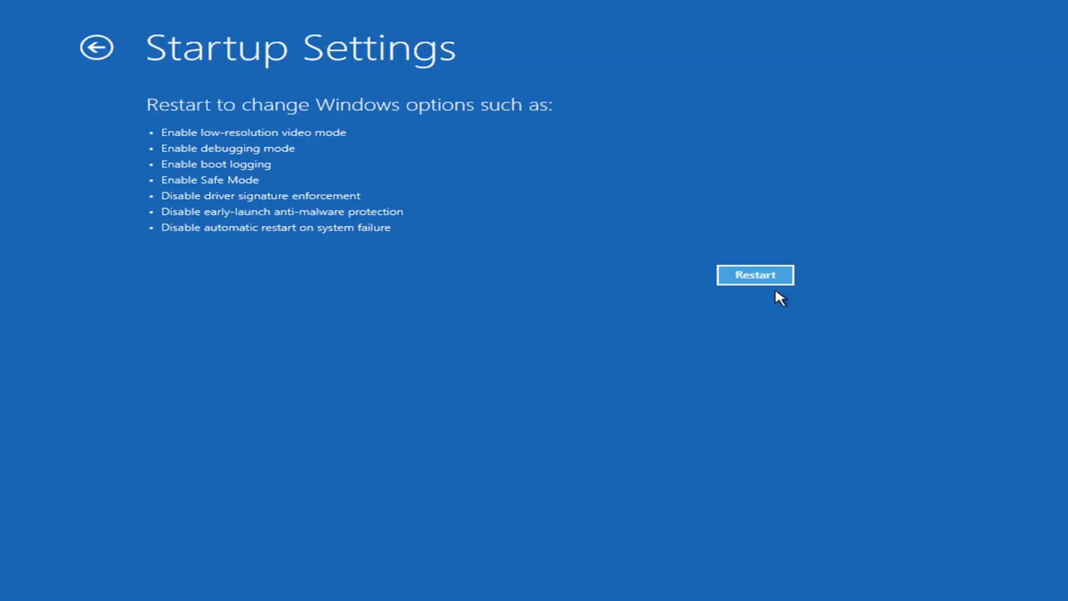
mouse_move(601, 276)
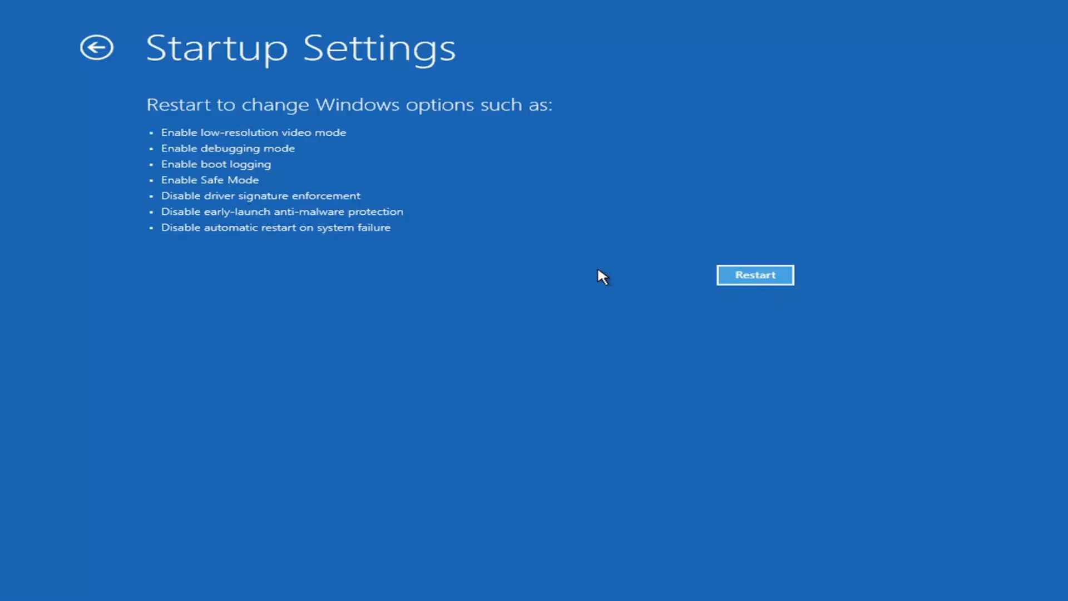
mouse_move(776, 247)
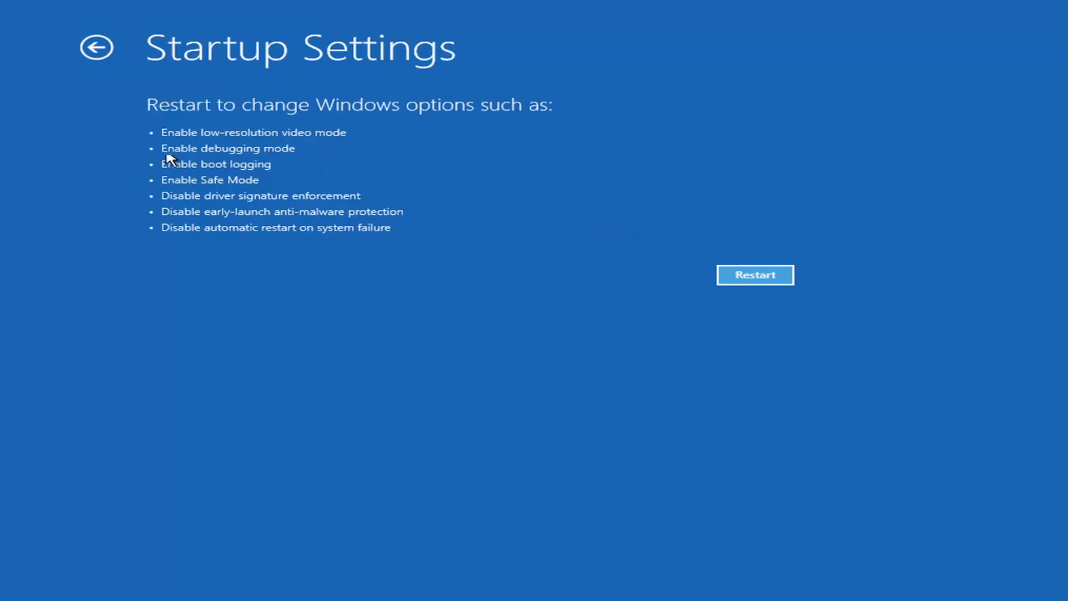
mouse_move(207, 249)
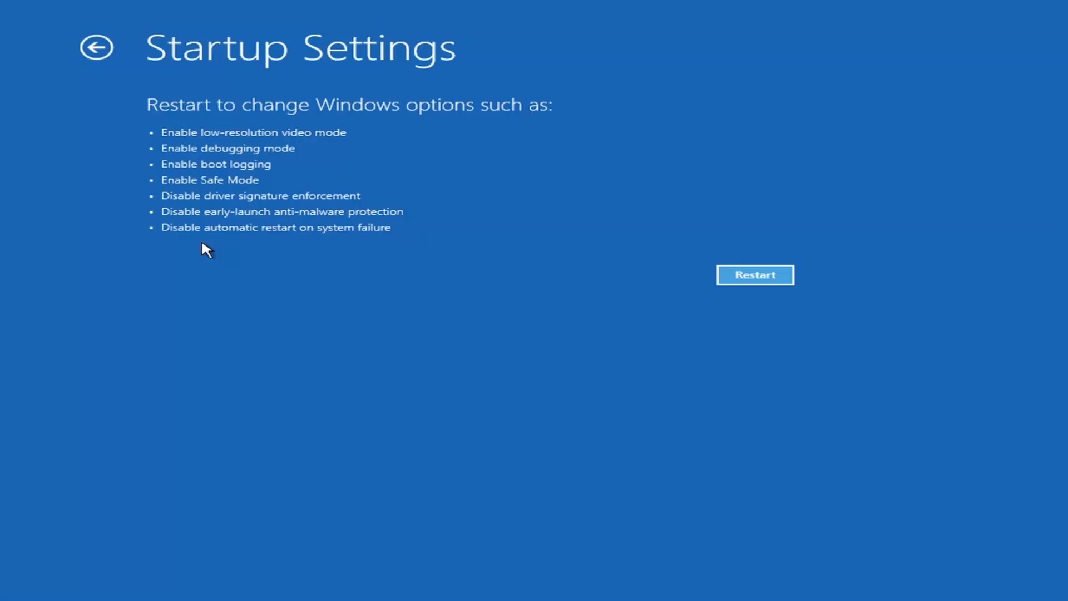
mouse_move(96, 47)
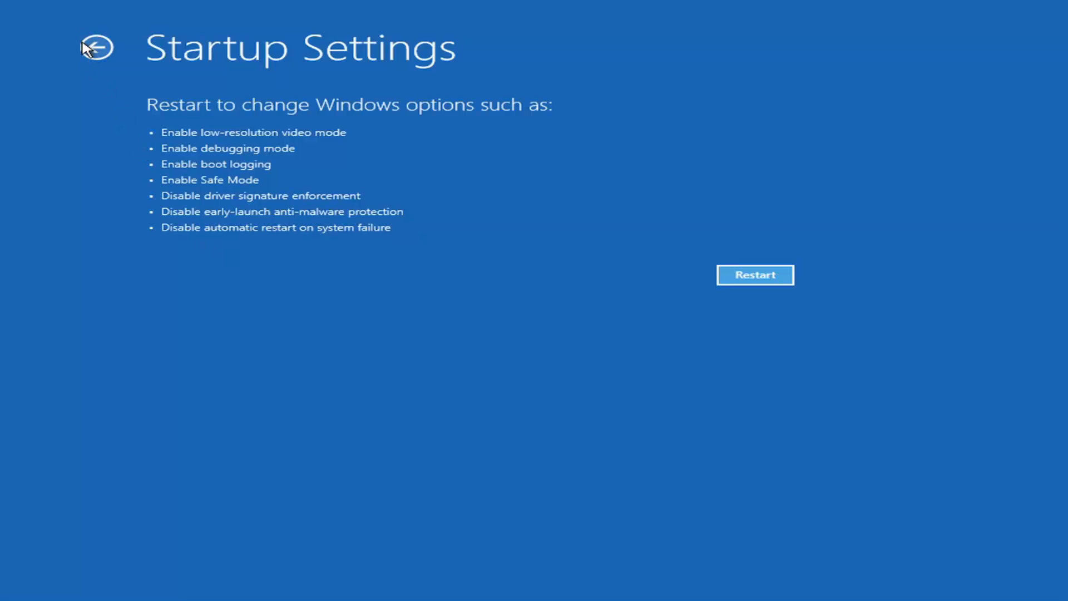
Return from Startup Settings to Advanced options without restarting.
click(97, 47)
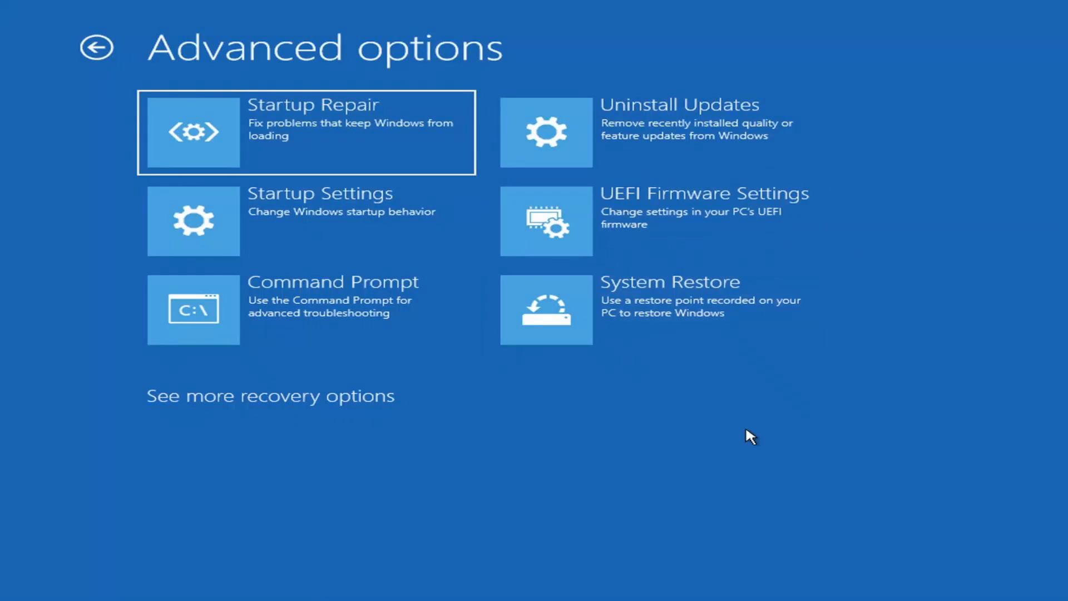
mouse_move(801, 466)
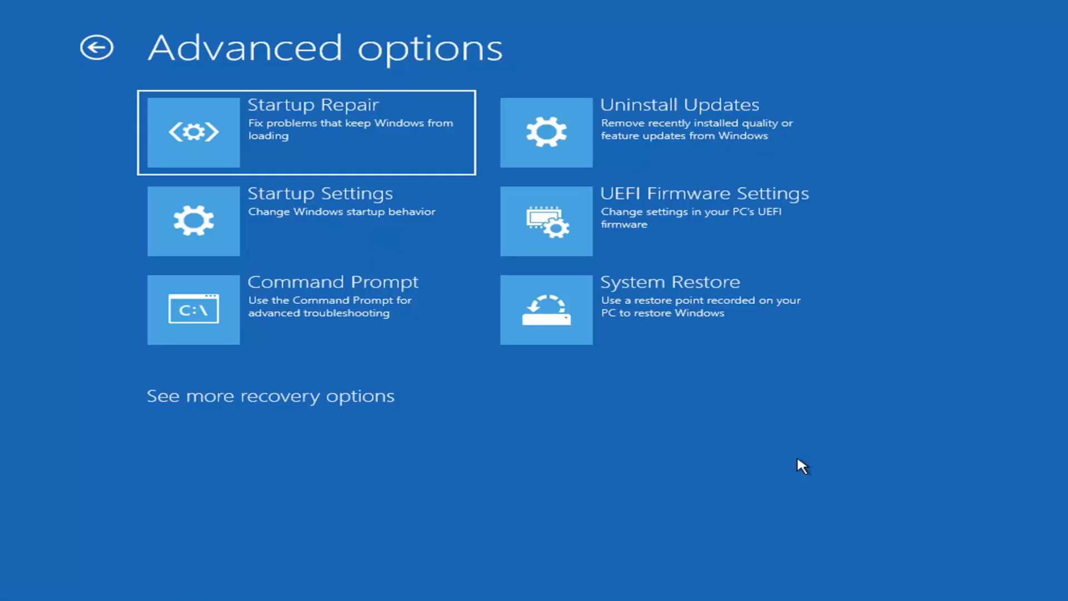
mouse_move(774, 443)
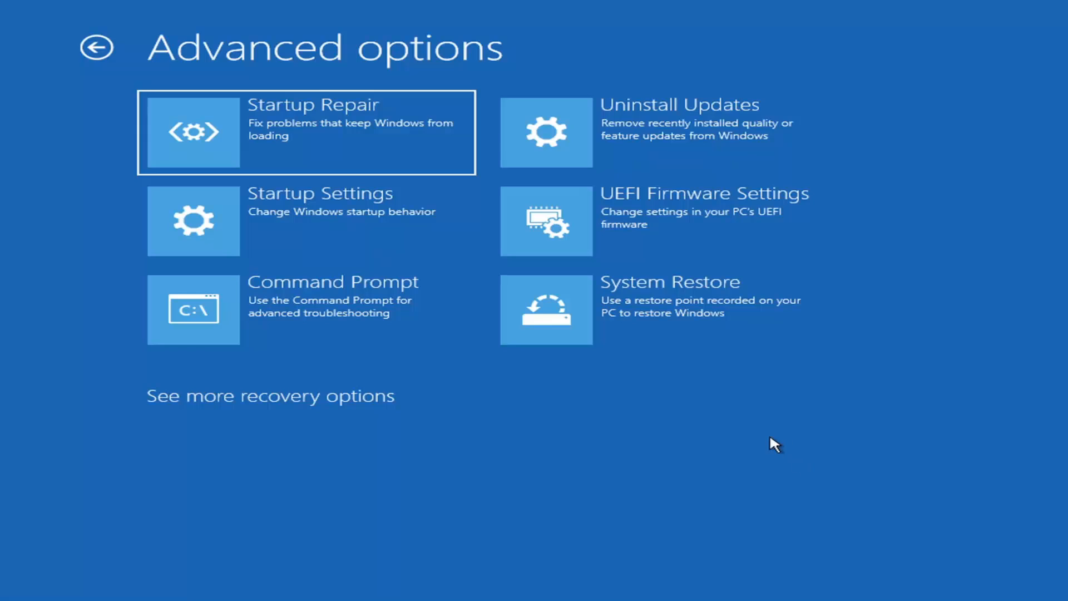
mouse_move(617, 143)
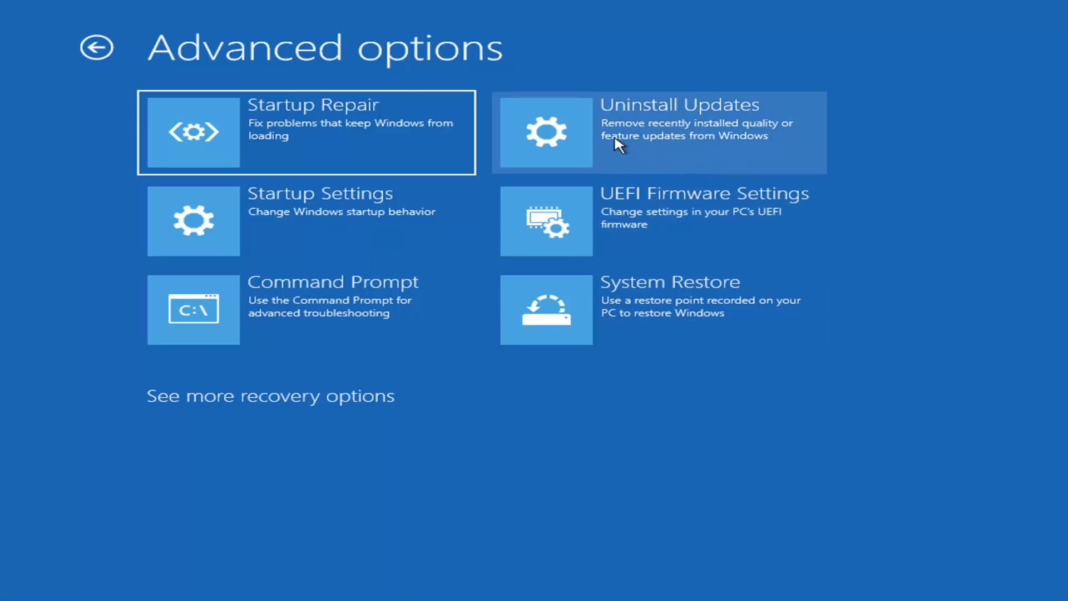
mouse_move(642, 148)
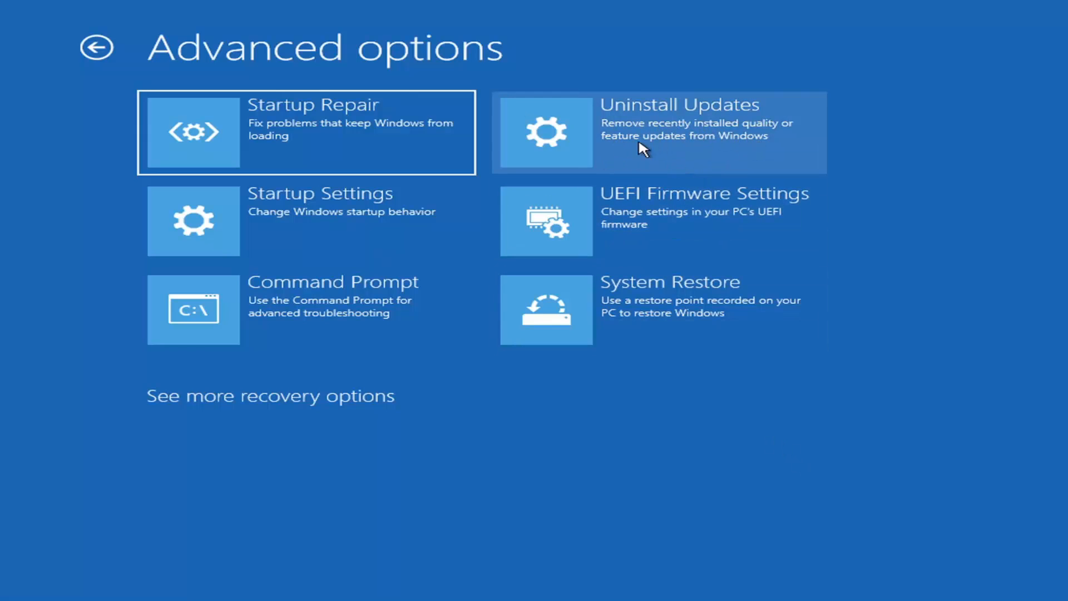
click(658, 132)
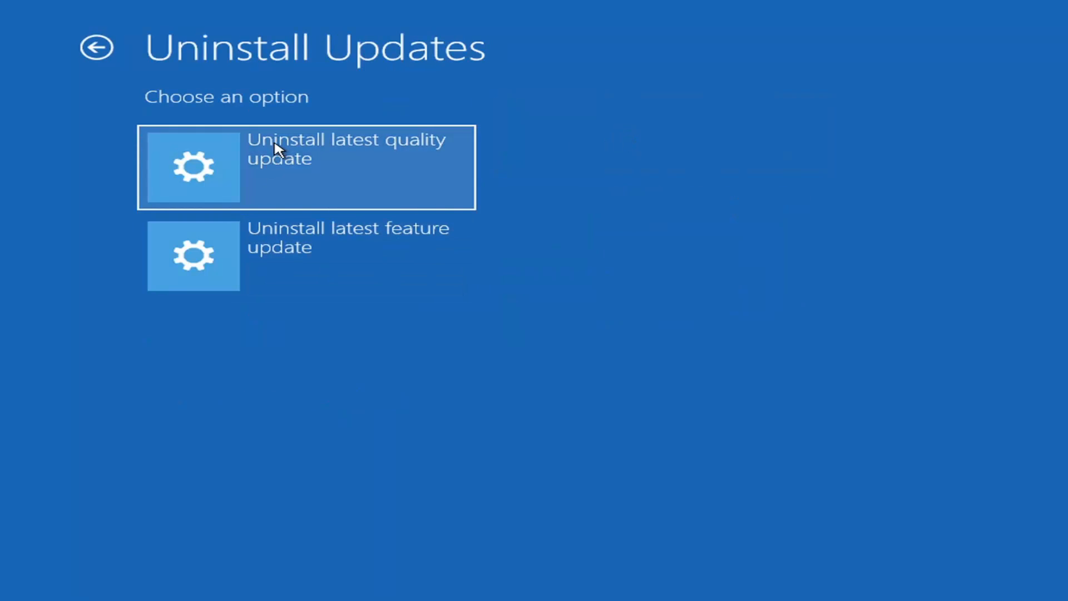
mouse_move(465, 182)
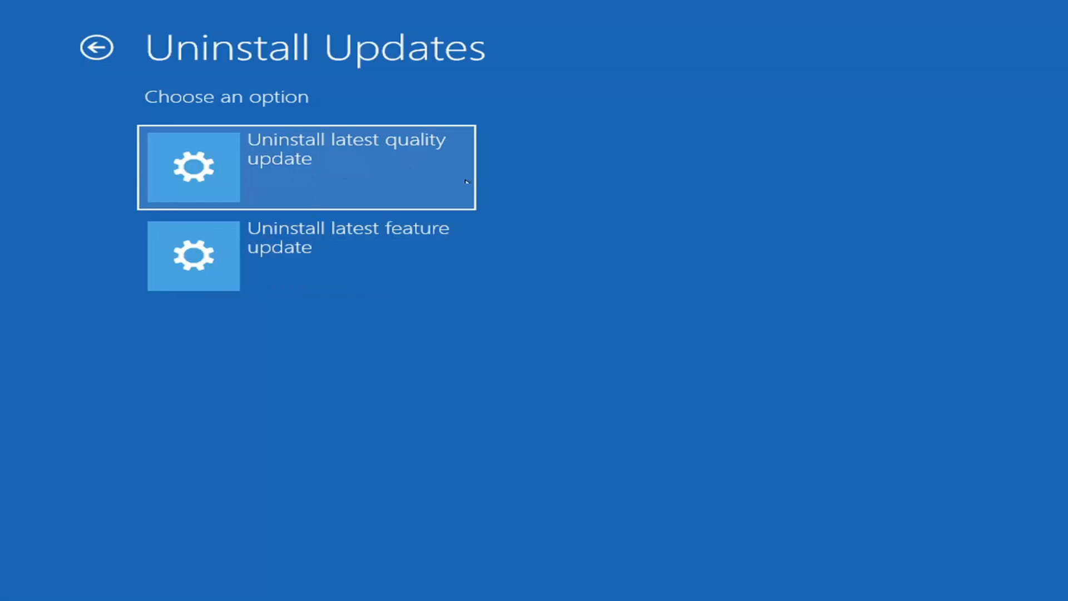
mouse_move(715, 147)
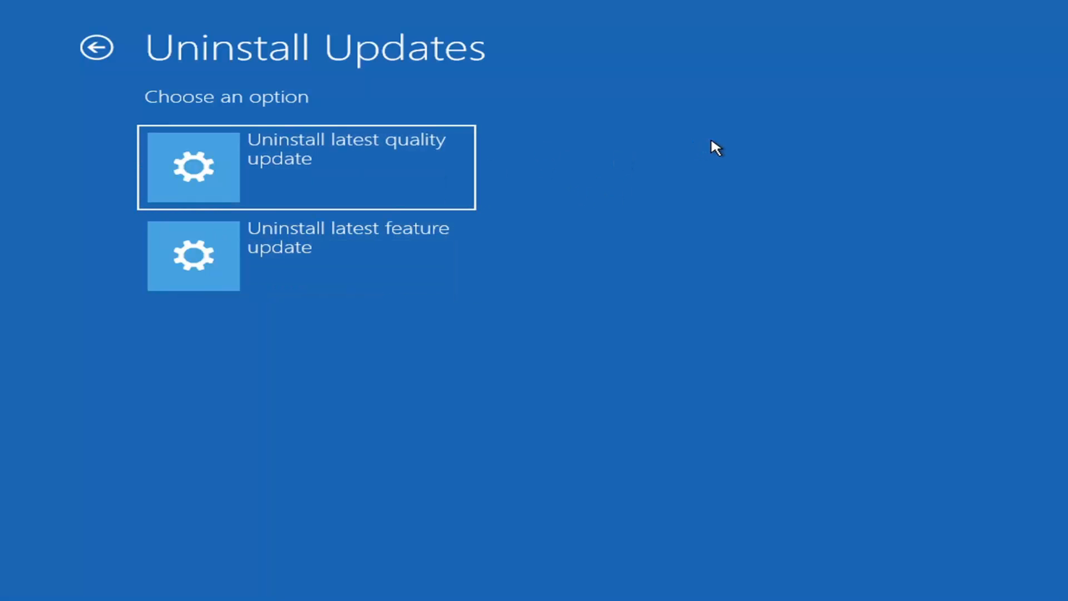
mouse_move(297, 268)
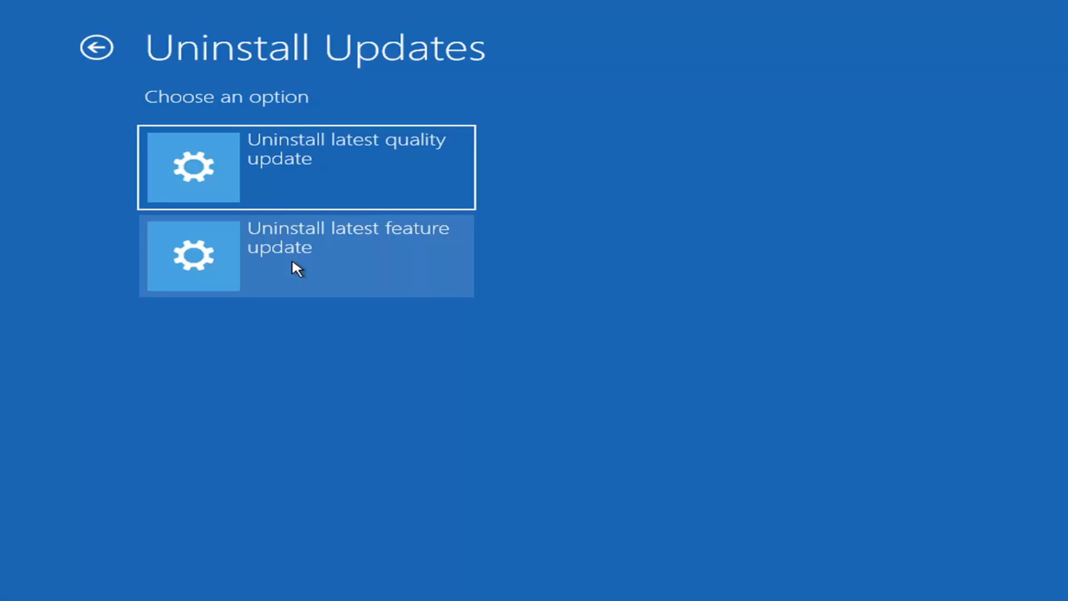
mouse_move(327, 184)
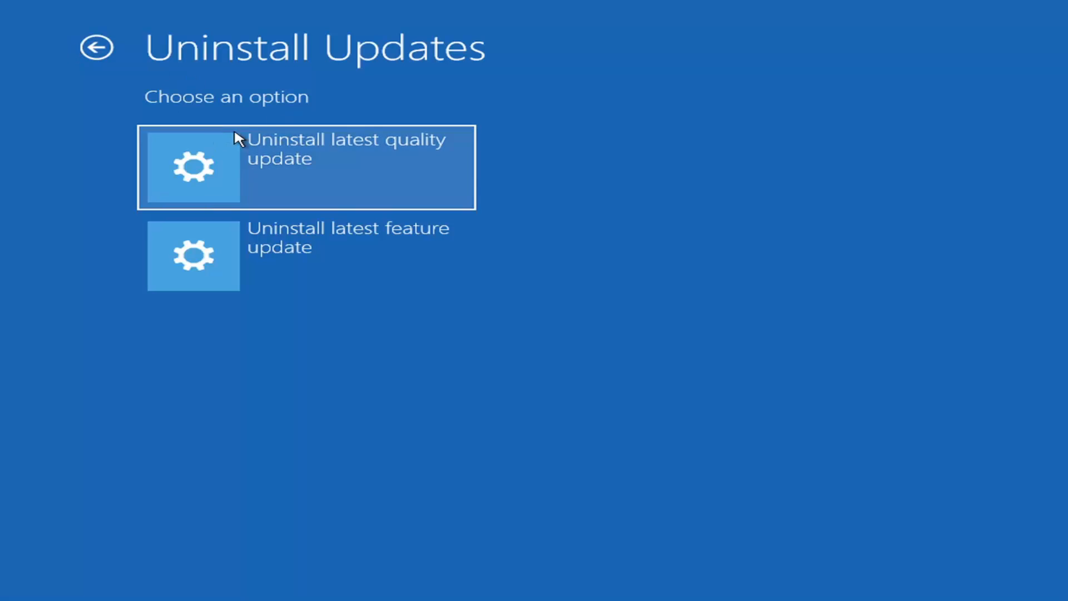
mouse_move(277, 151)
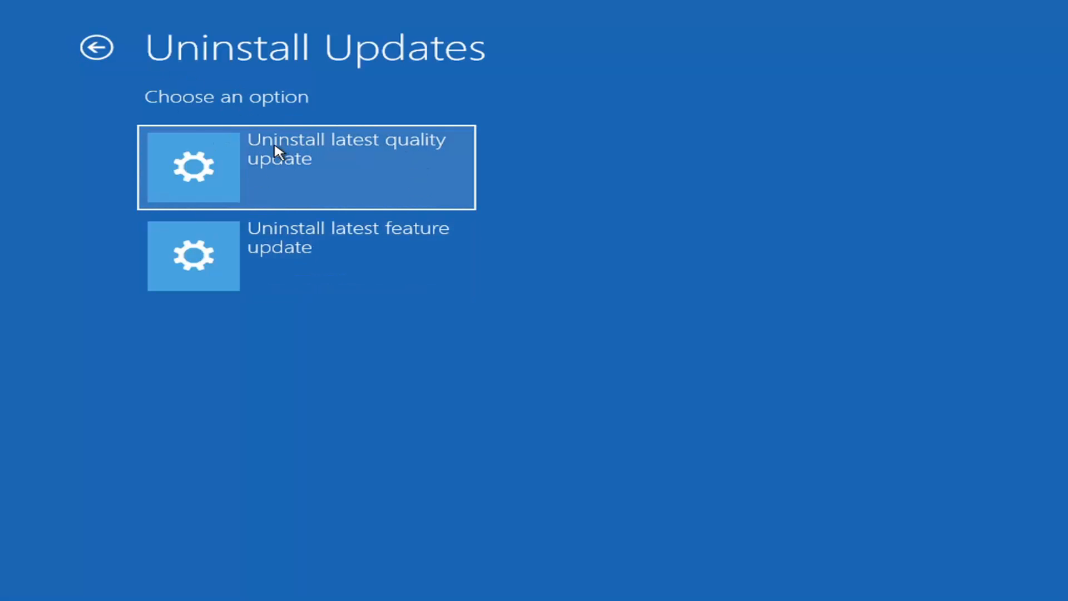
mouse_move(367, 262)
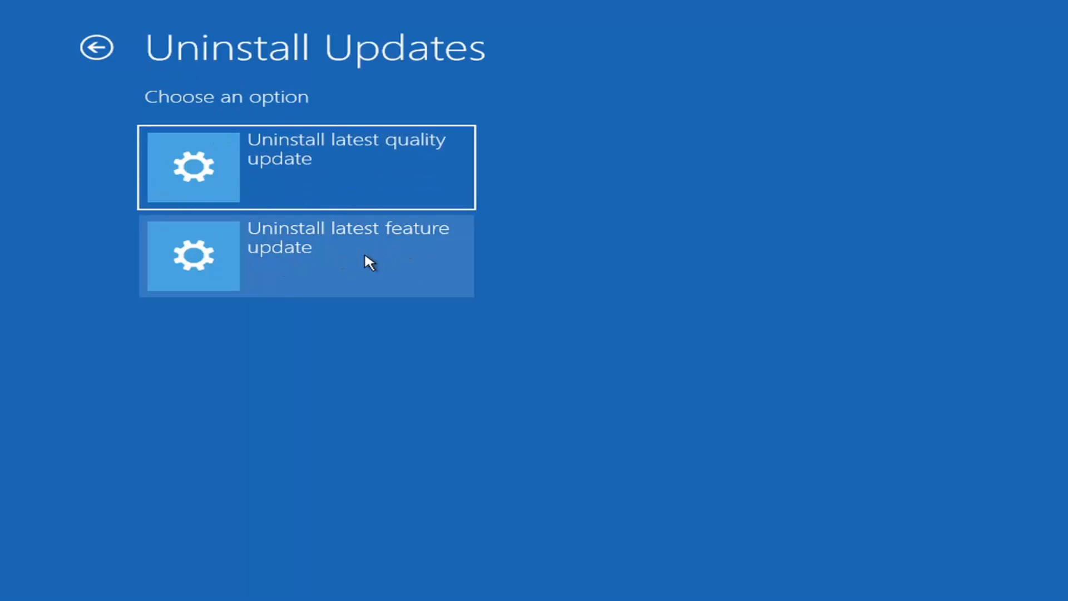
mouse_move(293, 204)
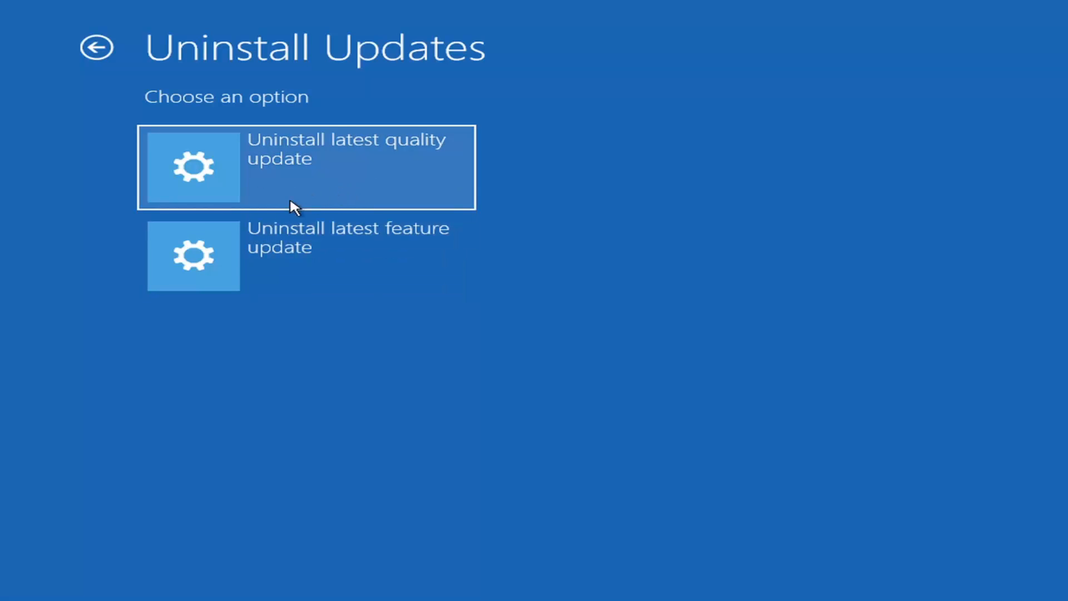
mouse_move(128, 80)
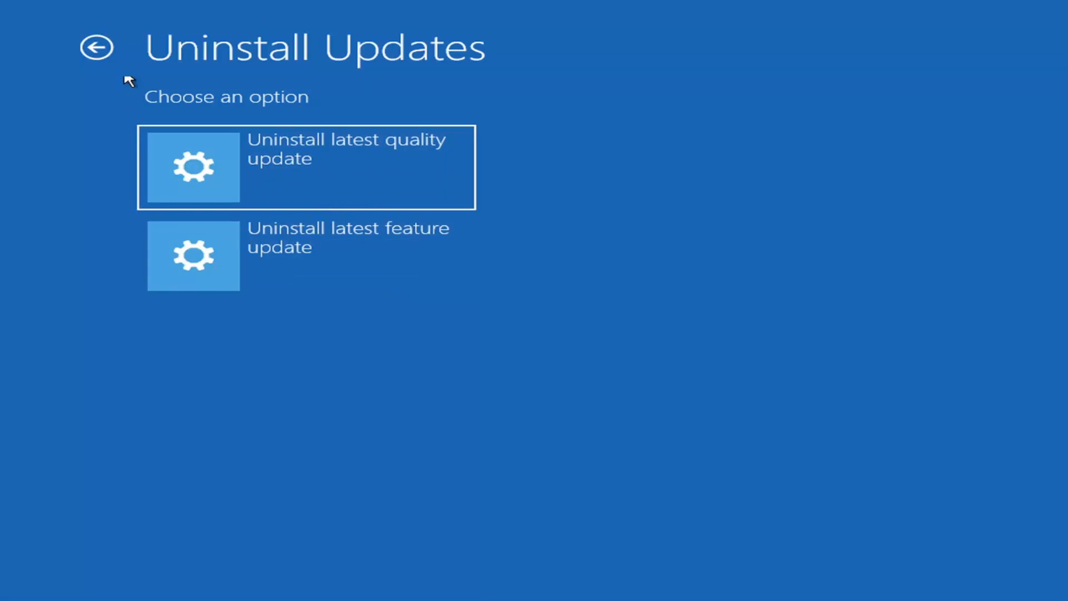
click(97, 48)
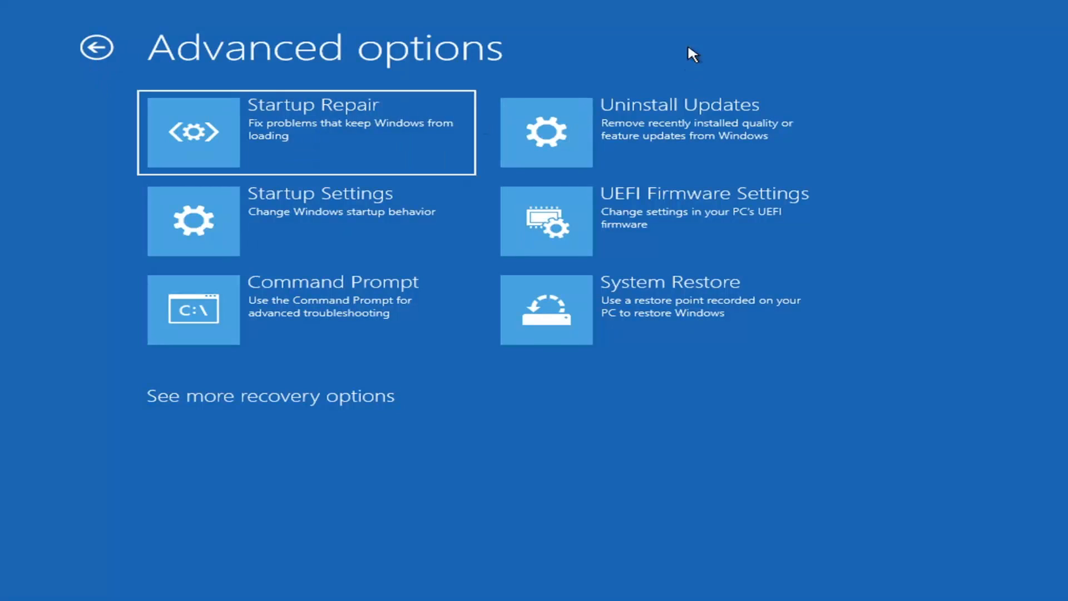
mouse_move(321, 238)
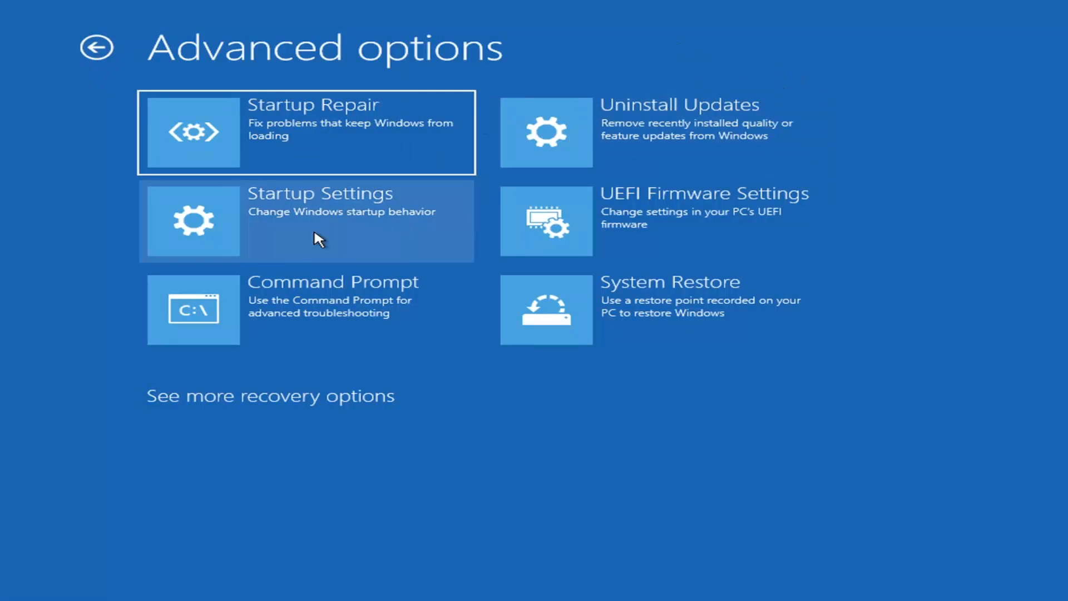
mouse_move(329, 333)
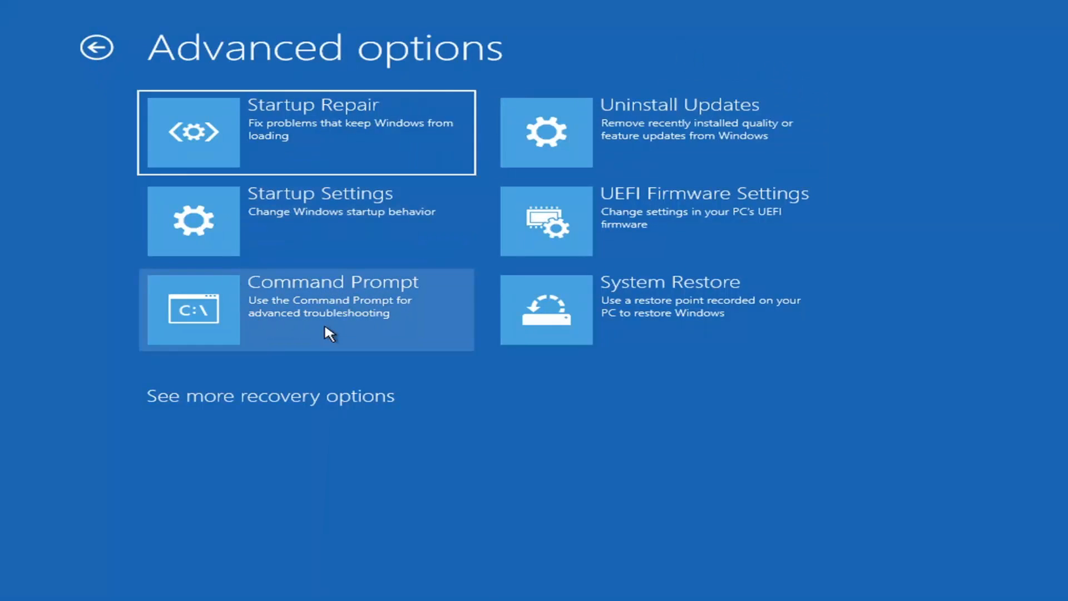
mouse_move(293, 334)
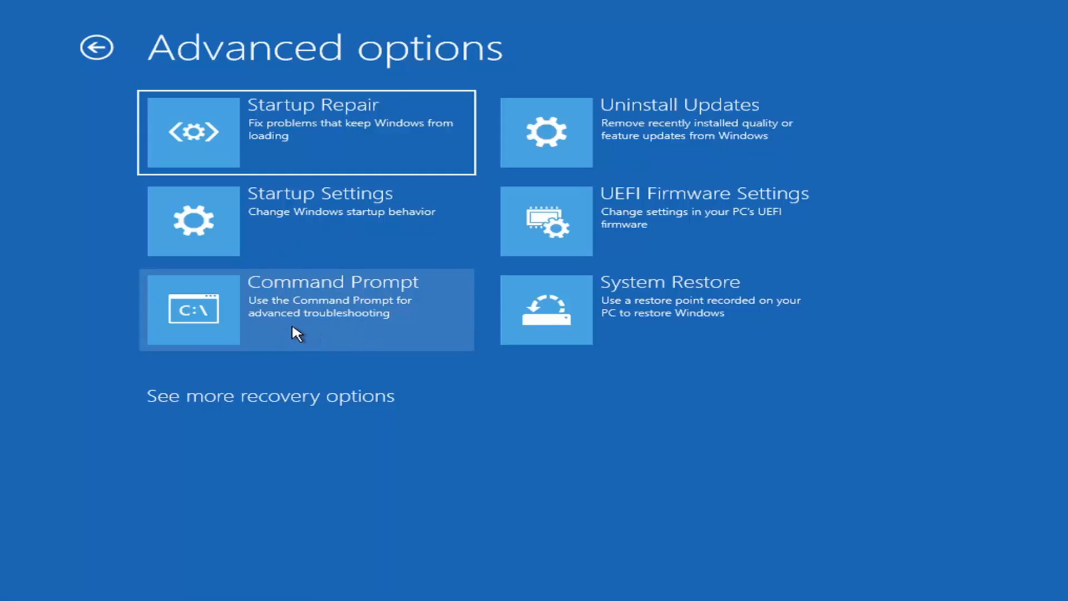
mouse_move(592, 327)
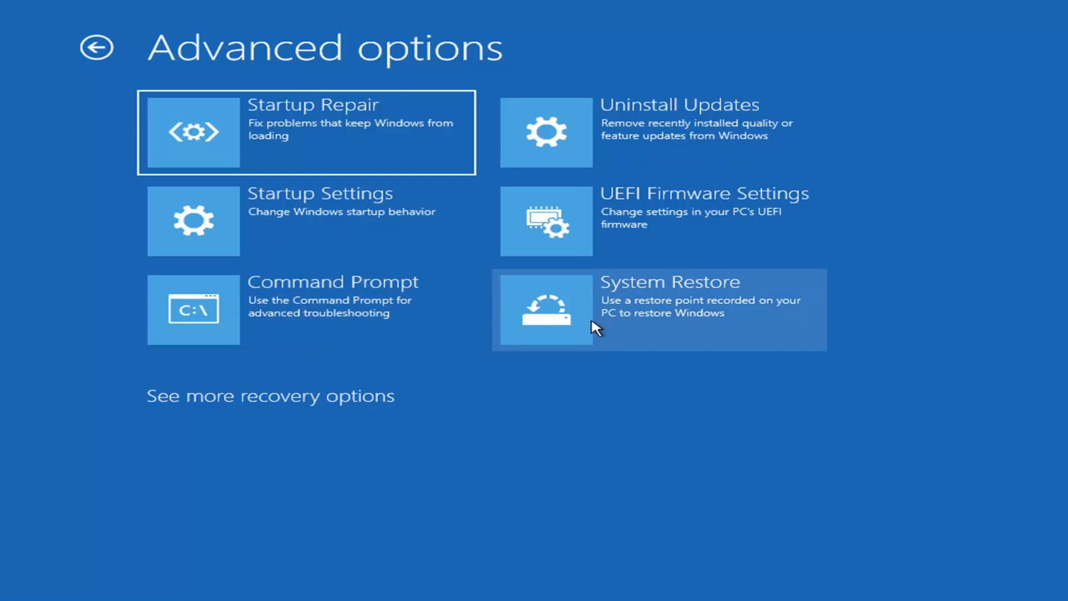
mouse_move(701, 340)
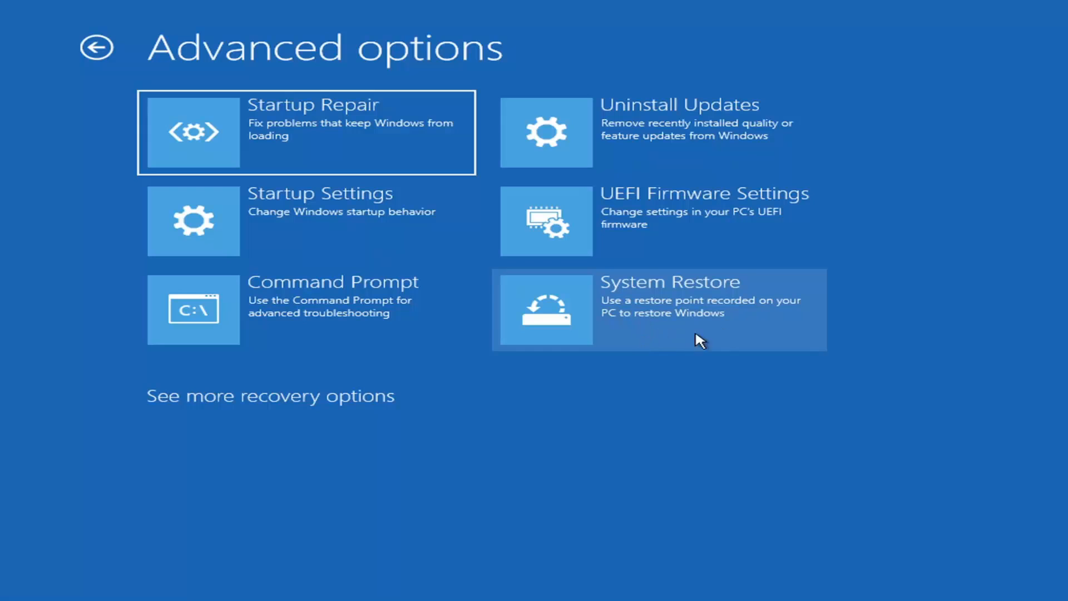
Select the 7/9/2021 'Before Updates' restore point and reach the confirmation page.
click(658, 308)
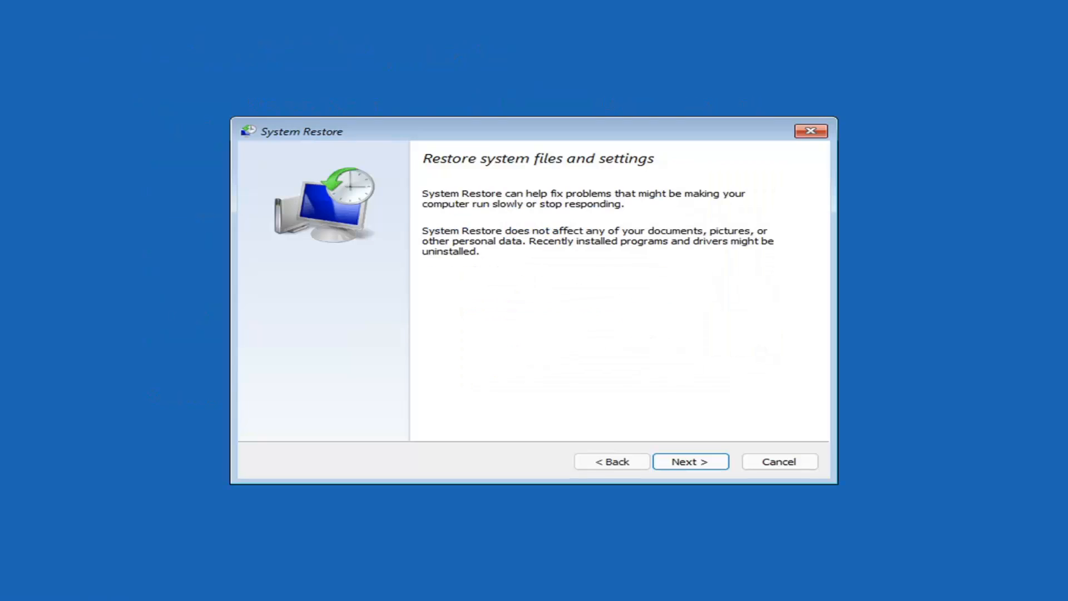
mouse_move(436, 132)
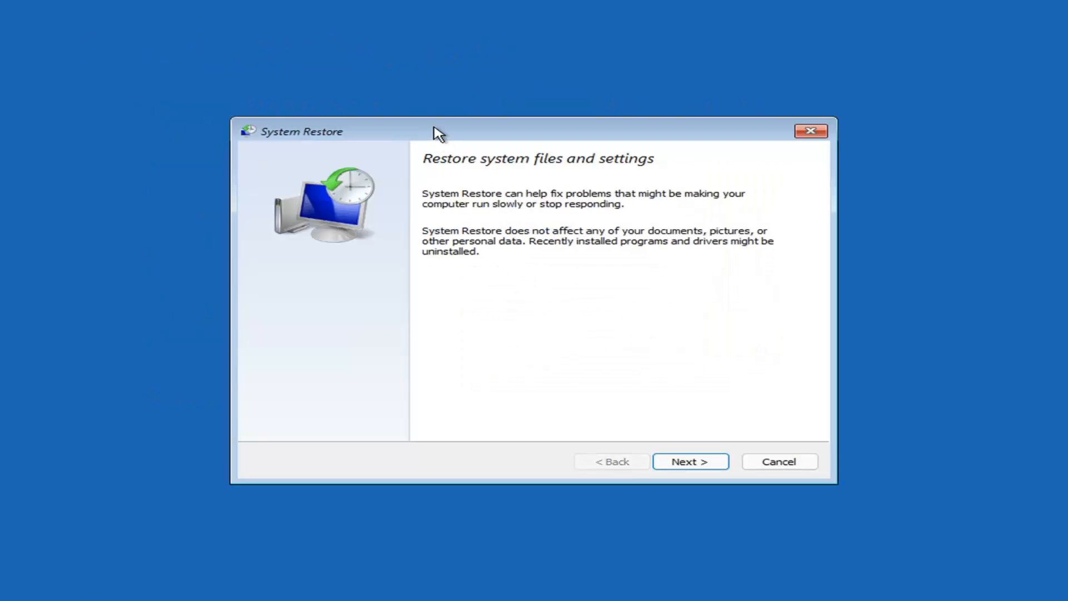
click(689, 461)
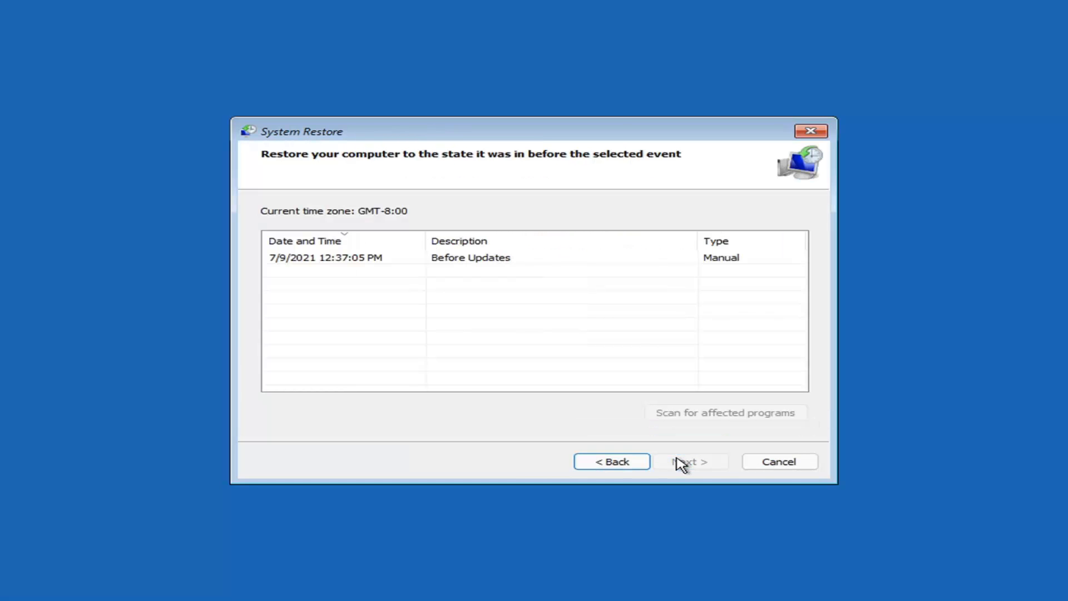
mouse_move(416, 296)
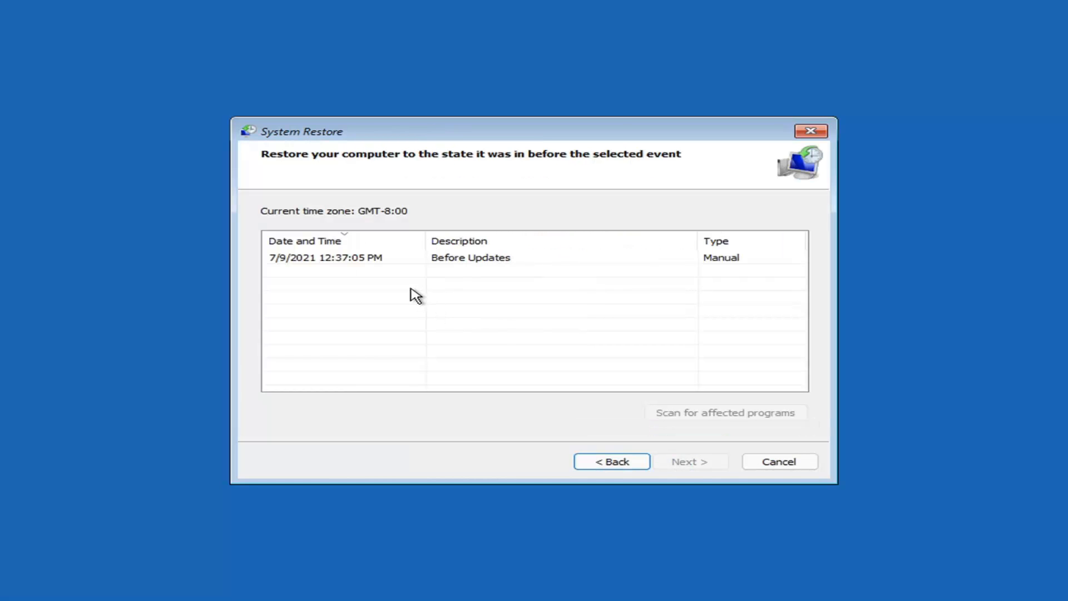
click(324, 257)
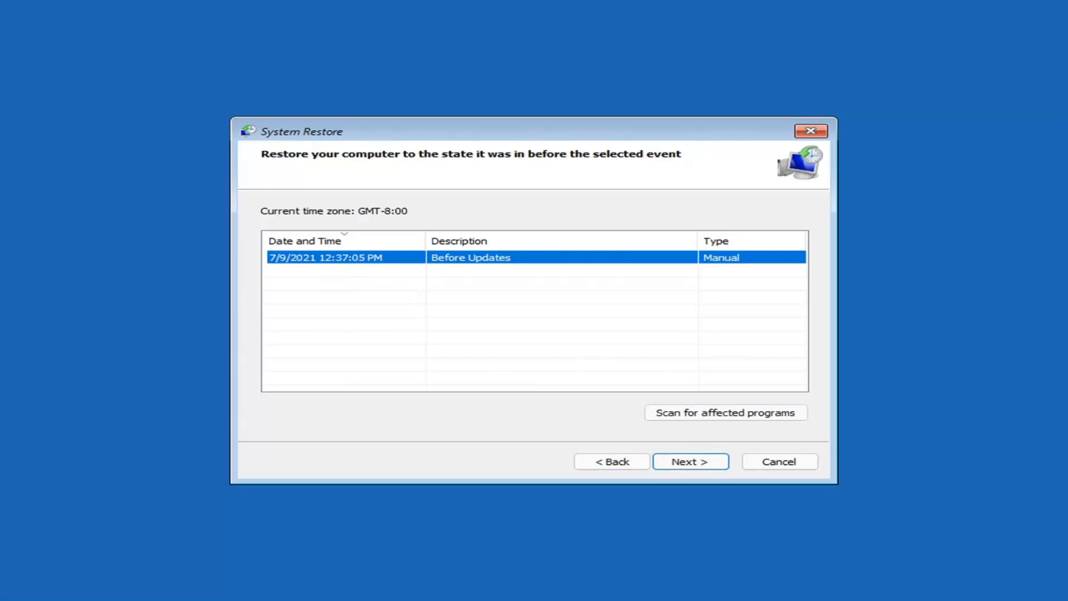
click(690, 461)
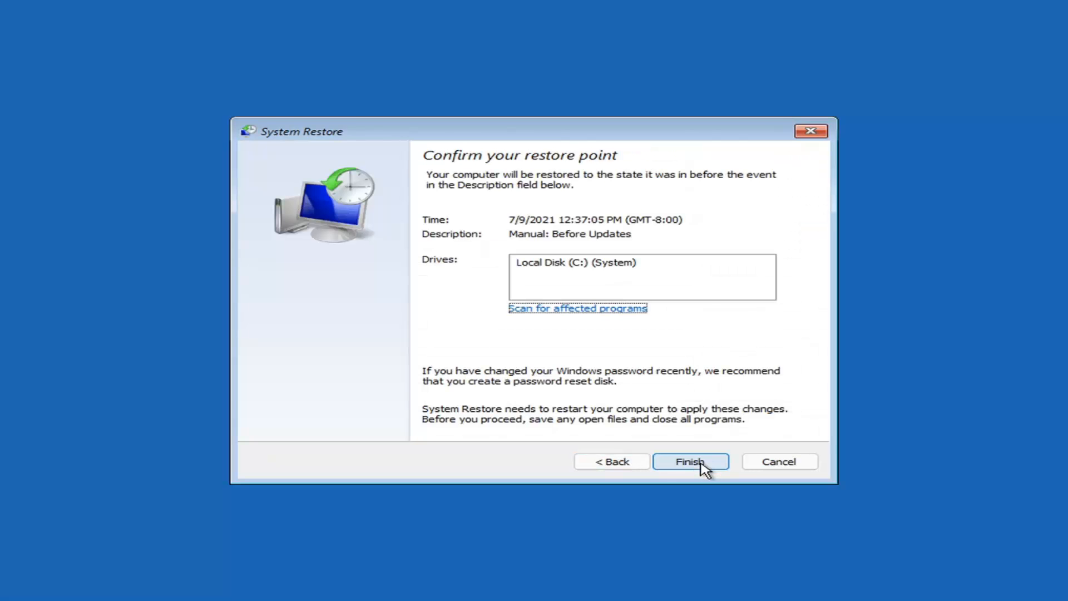
mouse_move(473, 303)
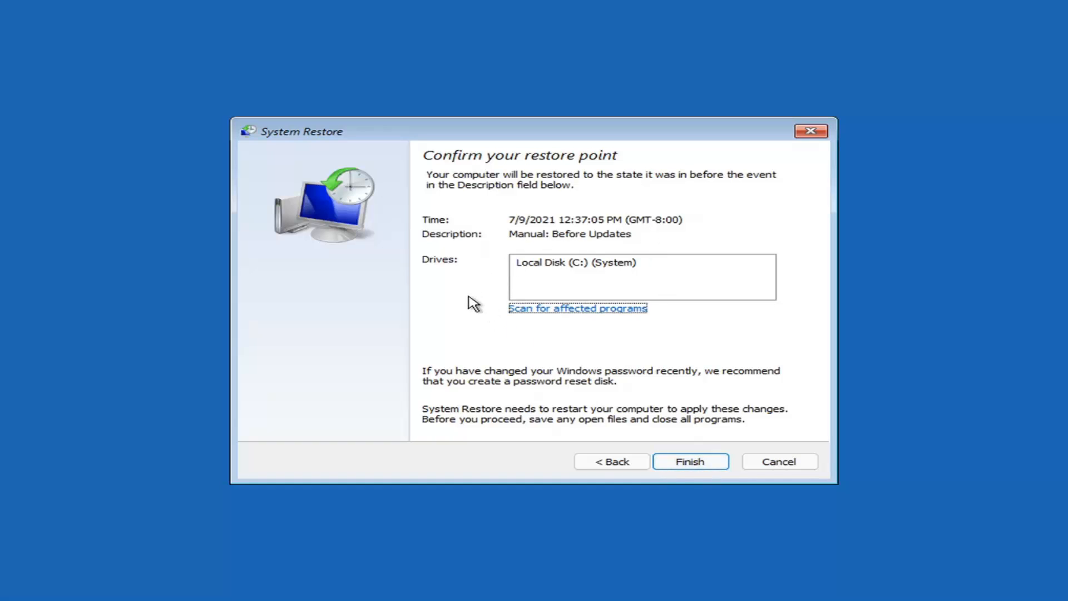
mouse_move(549, 325)
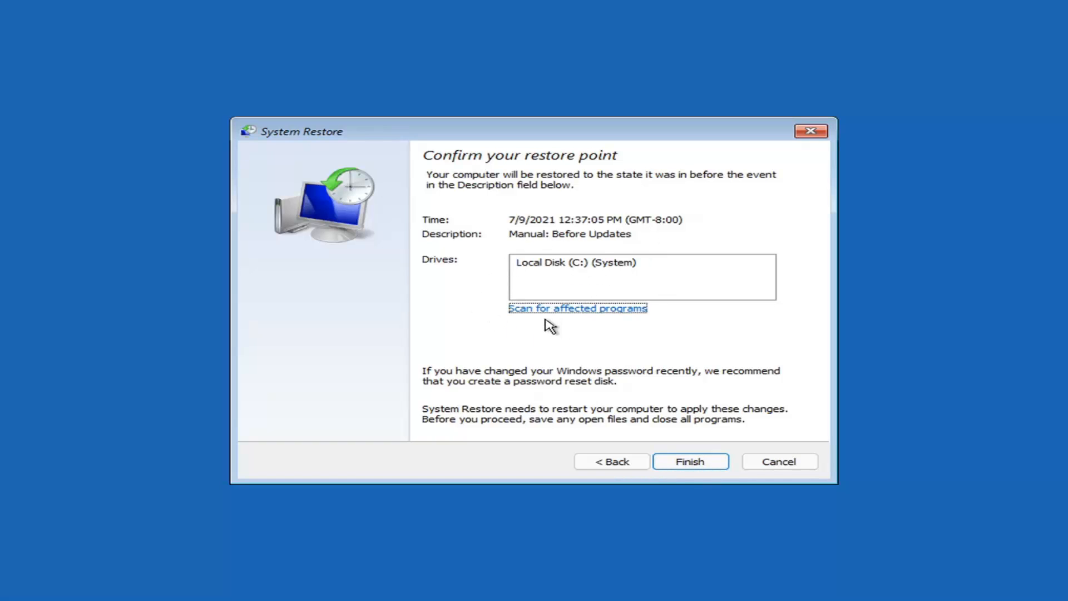
mouse_move(502, 261)
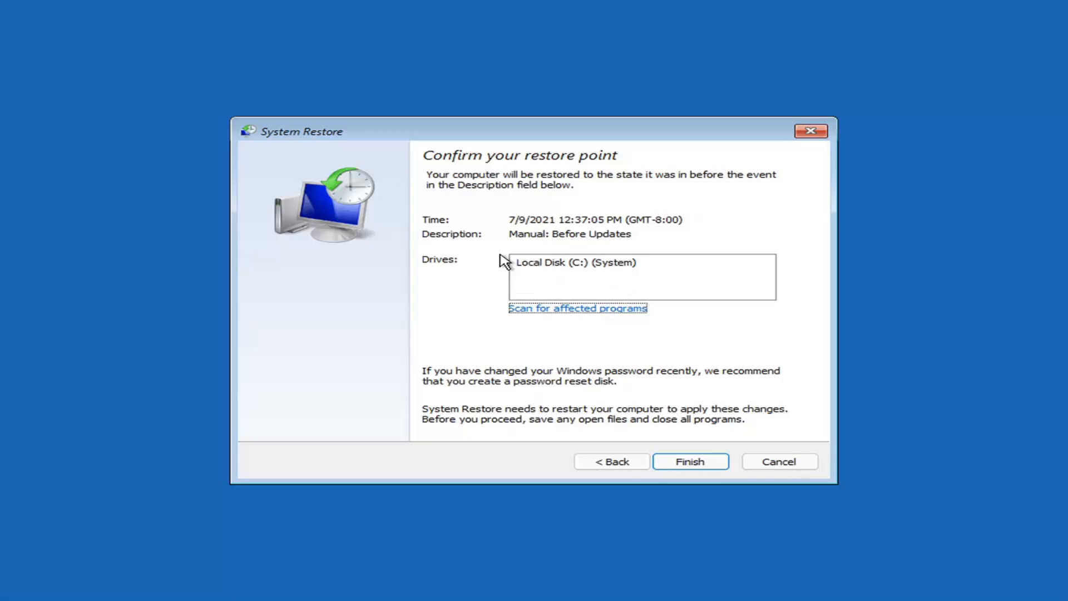
mouse_move(524, 257)
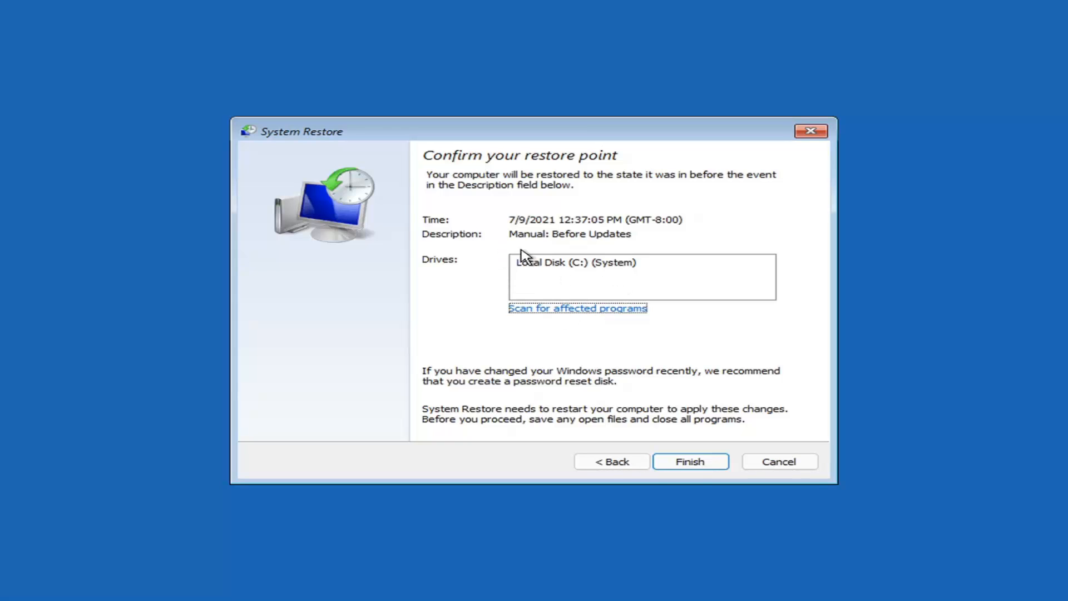
Finish the wizard and confirm the uninterruptible restore to 7/9/2021 12:37:05 PM.
click(689, 461)
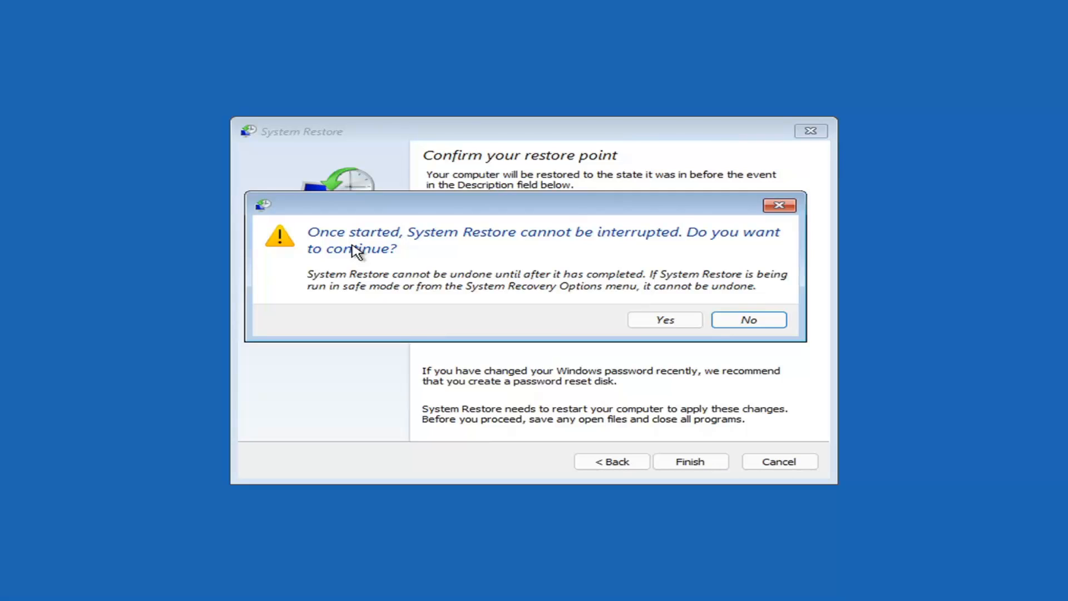
mouse_move(643, 322)
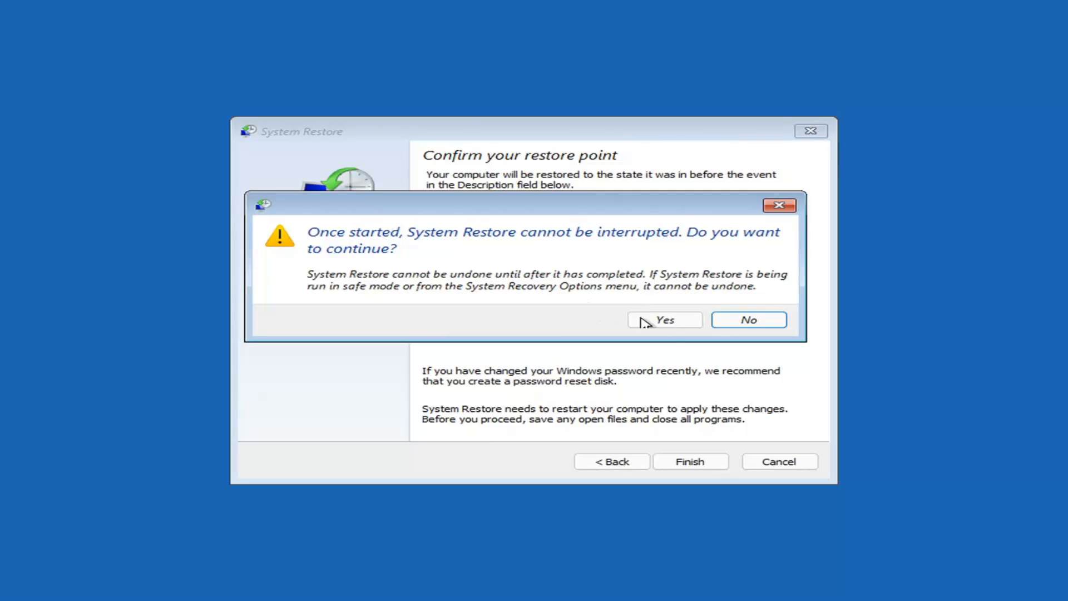
click(663, 319)
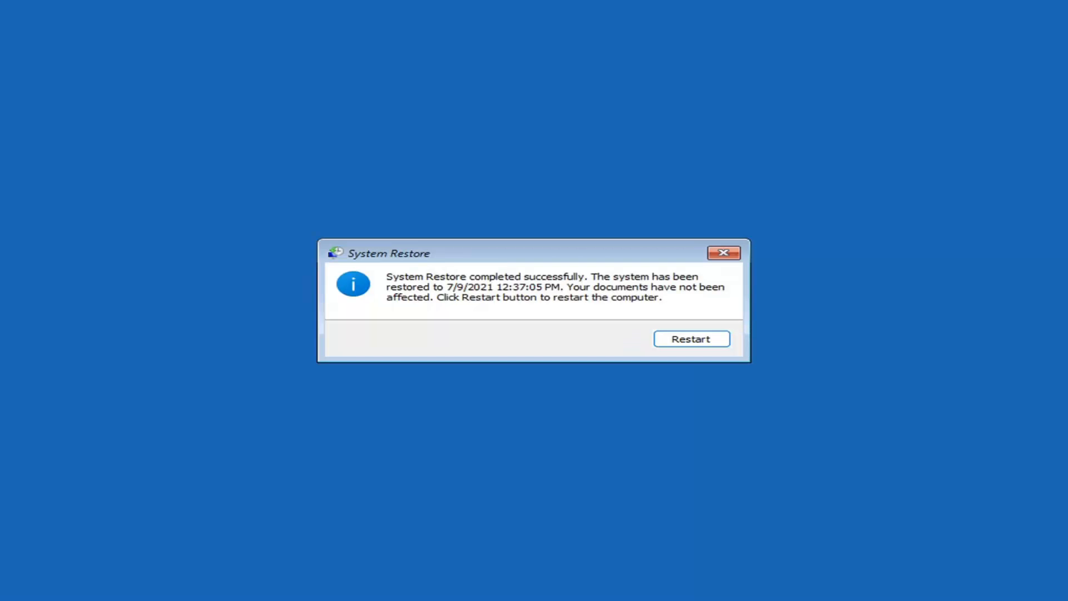
mouse_move(487, 295)
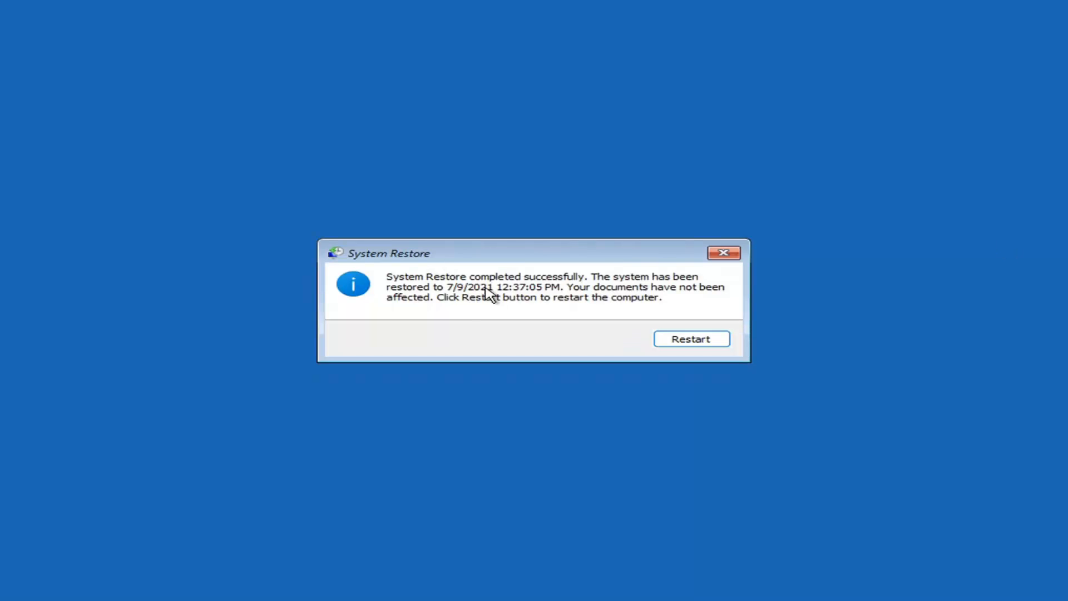
mouse_move(545, 294)
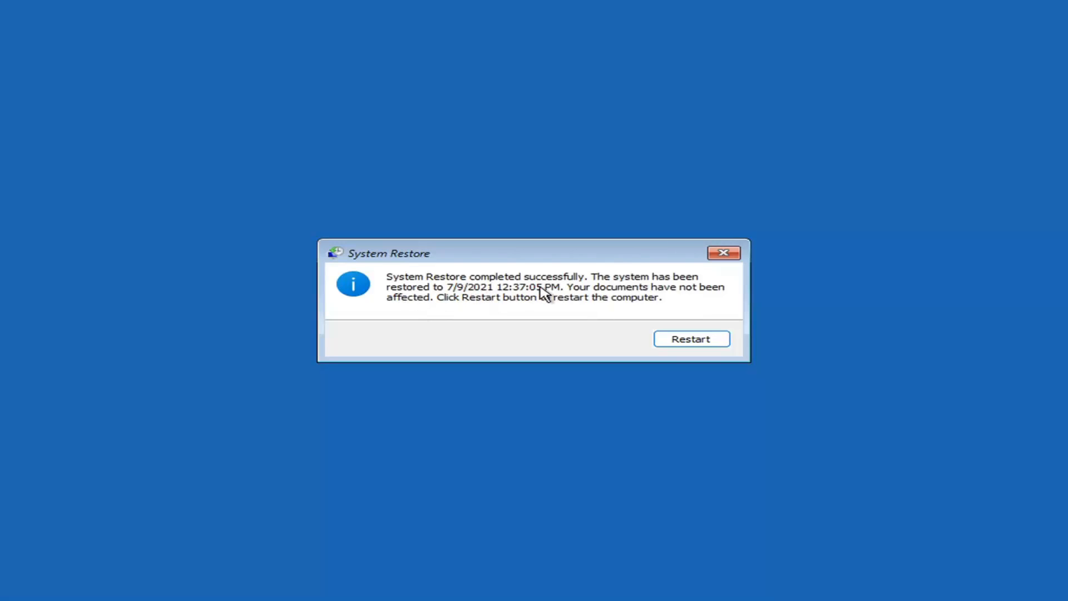
mouse_move(479, 309)
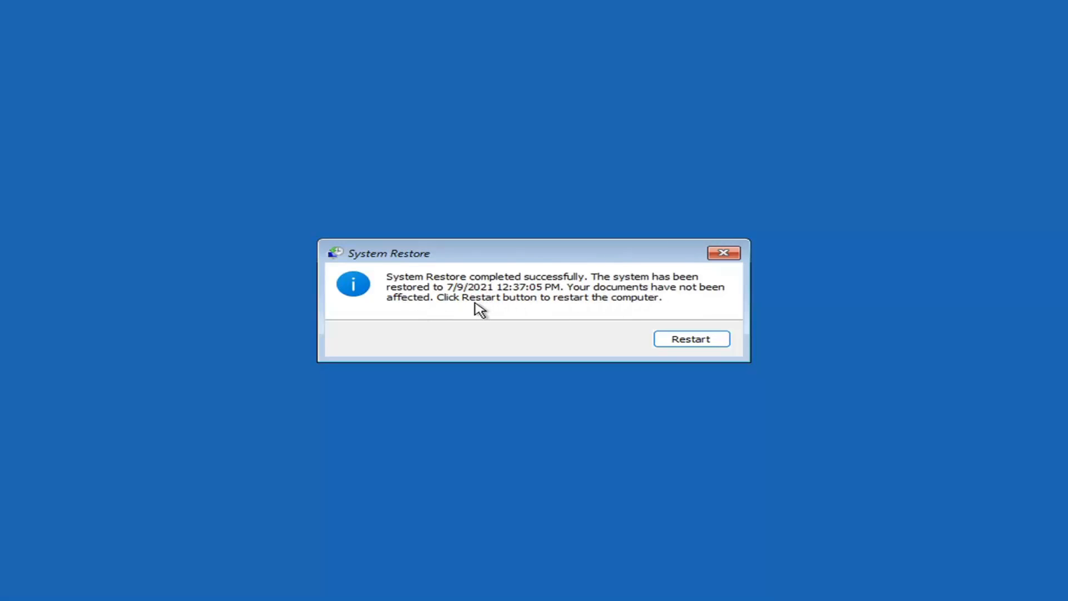
mouse_move(722, 333)
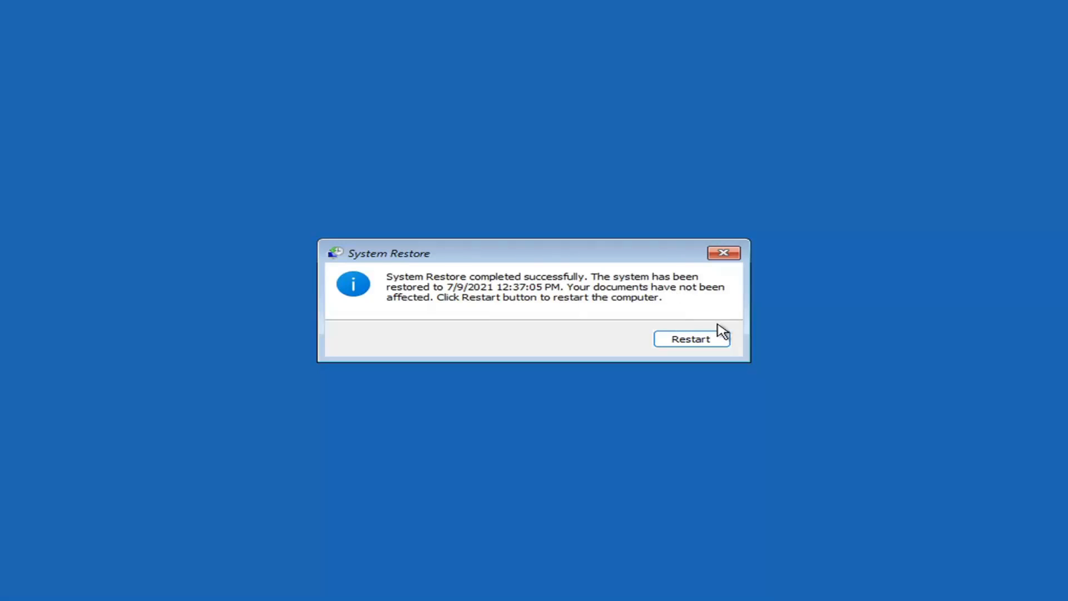
Restart the computer after the successful System Restore.
click(690, 339)
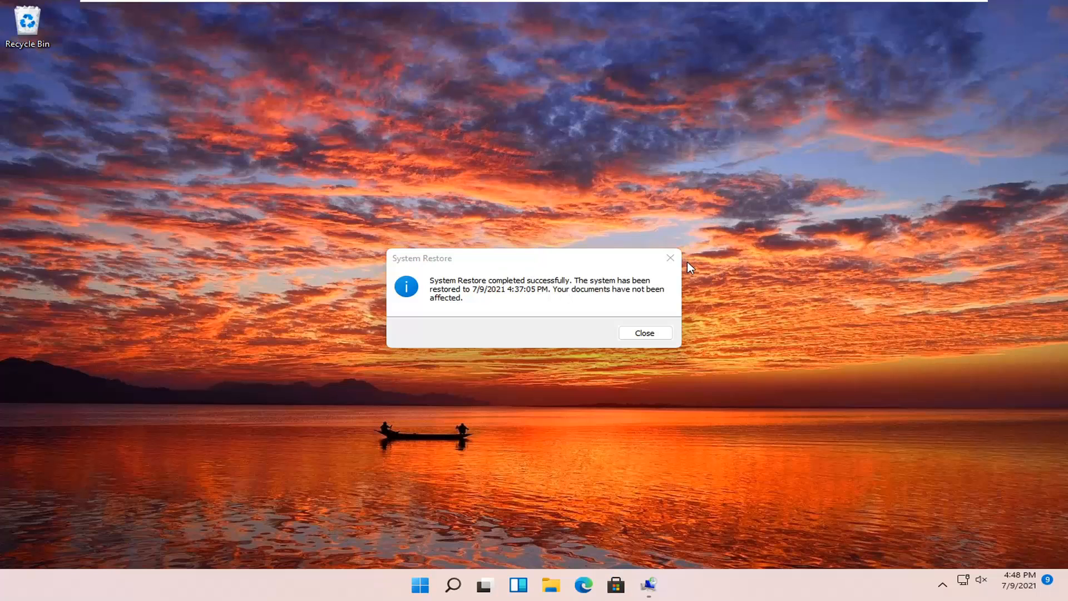
Close the 'System Restore completed successfully' dialog on the desktop.
click(643, 333)
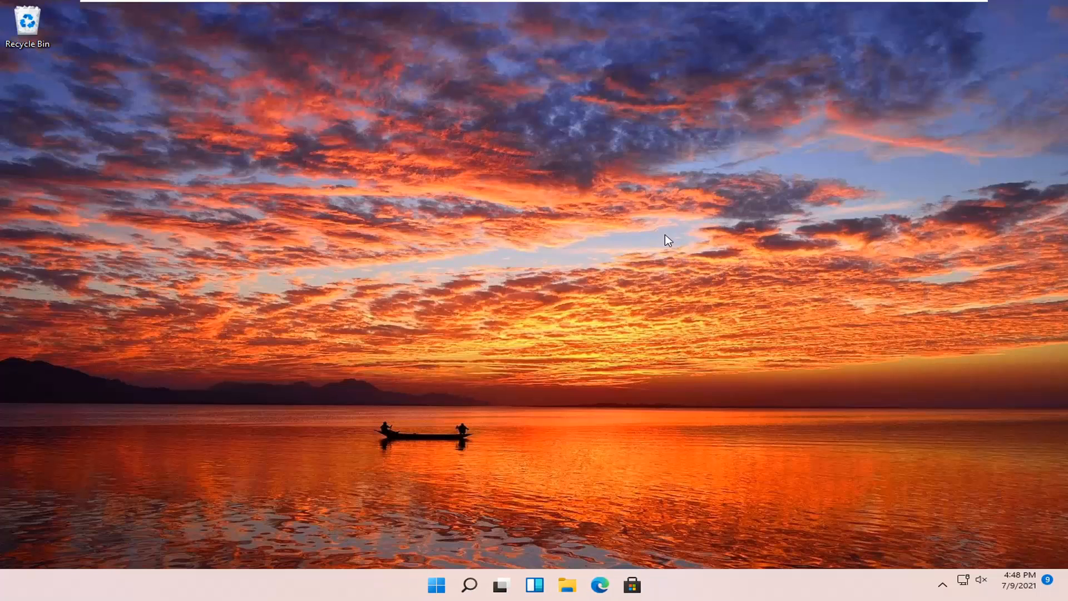
mouse_move(460, 415)
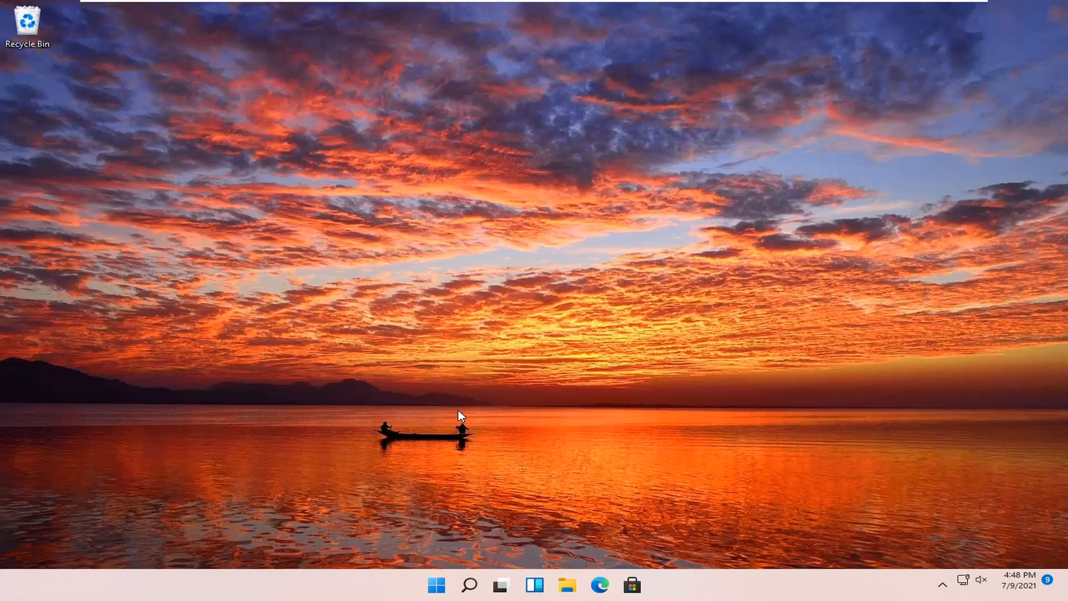
mouse_move(950, 449)
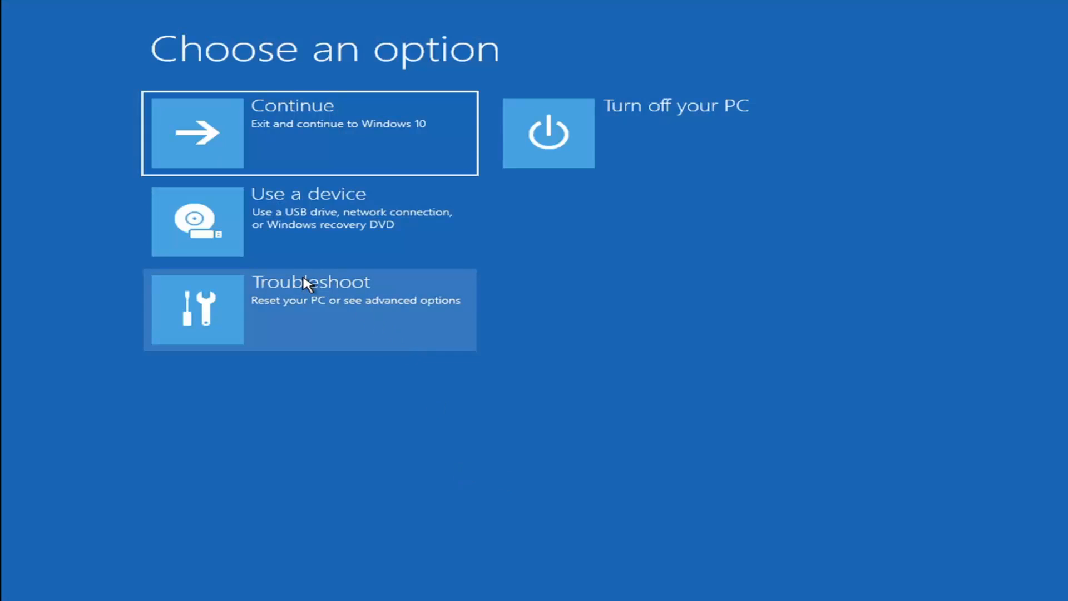
mouse_move(298, 313)
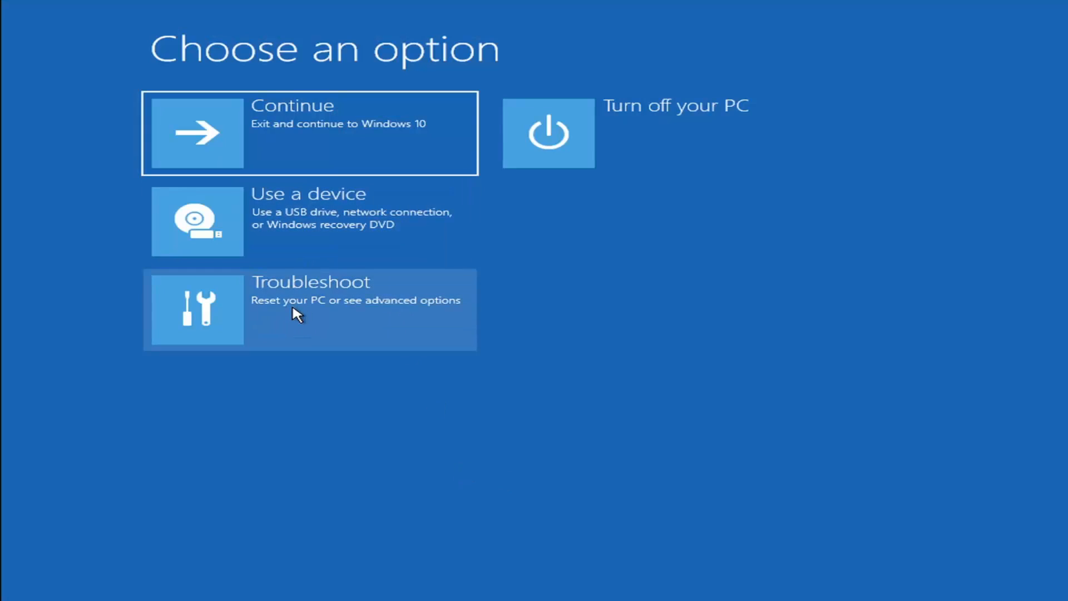
Open the Troubleshoot page from Choose an option.
click(309, 308)
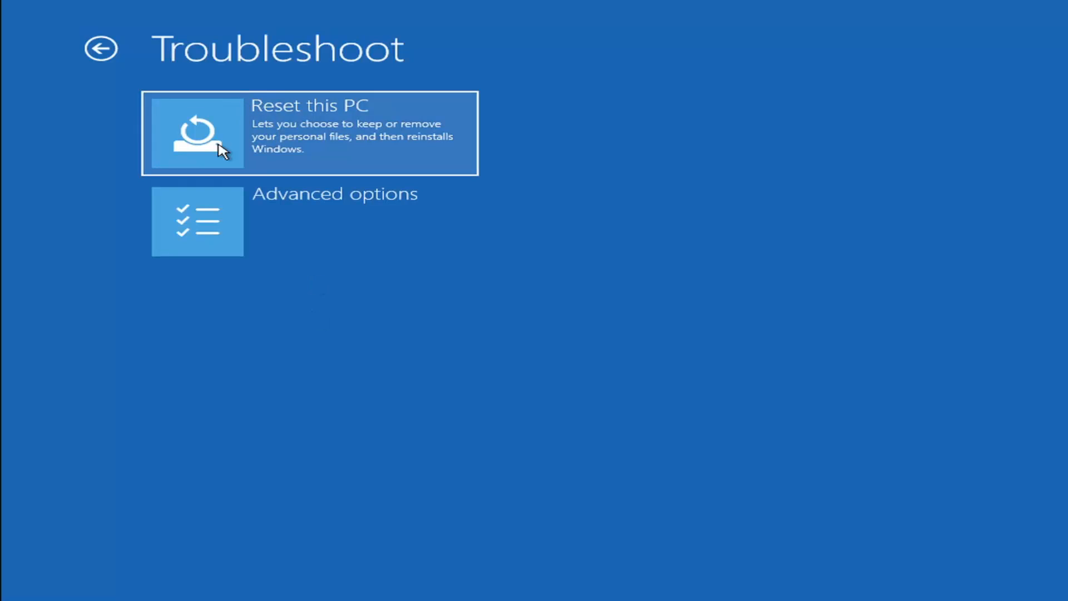
mouse_move(329, 146)
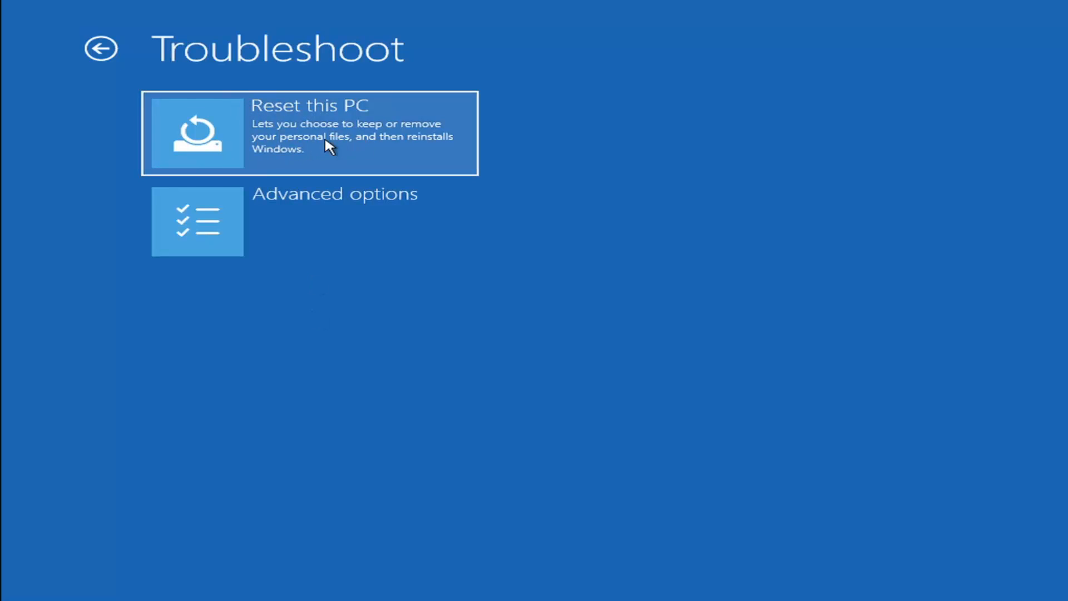
mouse_move(353, 151)
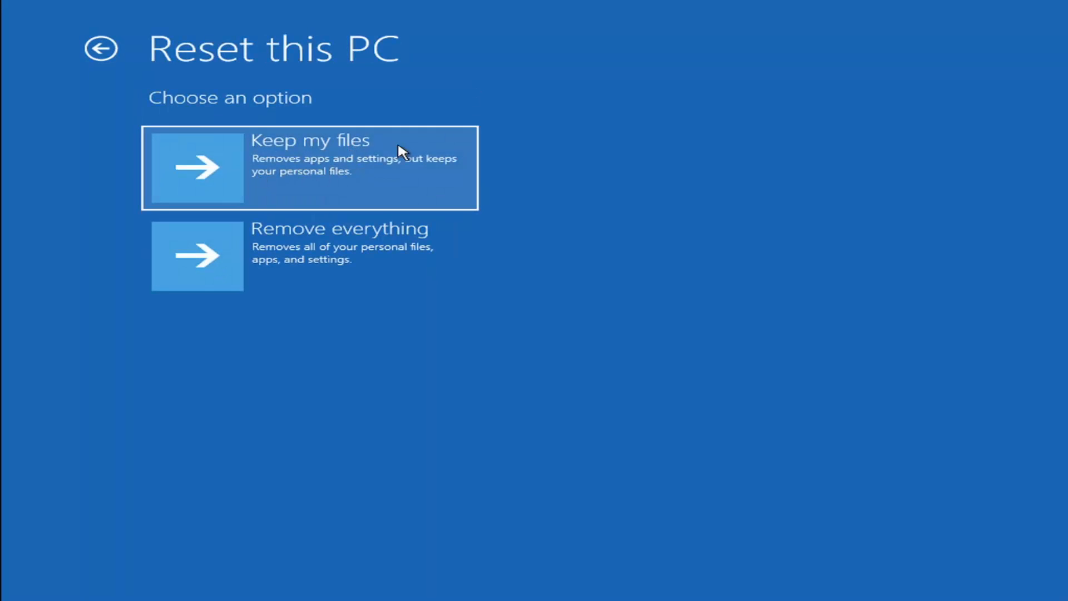
mouse_move(401, 169)
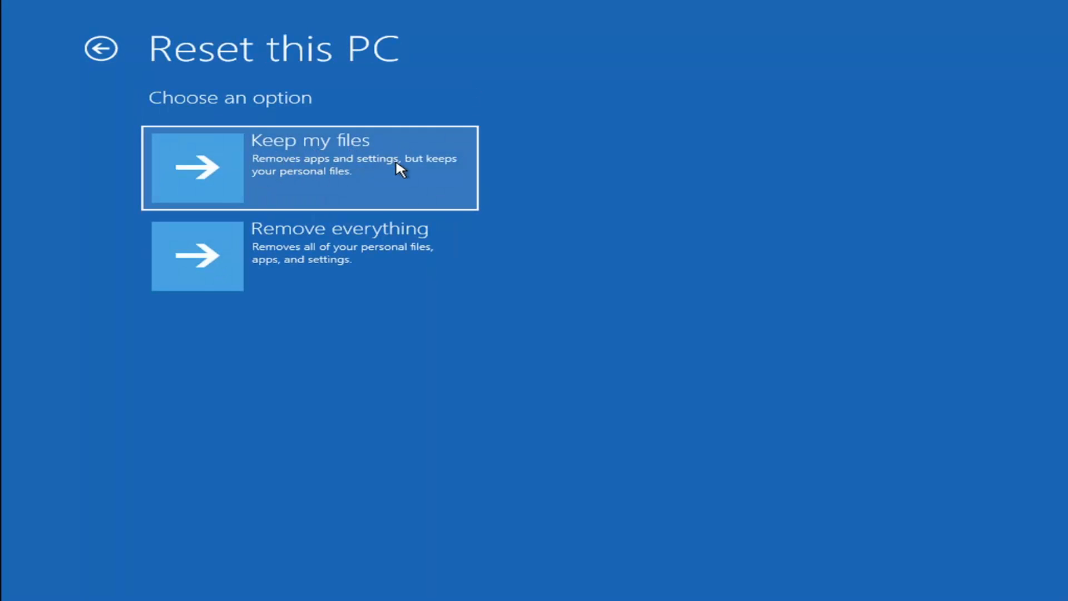
mouse_move(286, 255)
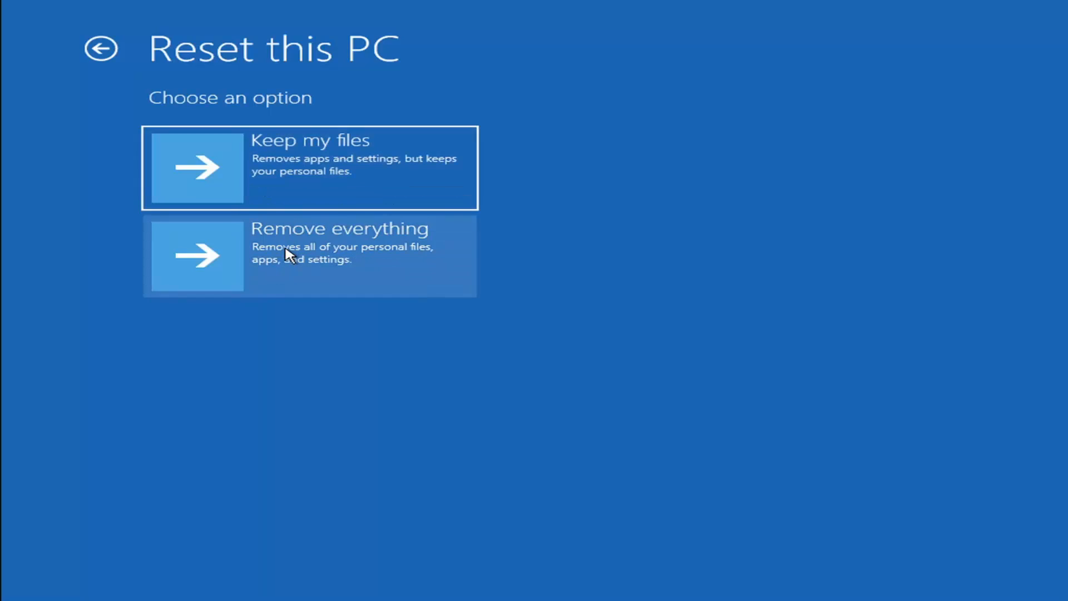
mouse_move(303, 265)
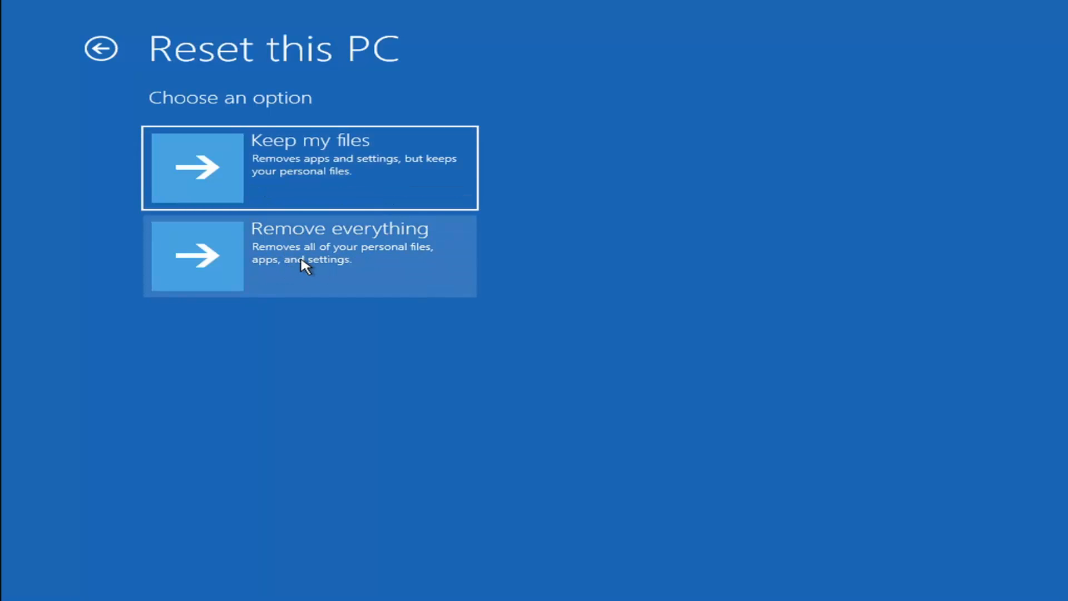
mouse_move(264, 279)
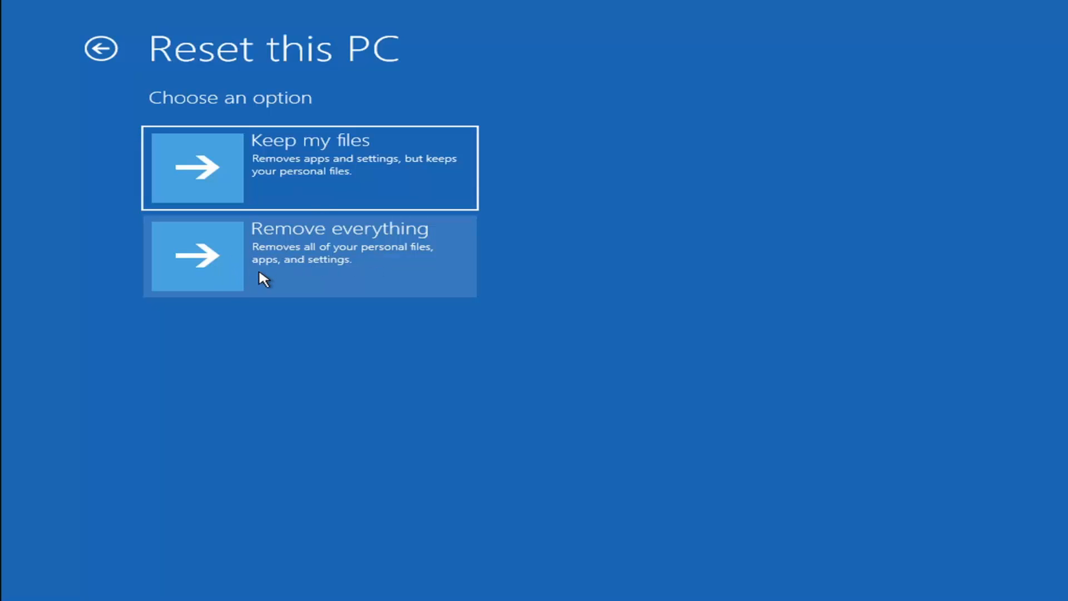
mouse_move(283, 262)
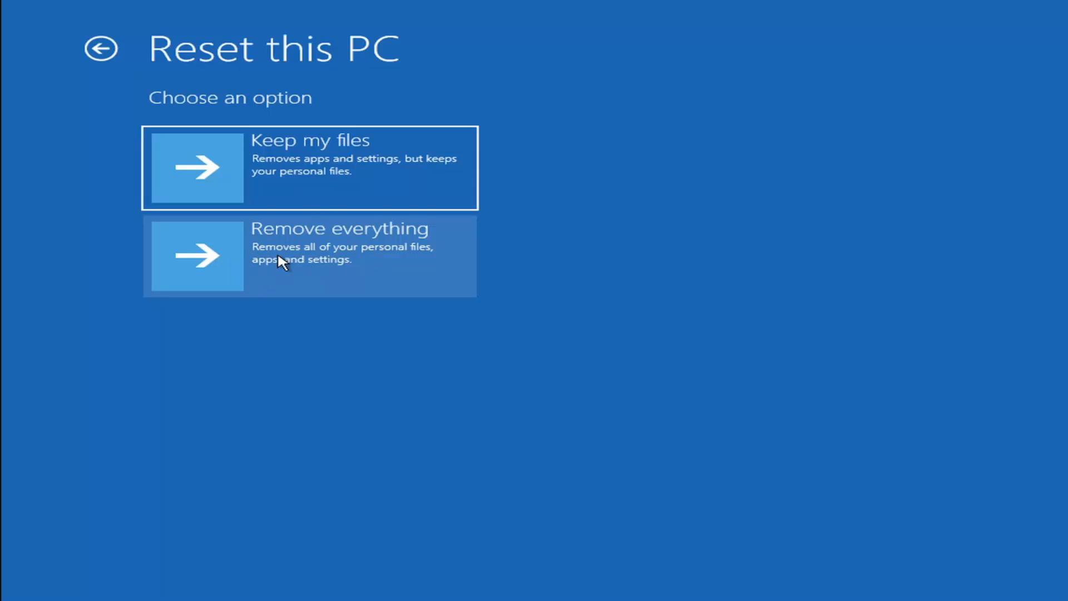
mouse_move(292, 149)
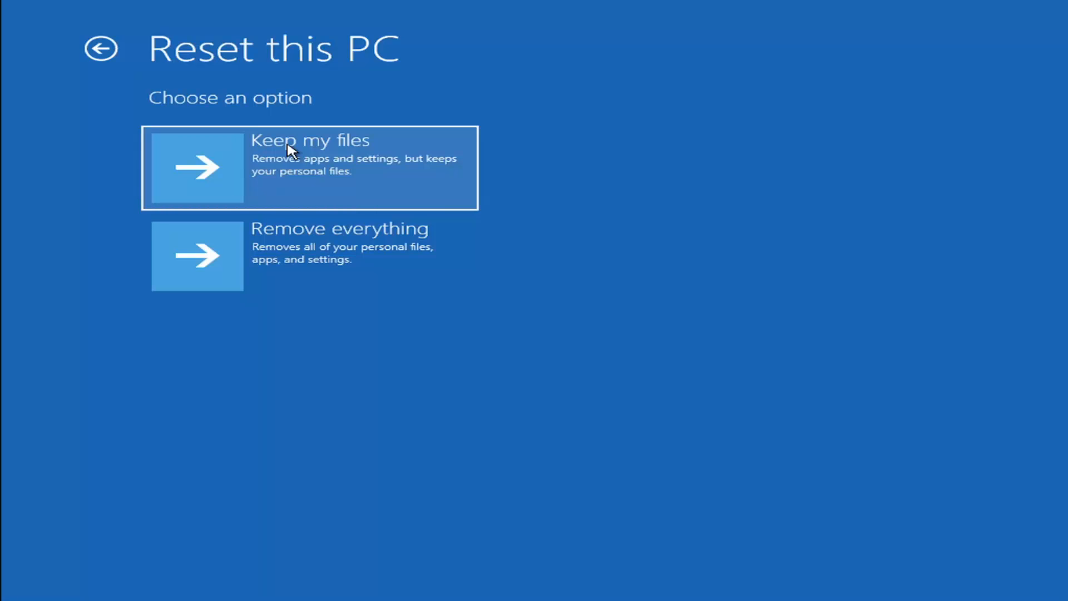
mouse_move(222, 172)
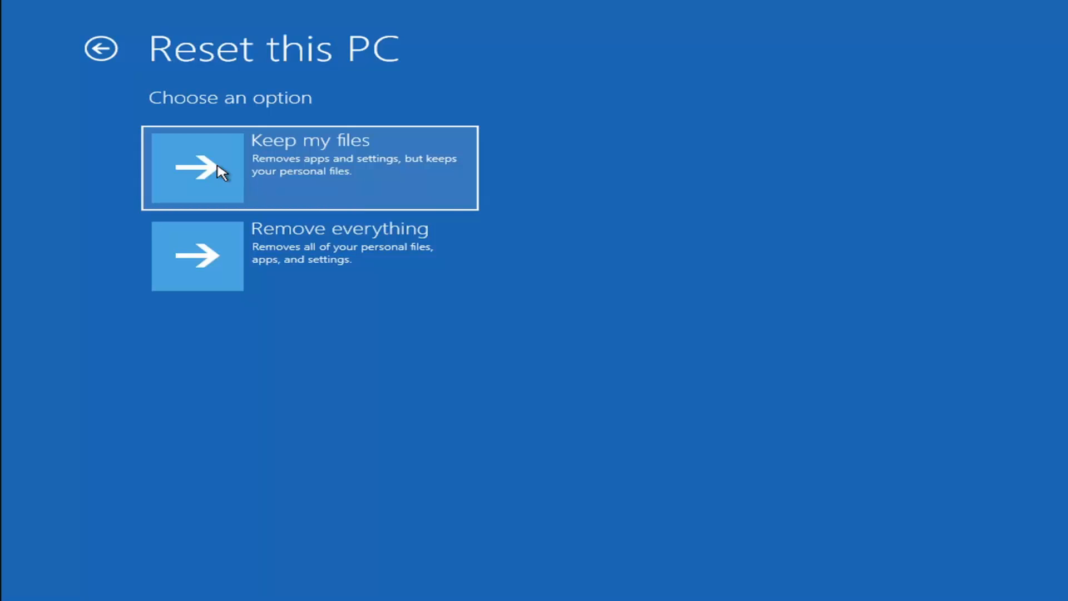
mouse_move(310, 184)
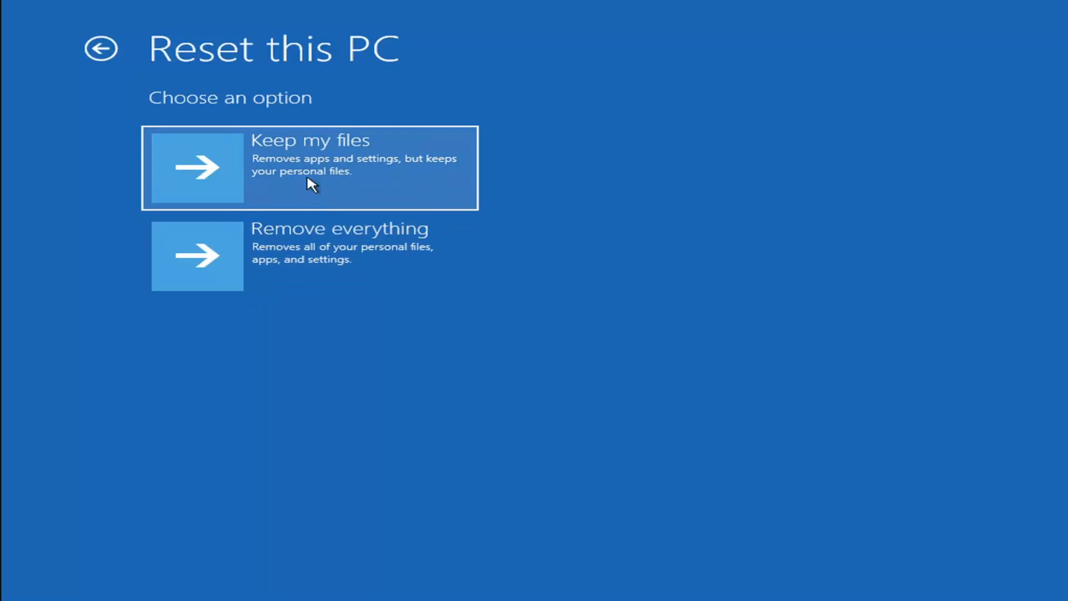
mouse_move(425, 170)
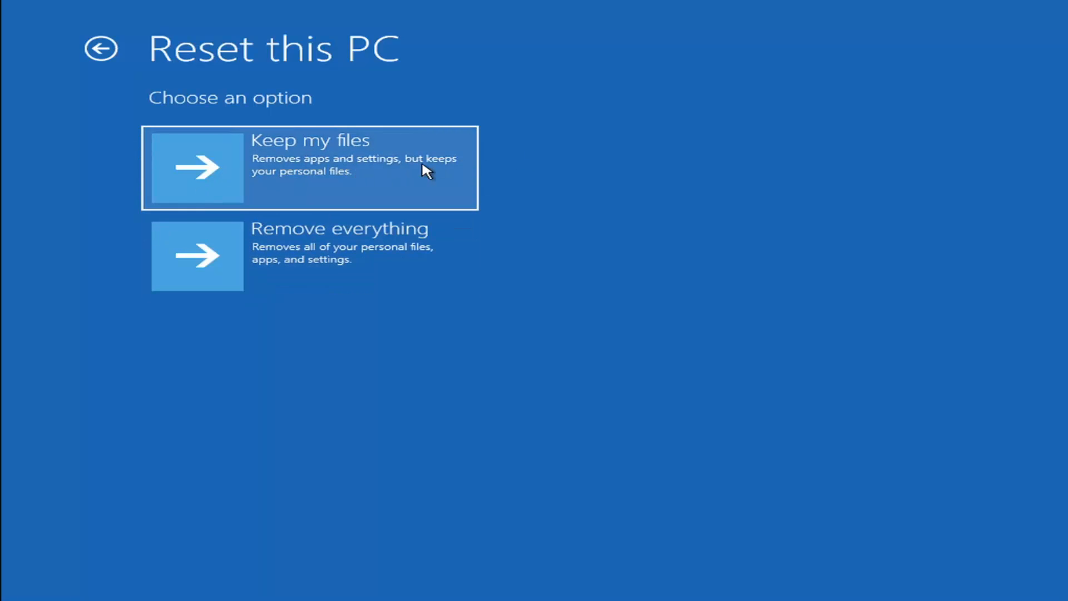
mouse_move(321, 177)
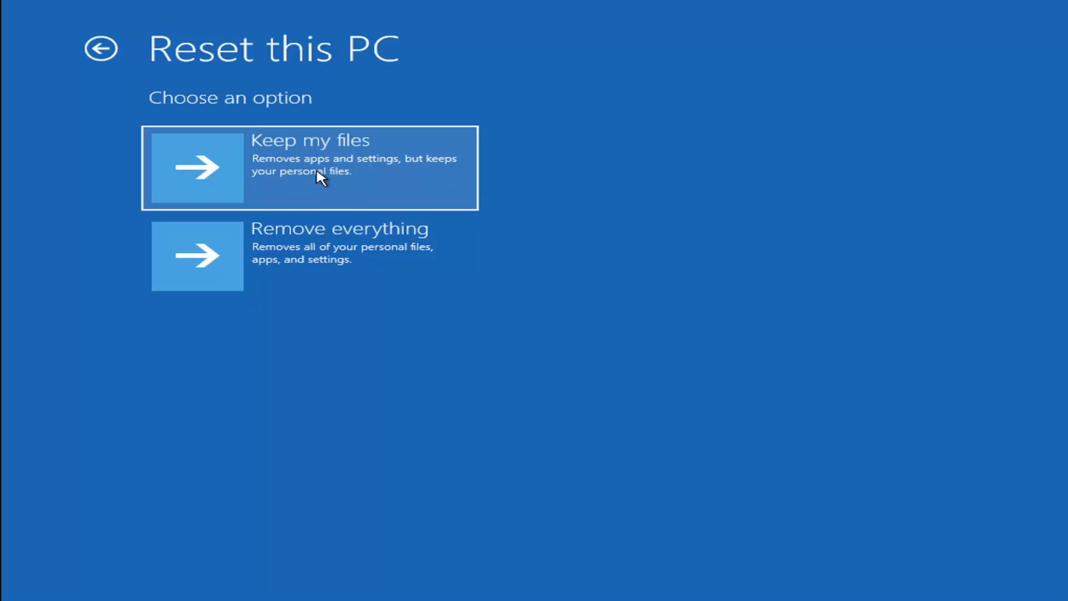
Back out of Reset this PC to Choose an option, resetting nothing.
click(101, 48)
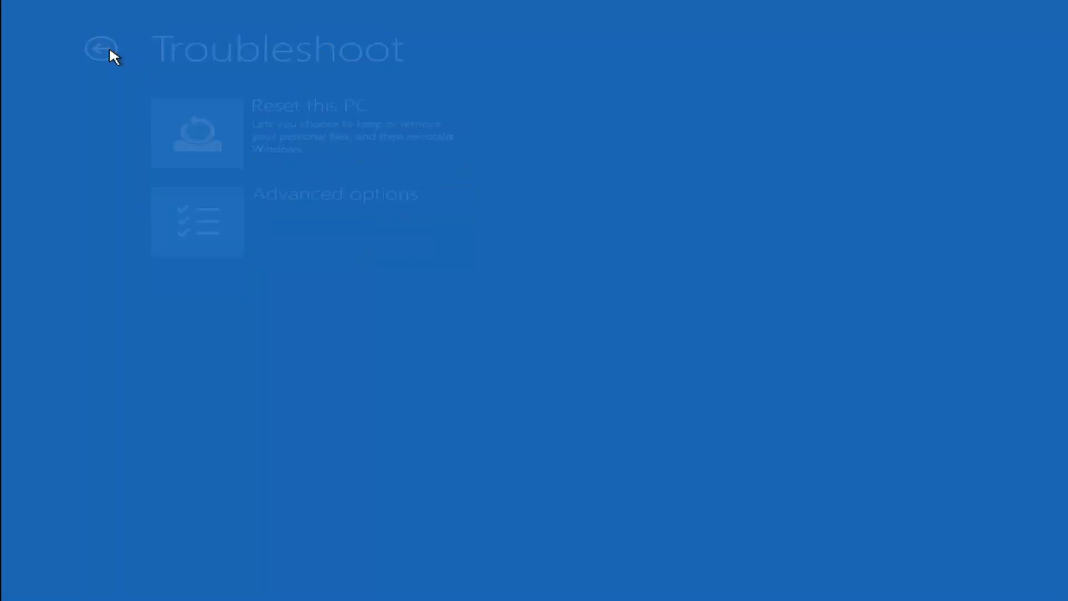
click(101, 49)
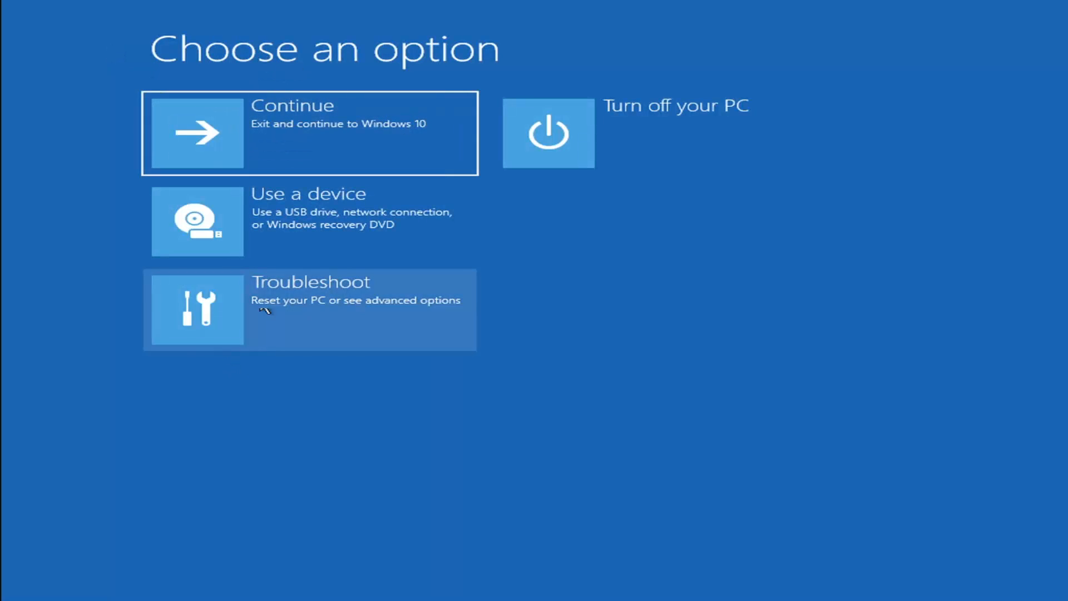
mouse_move(491, 326)
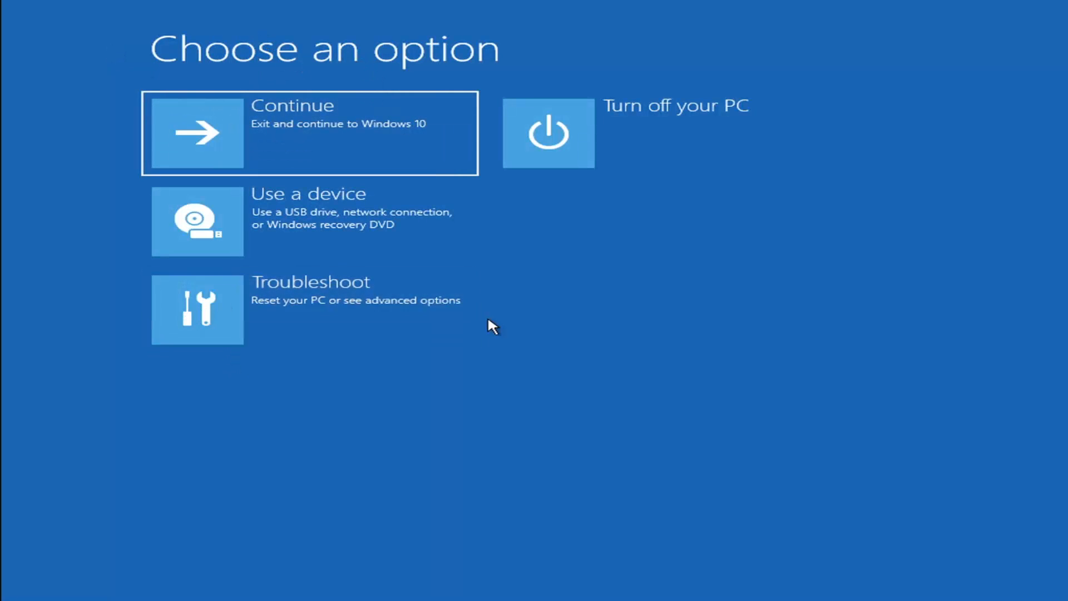
Launch Command Prompt from Advanced options, reaching the X:\windows\system32 prompt.
click(197, 309)
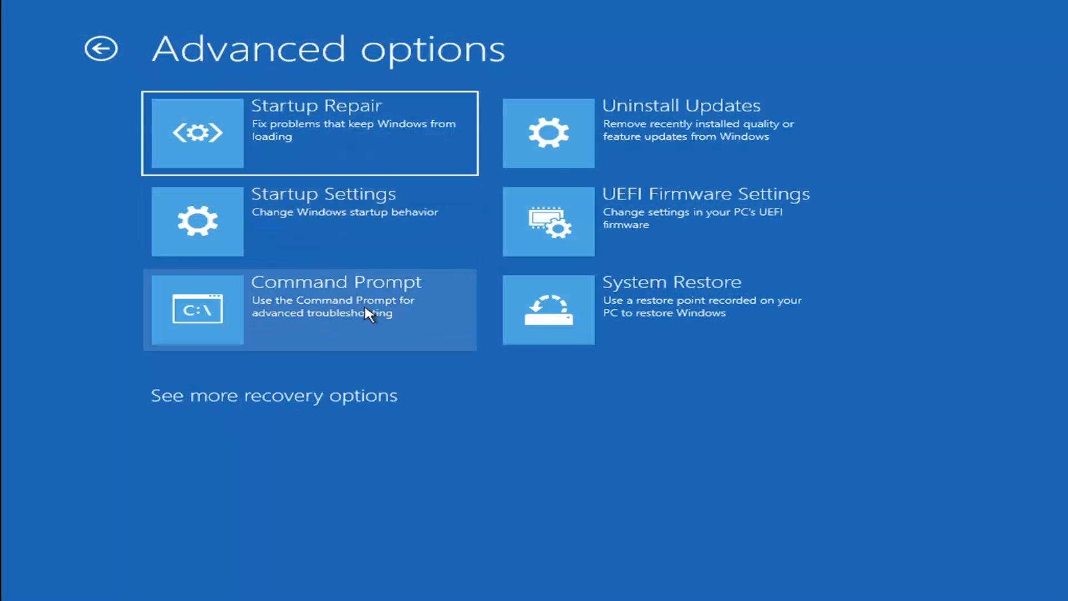
click(310, 307)
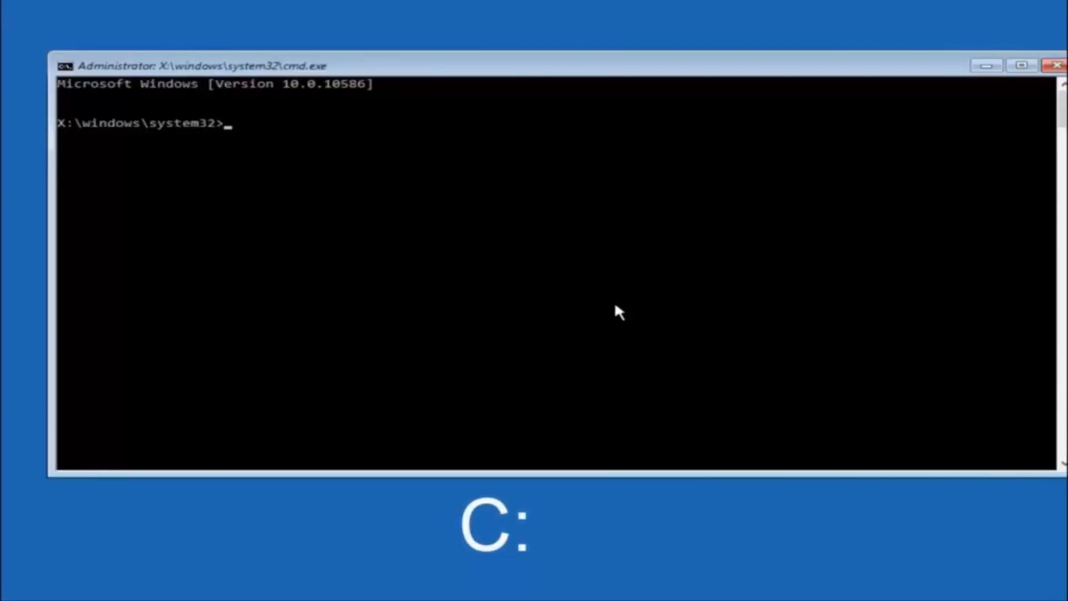
Switch to drive C: and list its root: PerfLogs, Program Files, Users, Windows, Windows.old.
text(c:)
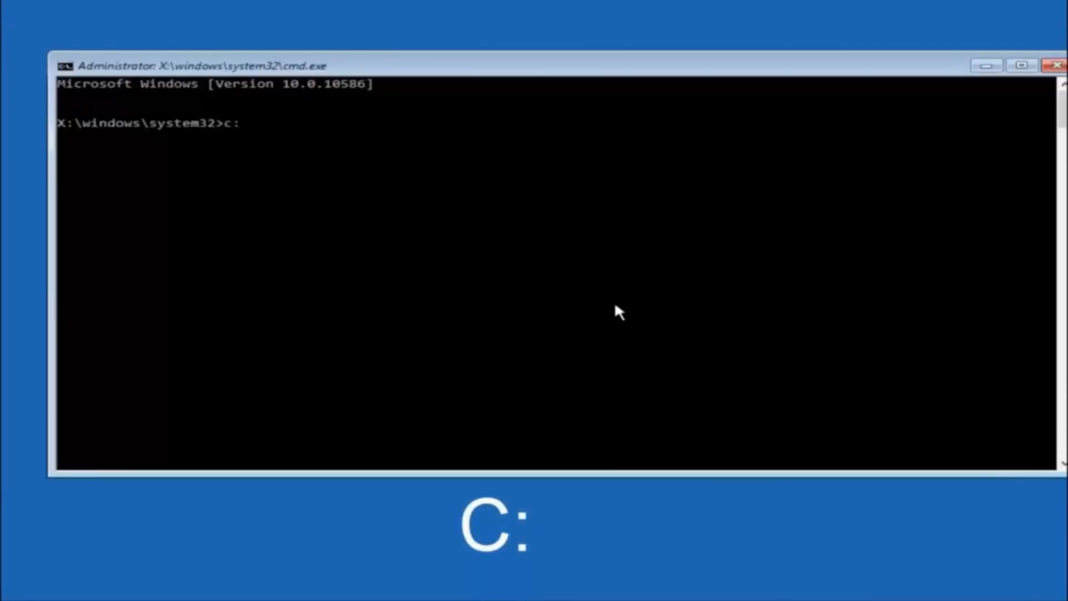
key(Return)
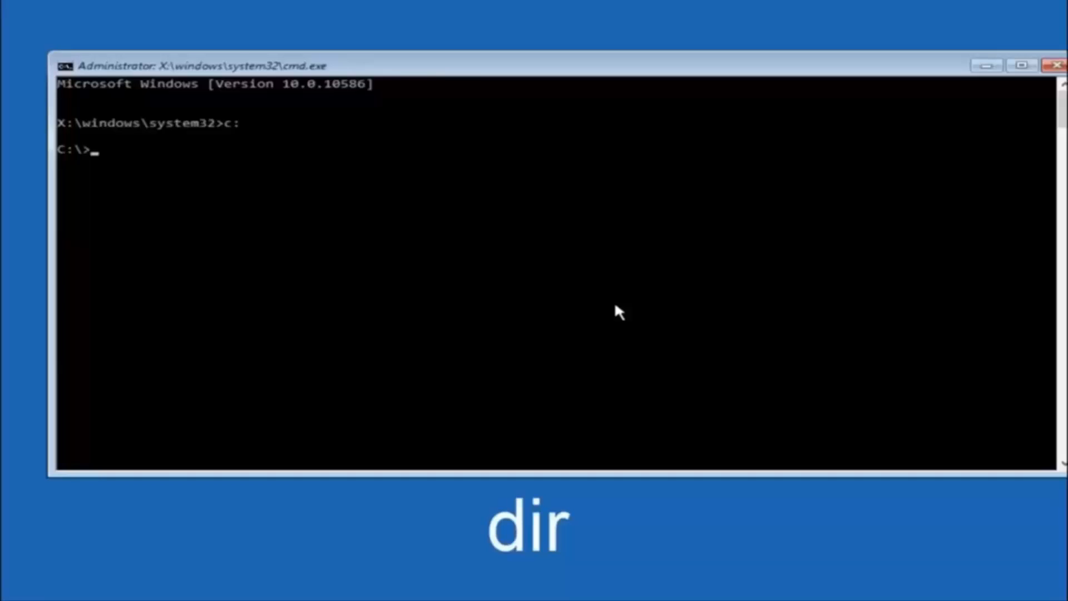
text(dir)
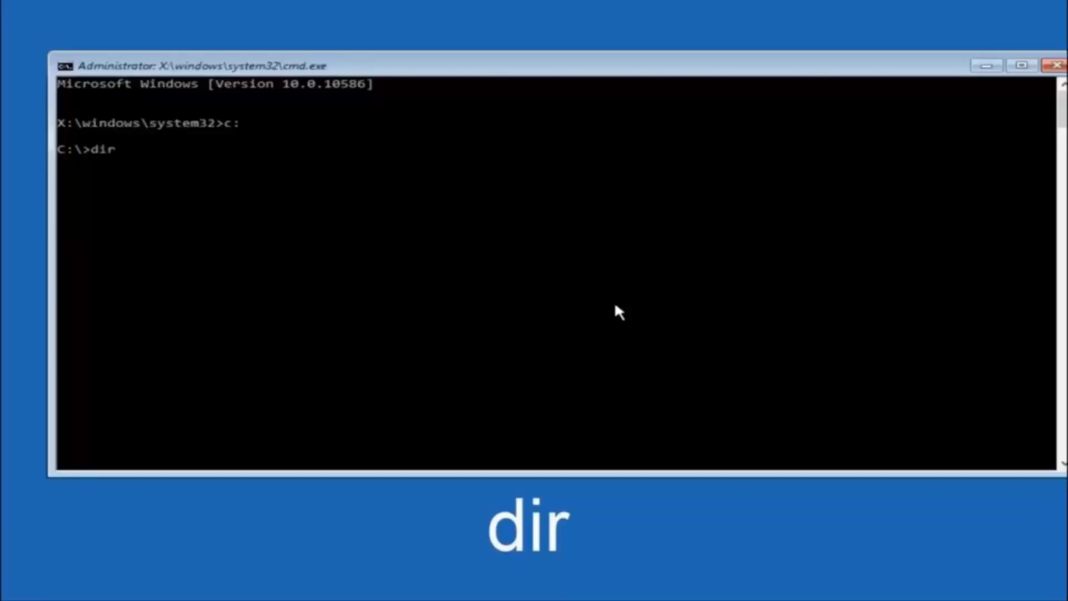
key(Return)
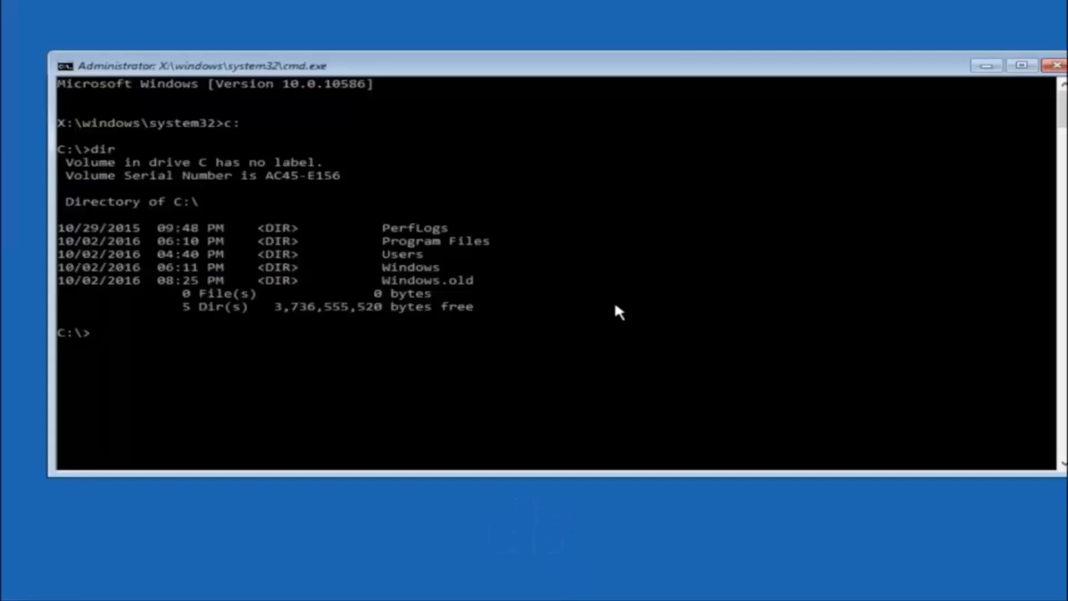
mouse_move(398, 279)
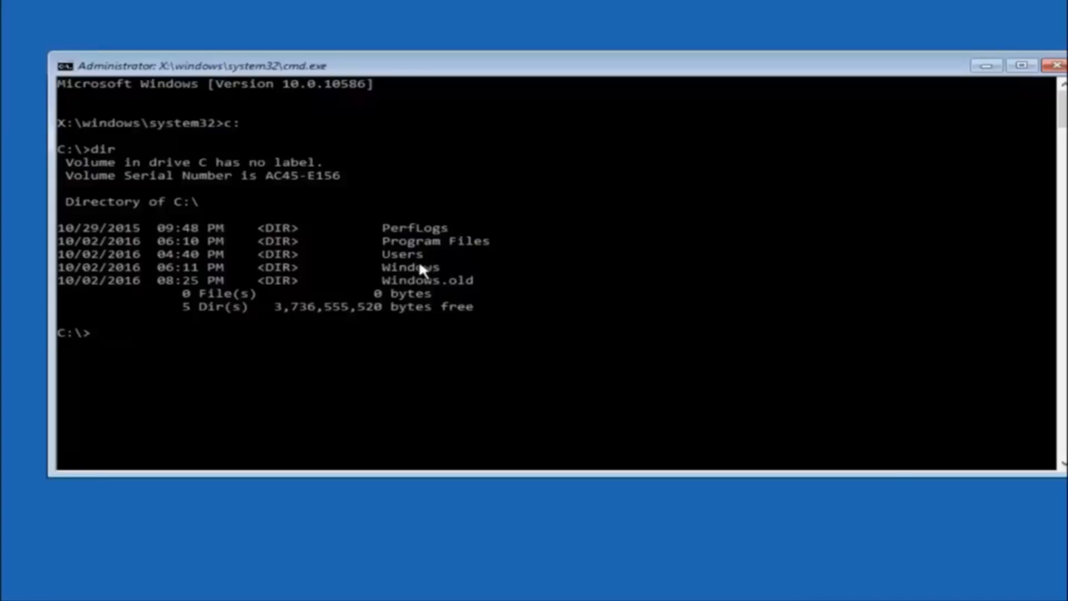
Change directory to C:\Windows\System32\config.
text(cd \)
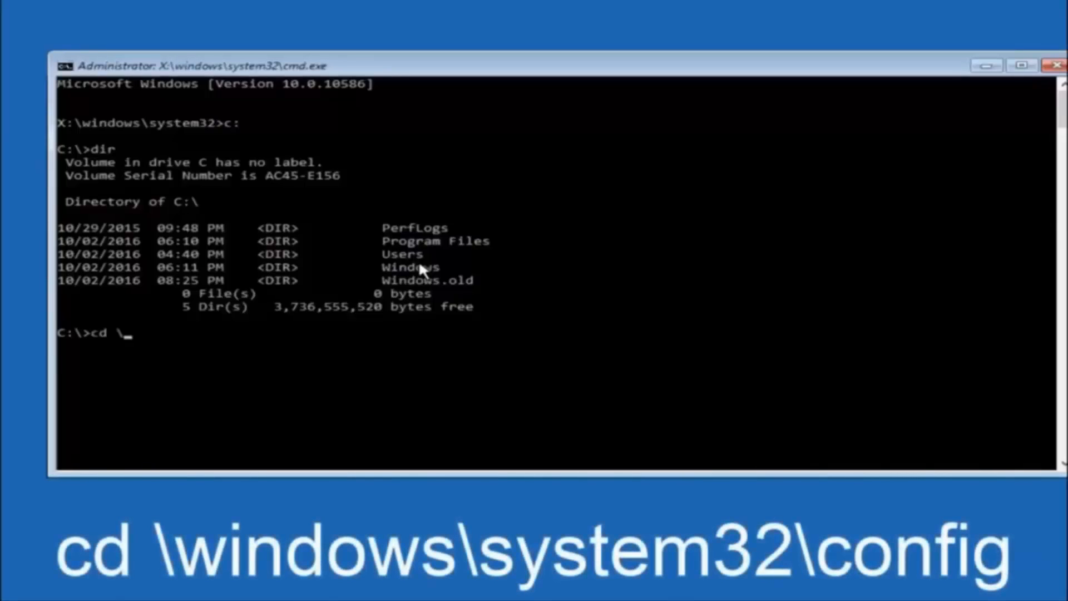
text(windows)
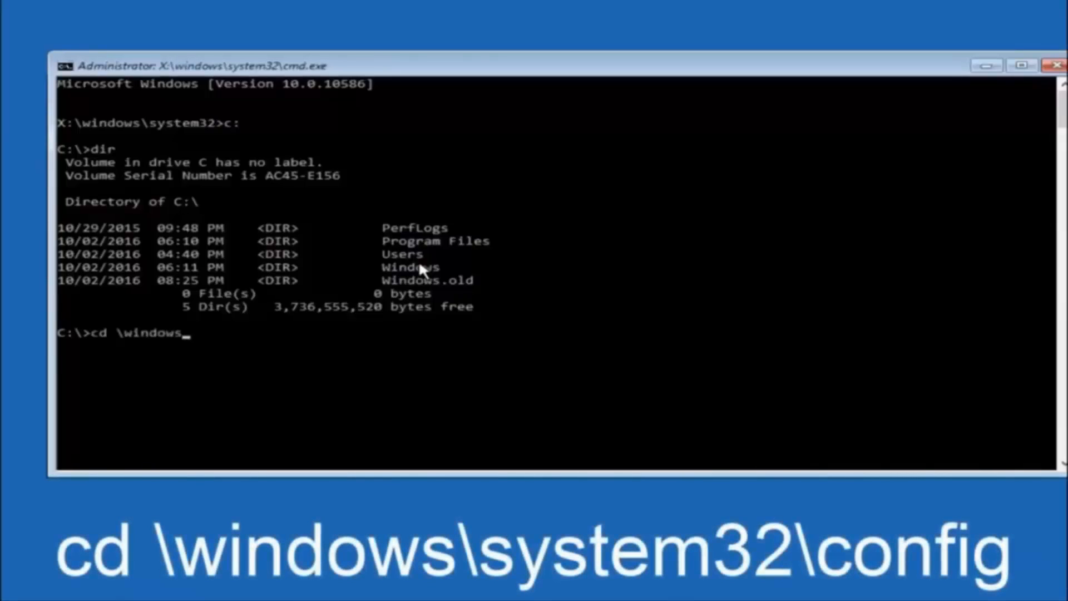
text(\syst)
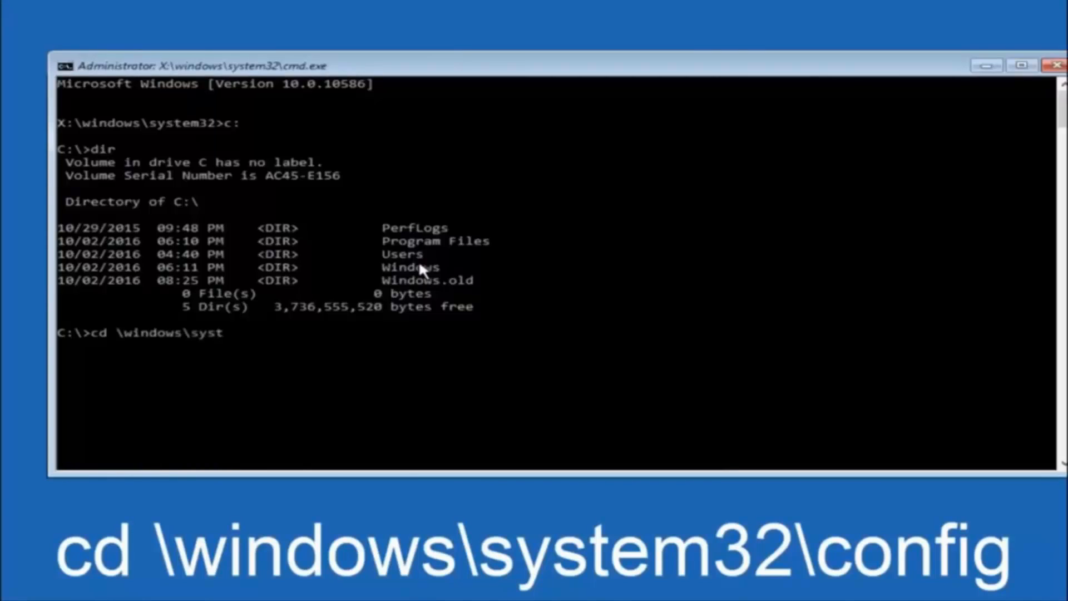
text(em32)
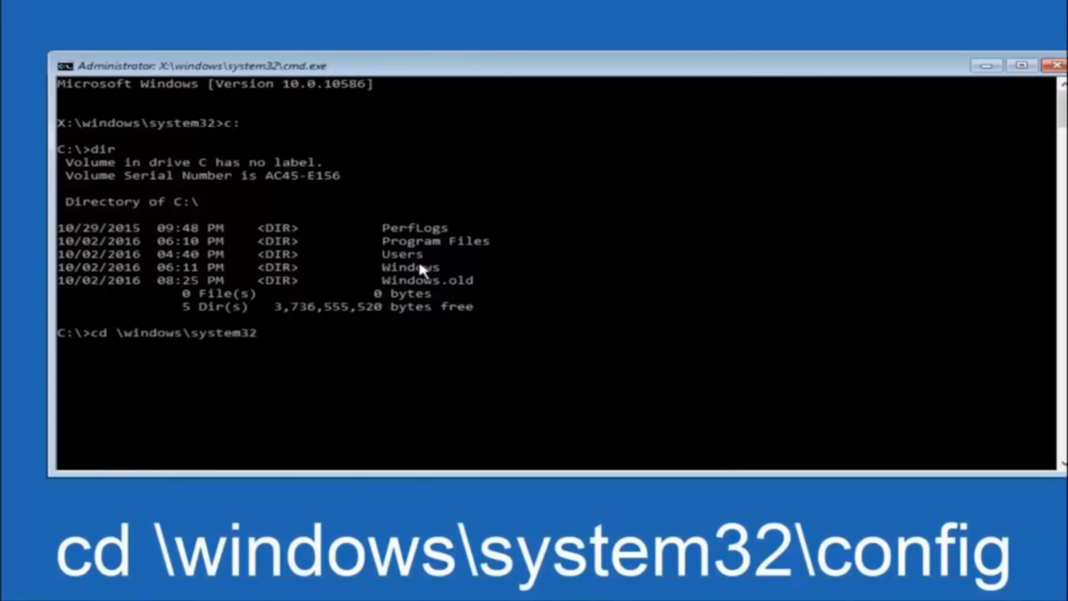
text(\config)
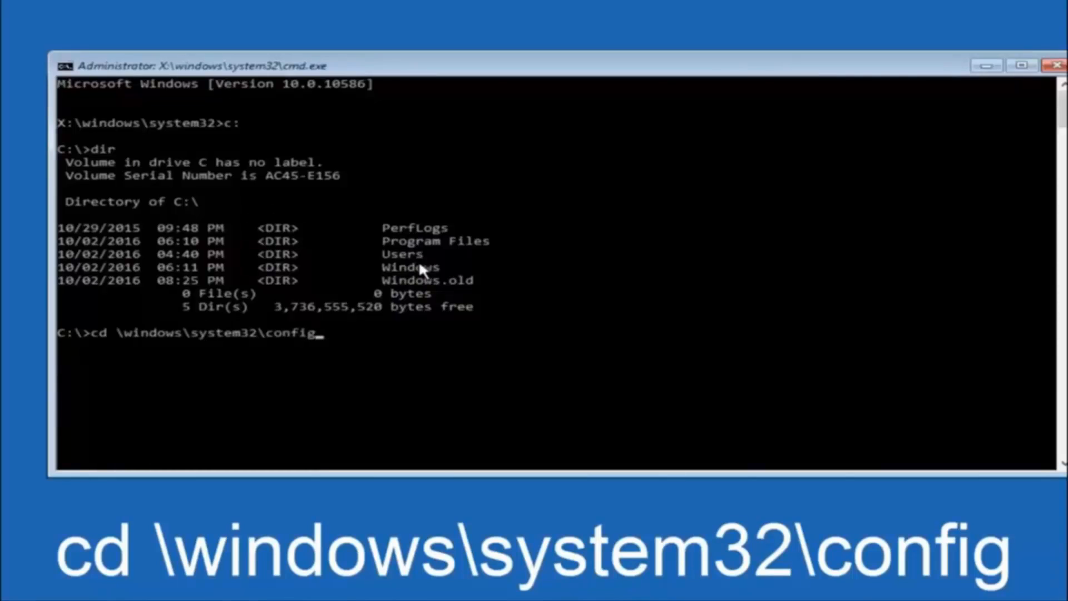
key(Return)
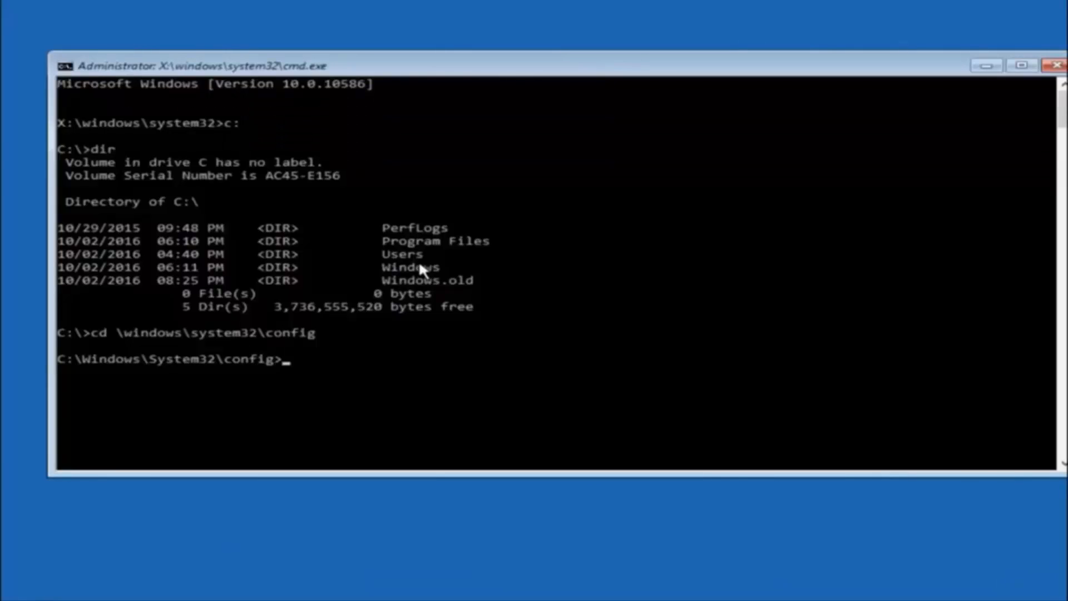
Create a folder named backup with md backup.
text(md)
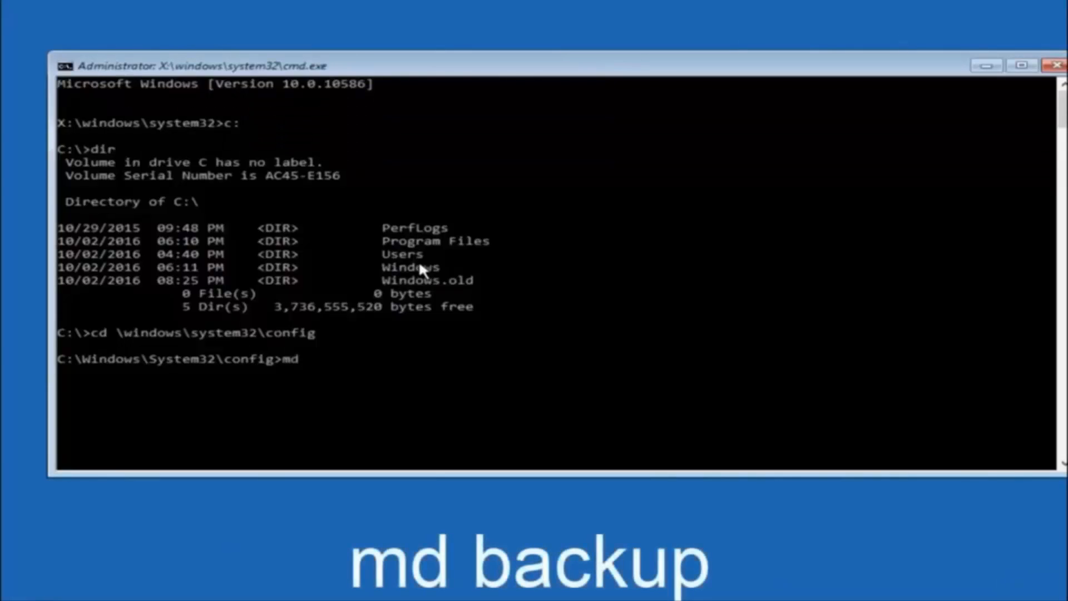
text(backup)
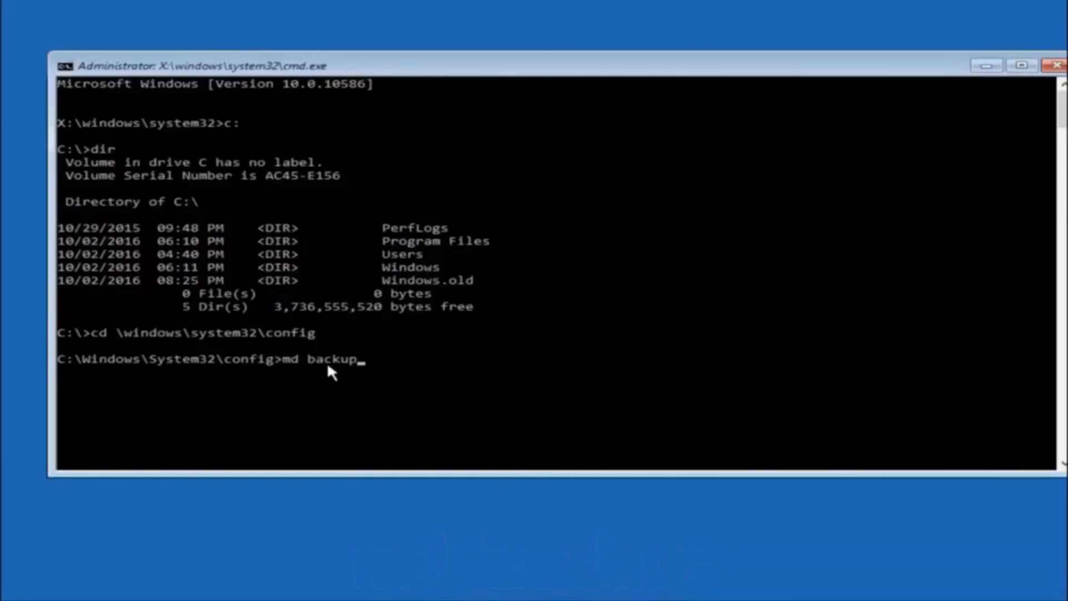
mouse_move(322, 378)
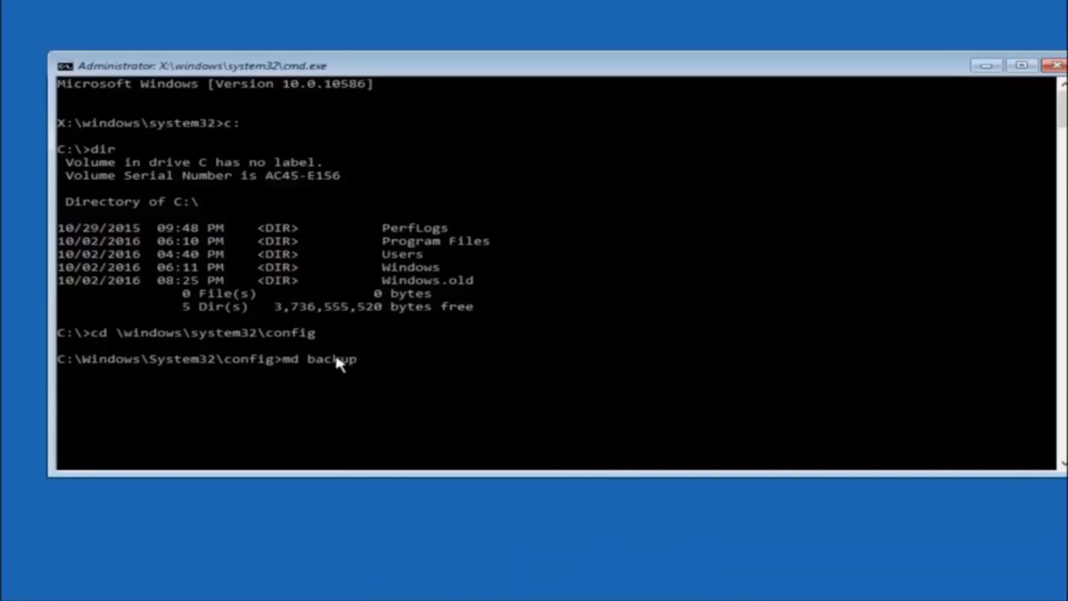
mouse_move(374, 373)
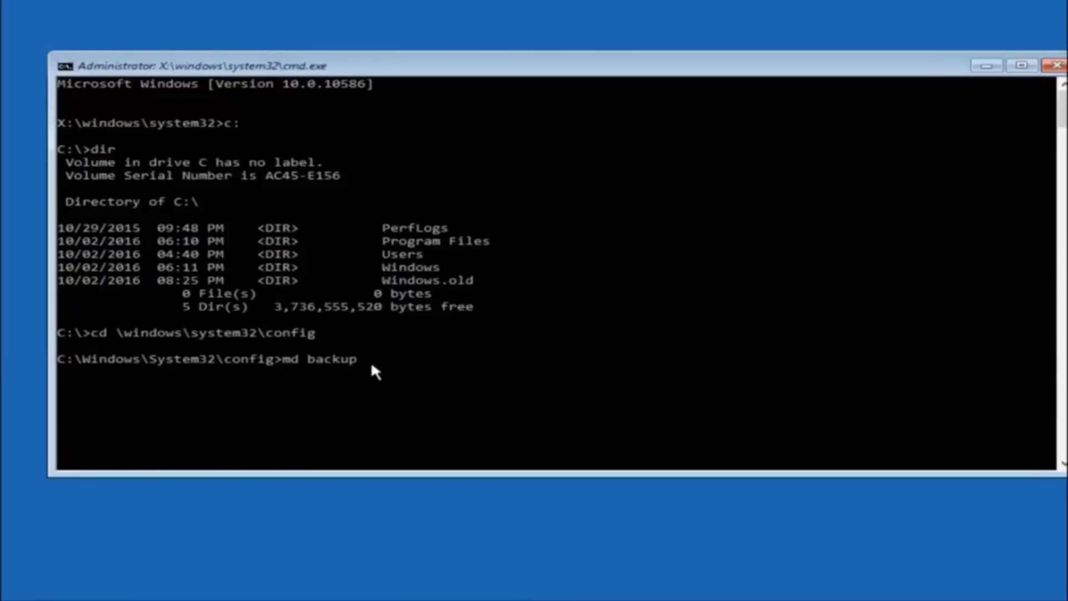
mouse_move(377, 361)
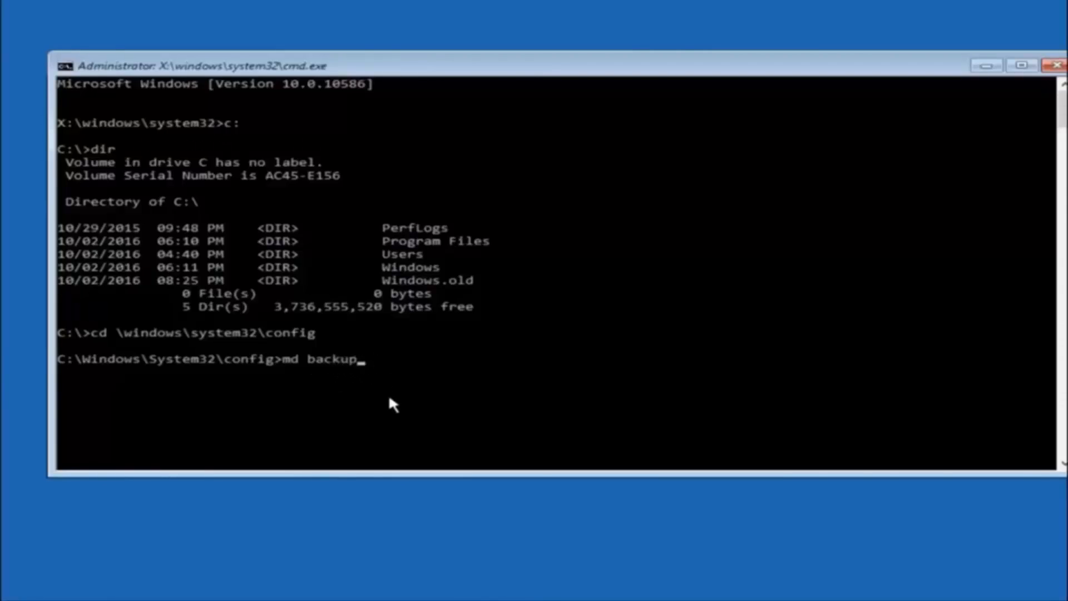
key(Return)
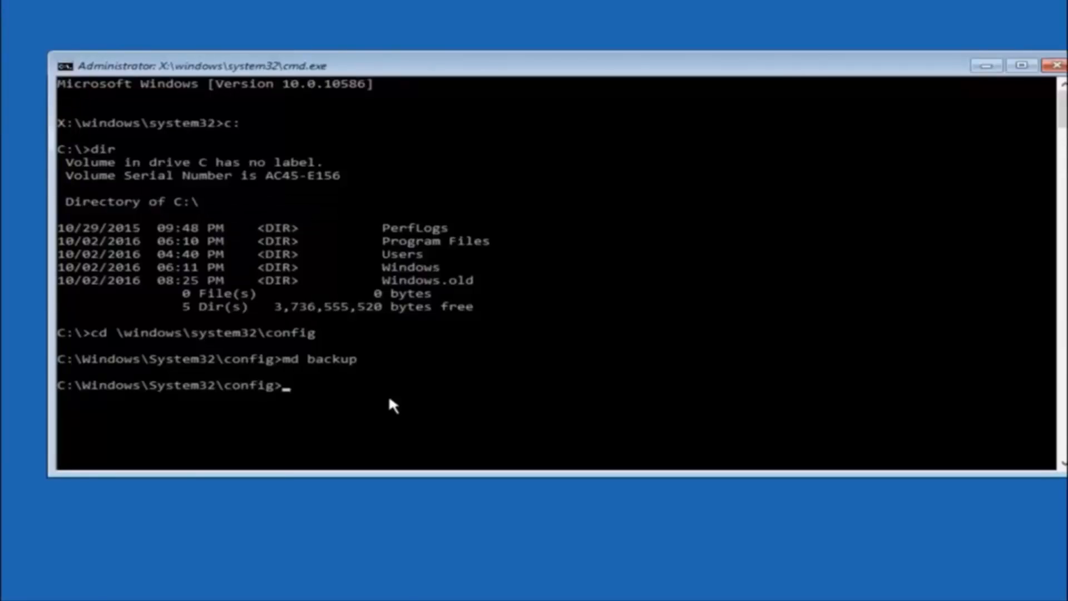
Copy all ten config files, including SAM, SOFTWARE and SYSTEM, with copy *.* backup.
text(cop)
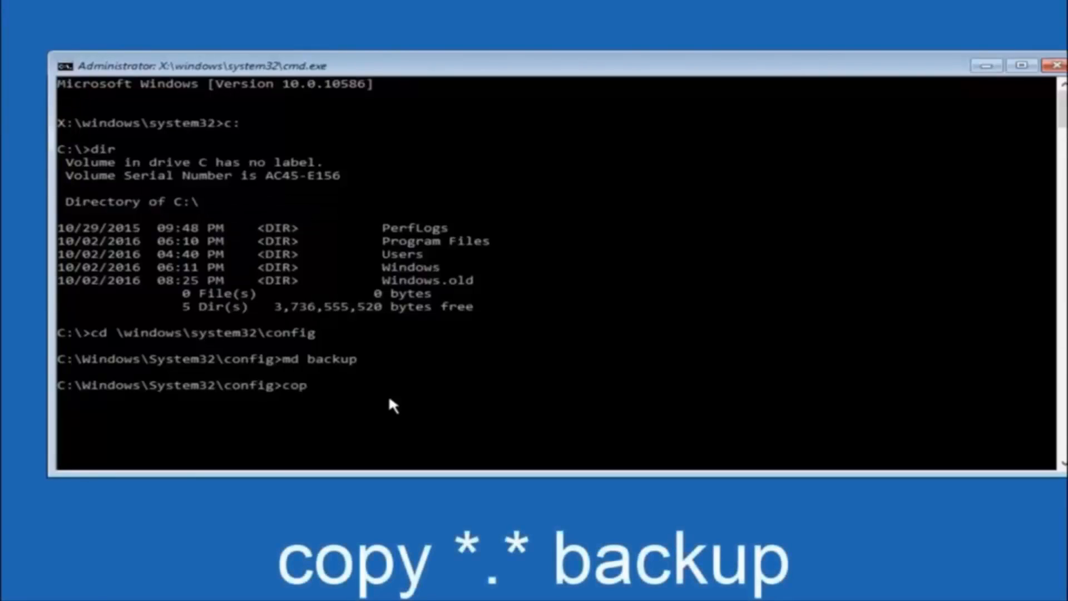
text(y)
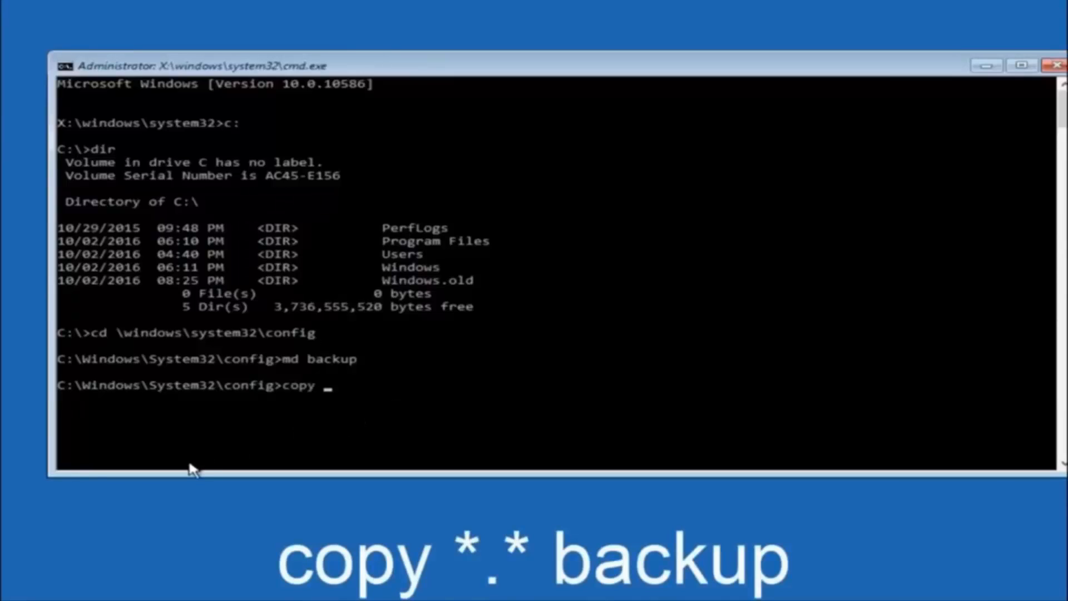
text(*)
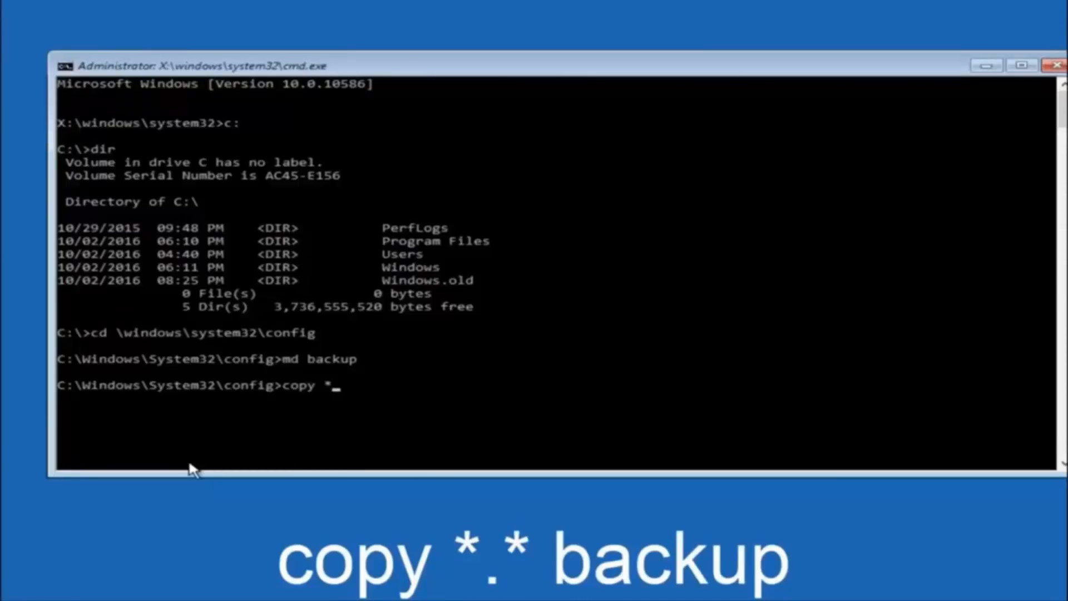
text(.*)
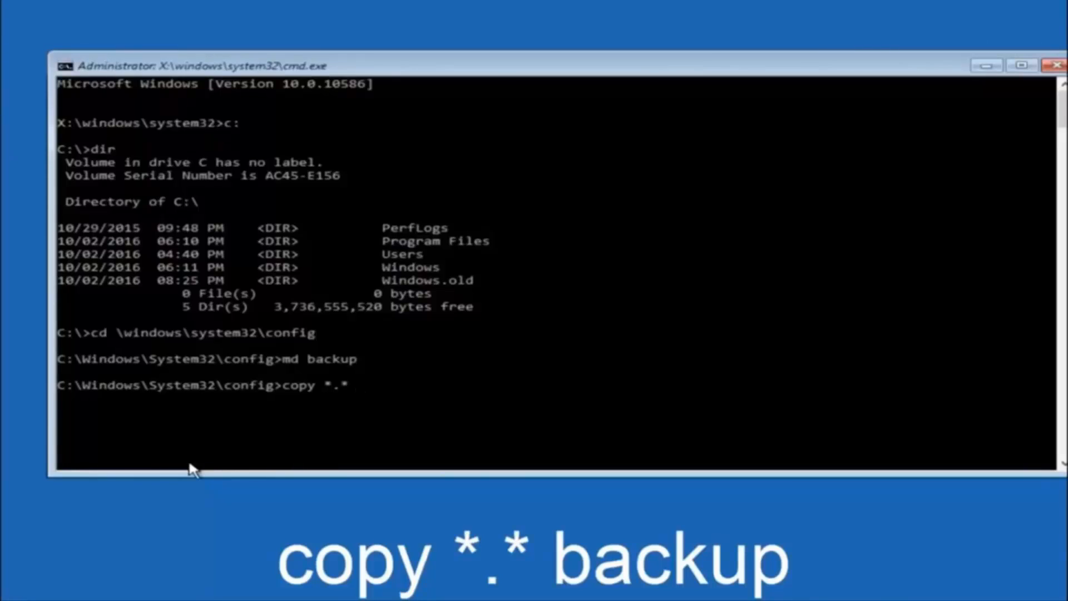
text(bac)
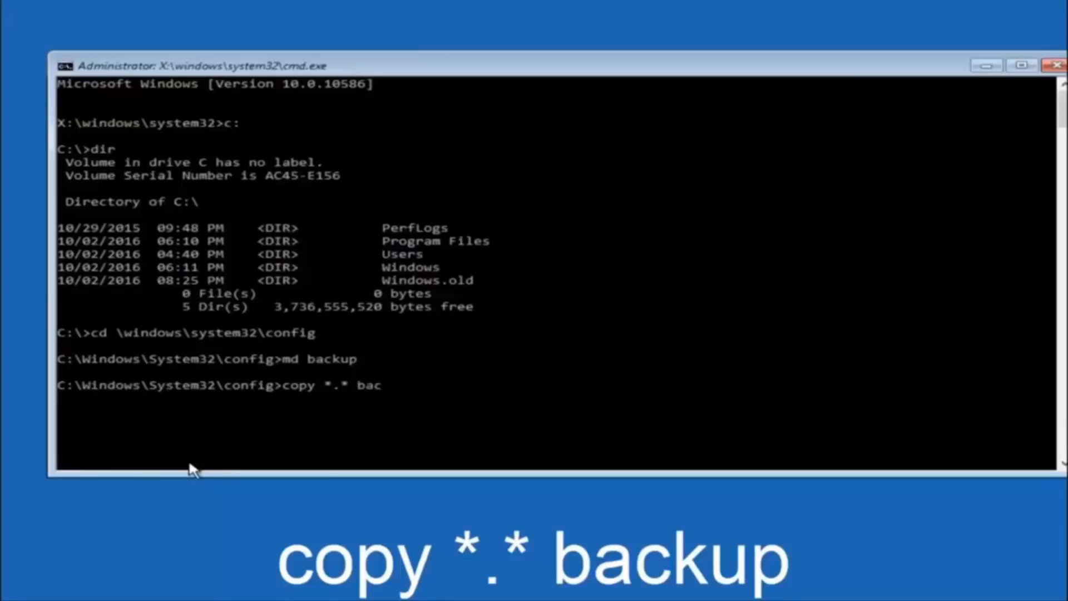
text(kup)
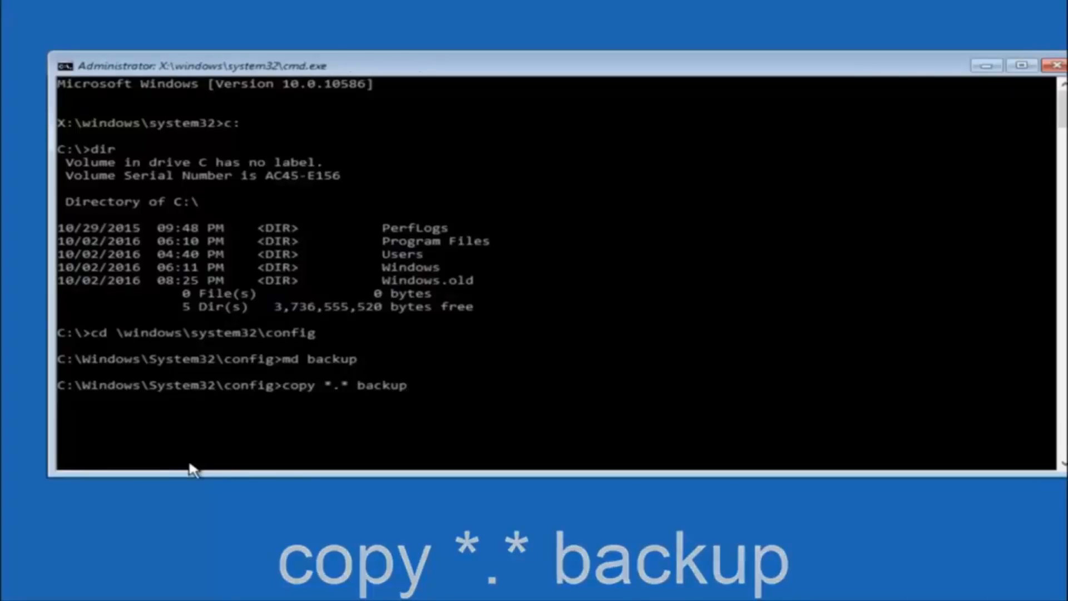
key(Return)
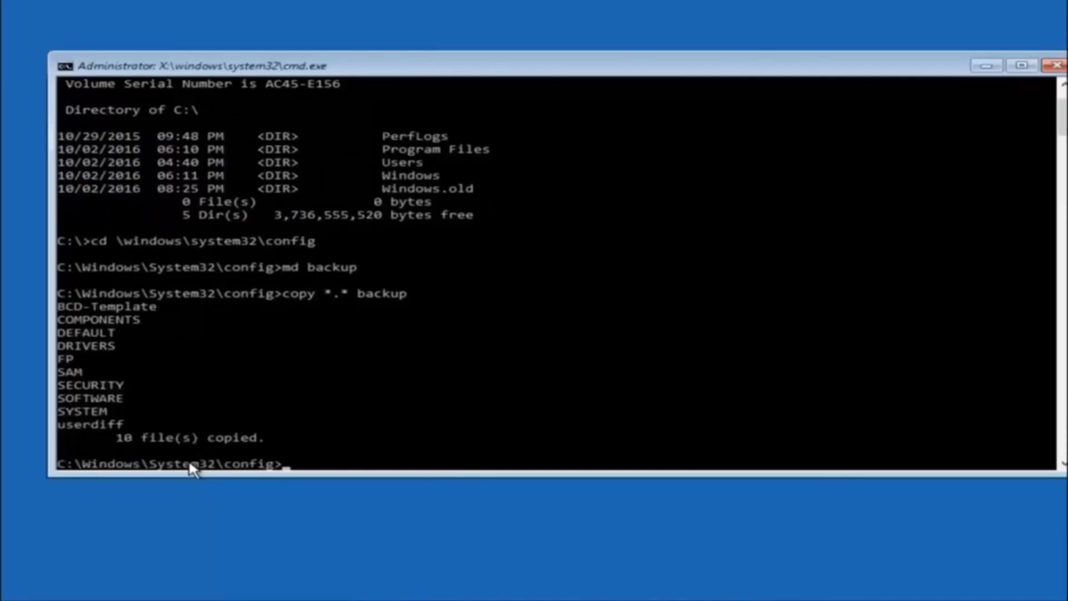
text(cd)
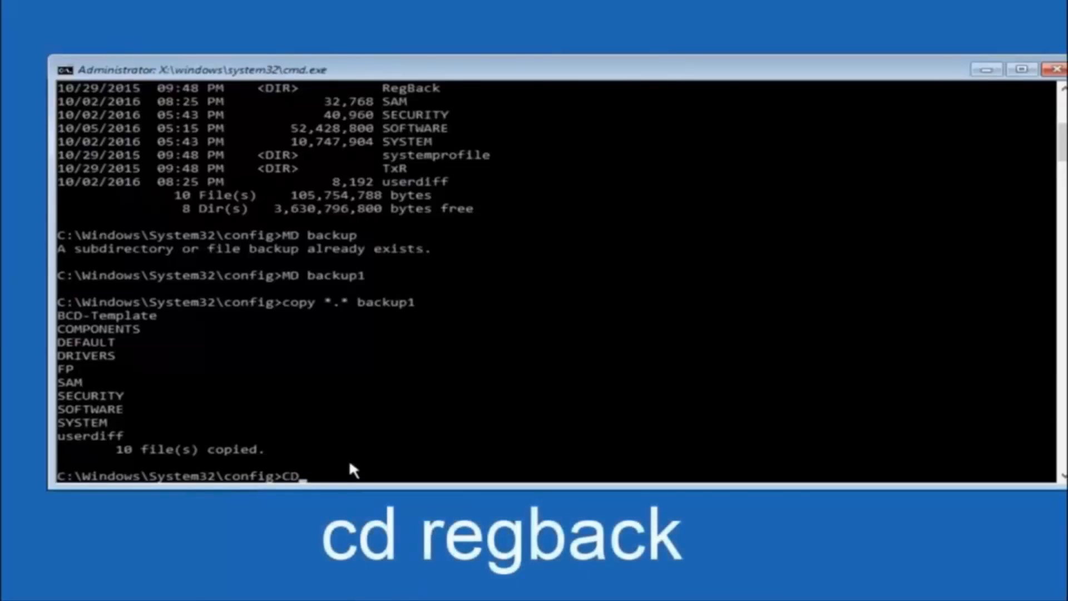
Enter RegBack and list its 0-byte DEFAULT, SAM, SECURITY, SOFTWARE and SYSTEM files.
text(reg)
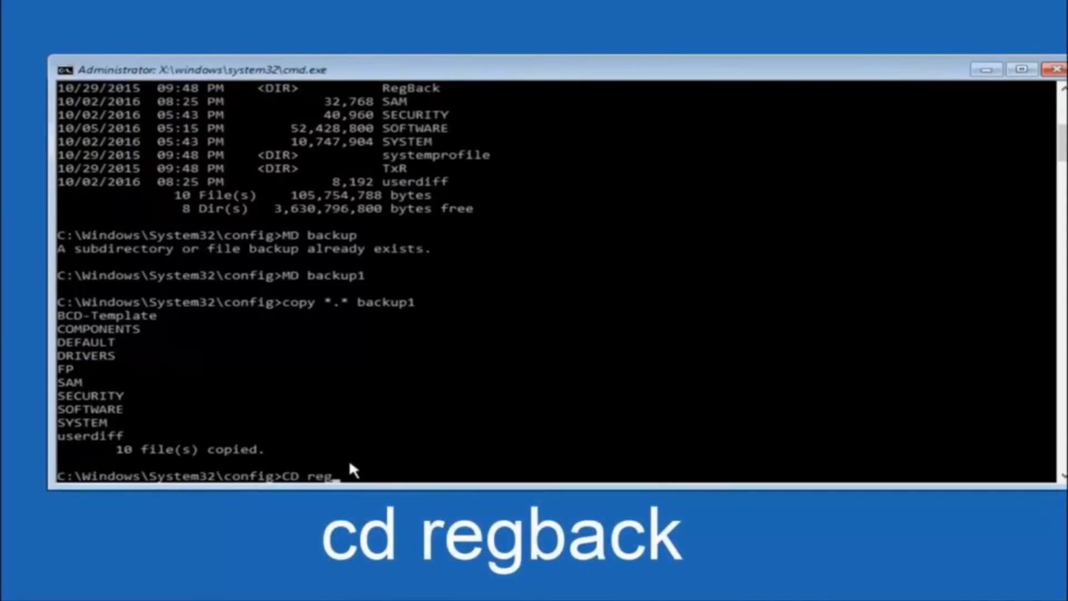
text(back)
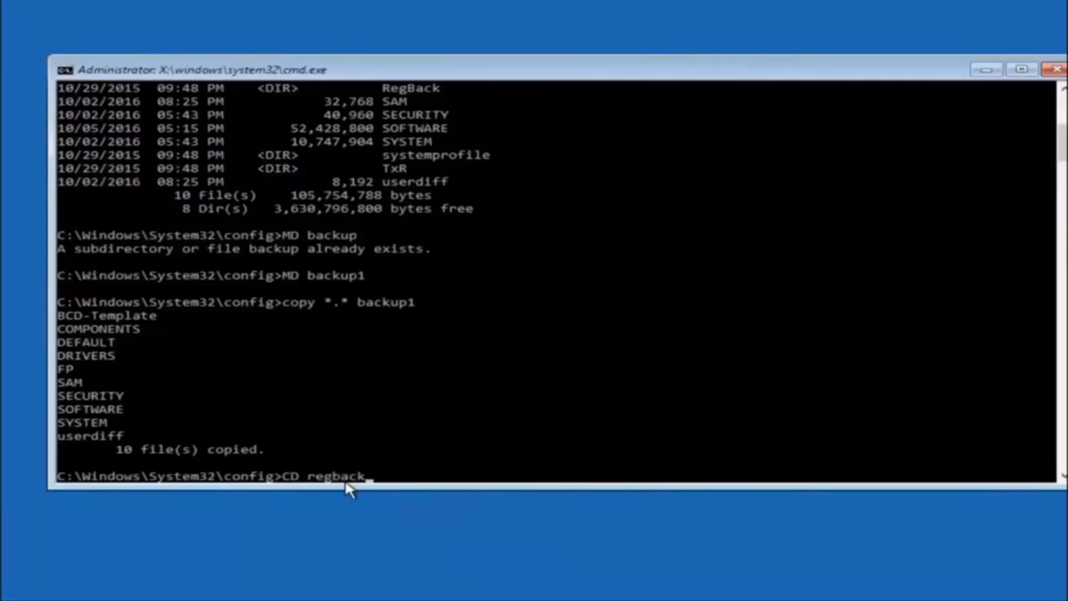
key(Return)
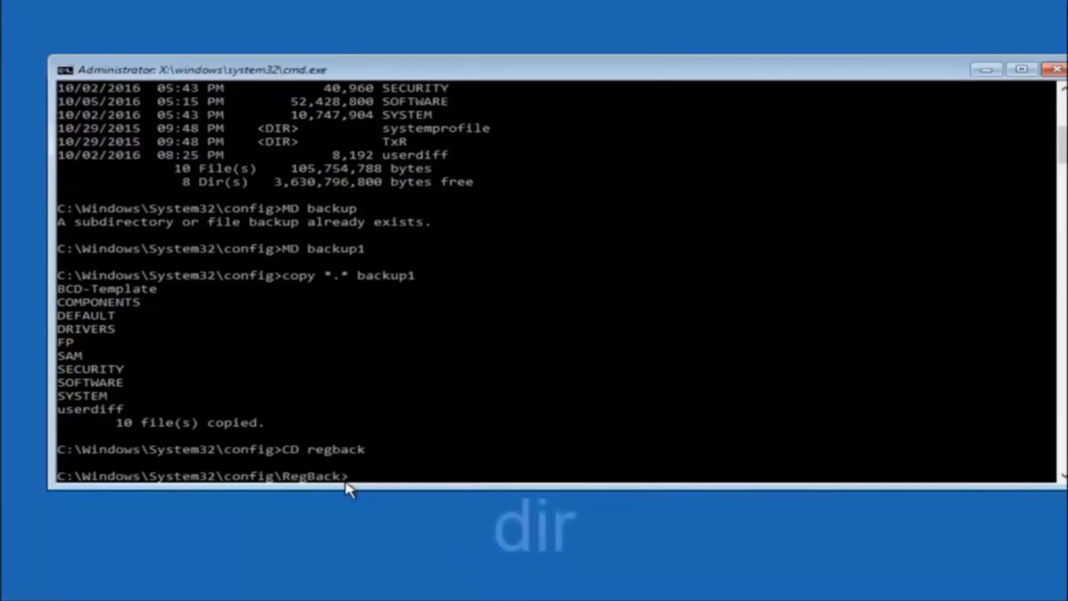
text(di)
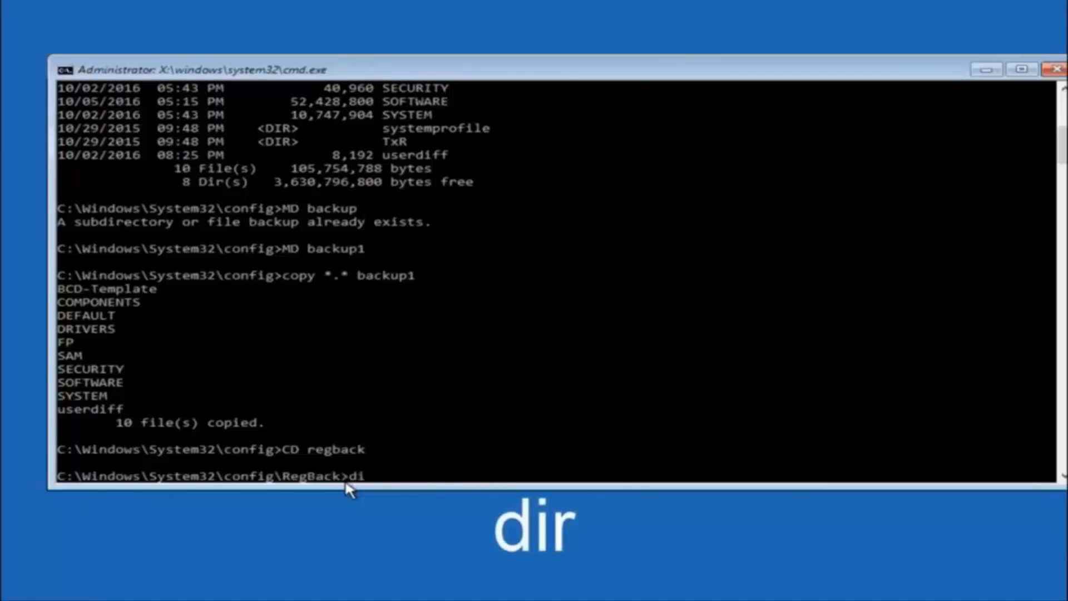
key(Return)
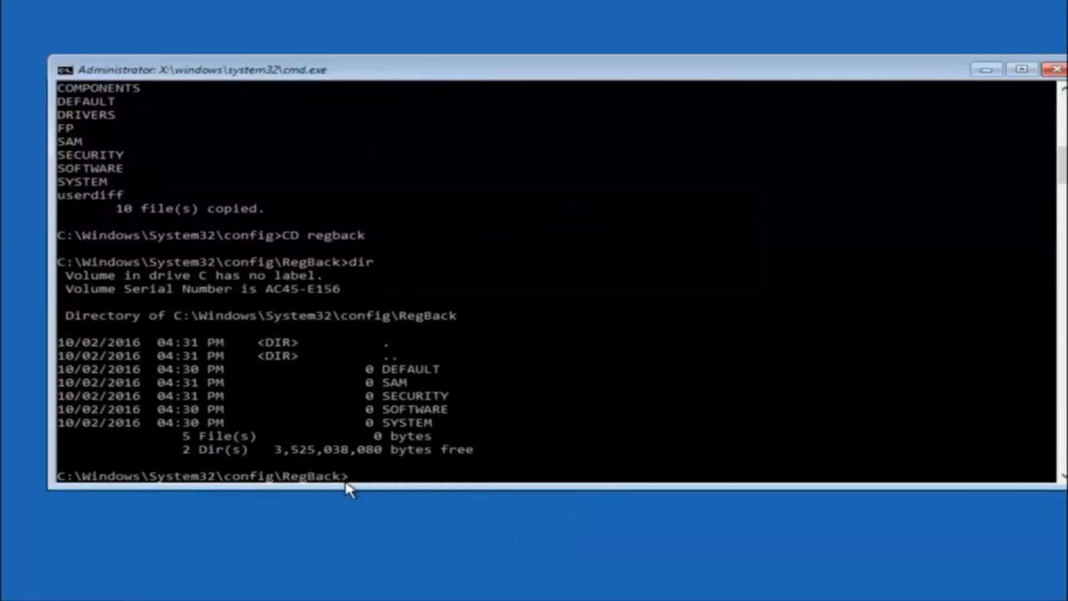
text(copy)
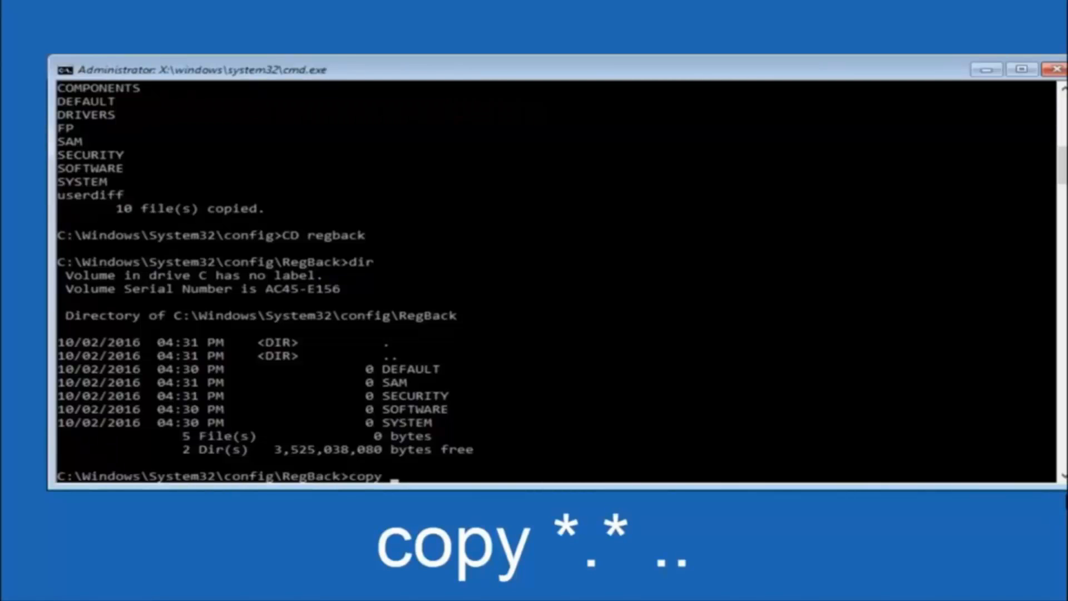
Copy all RegBack files up into config with copy *.* .., answering A to overwrite all.
click(397, 476)
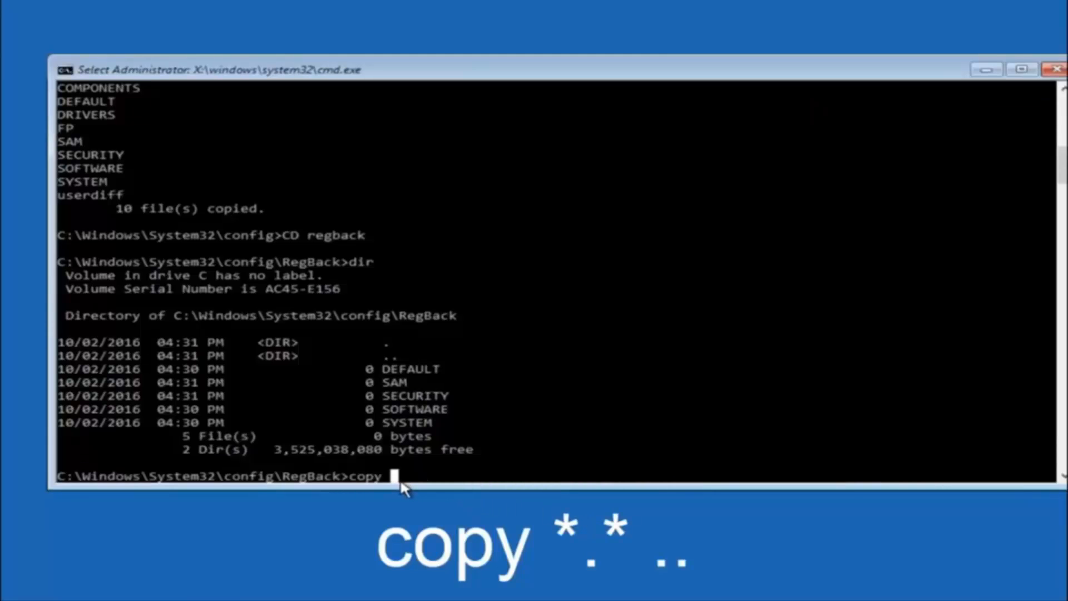
text(*)
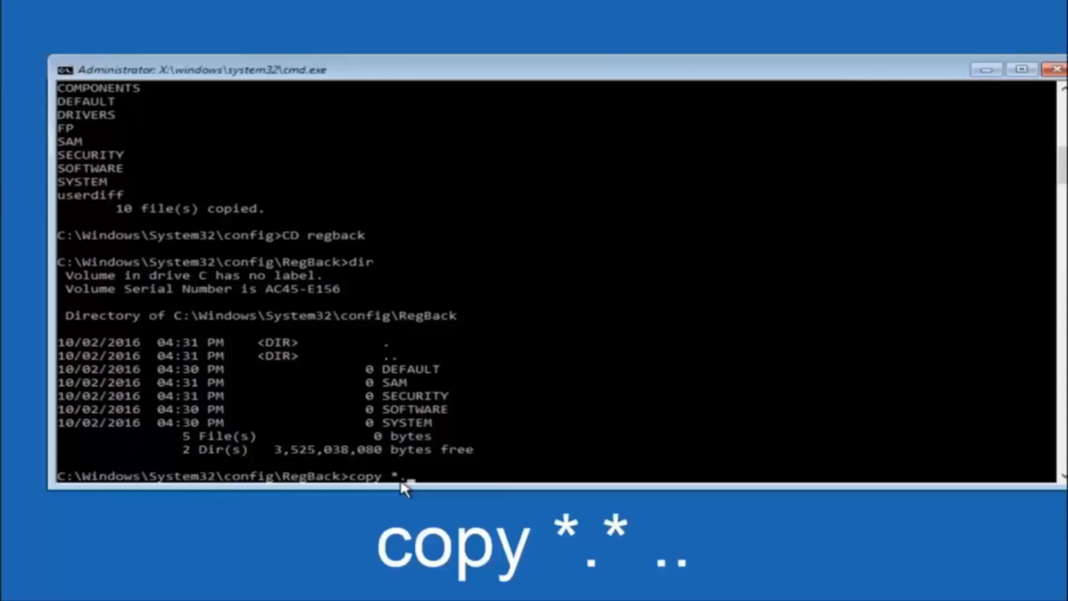
text(*)
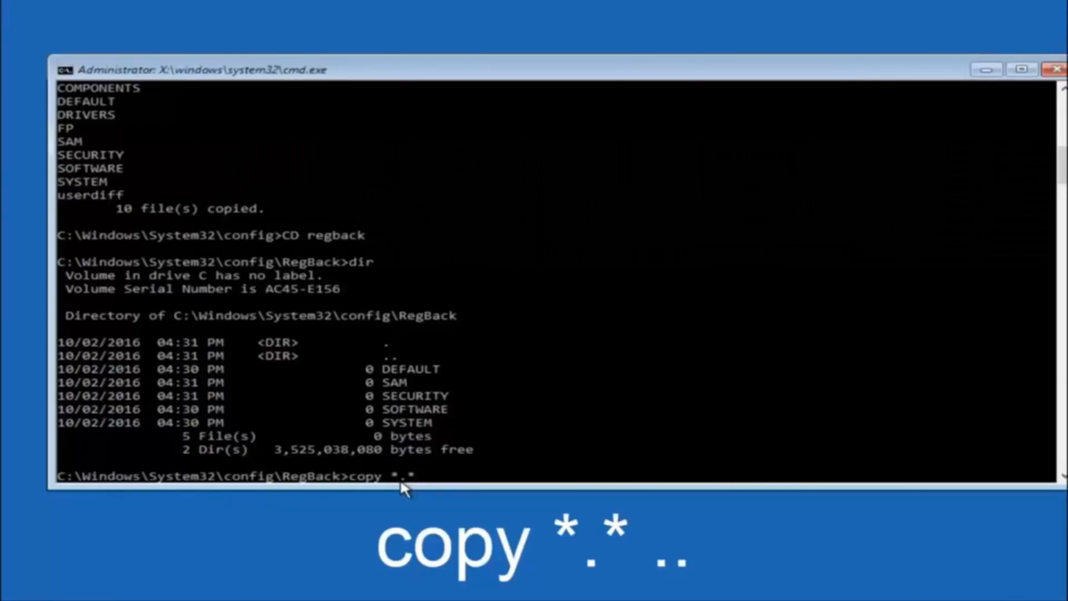
text(..)
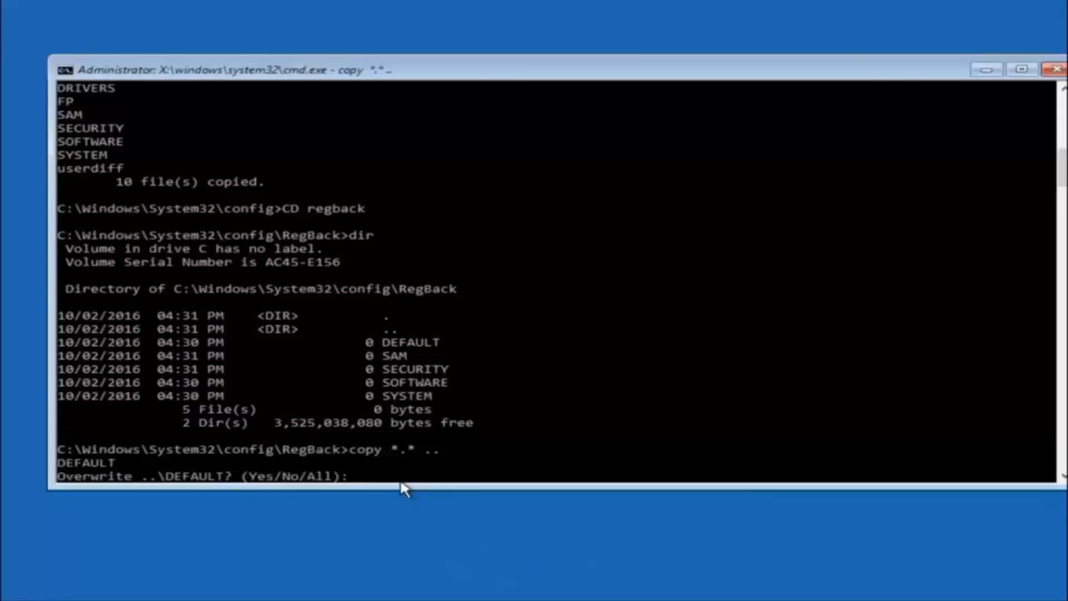
key(a)
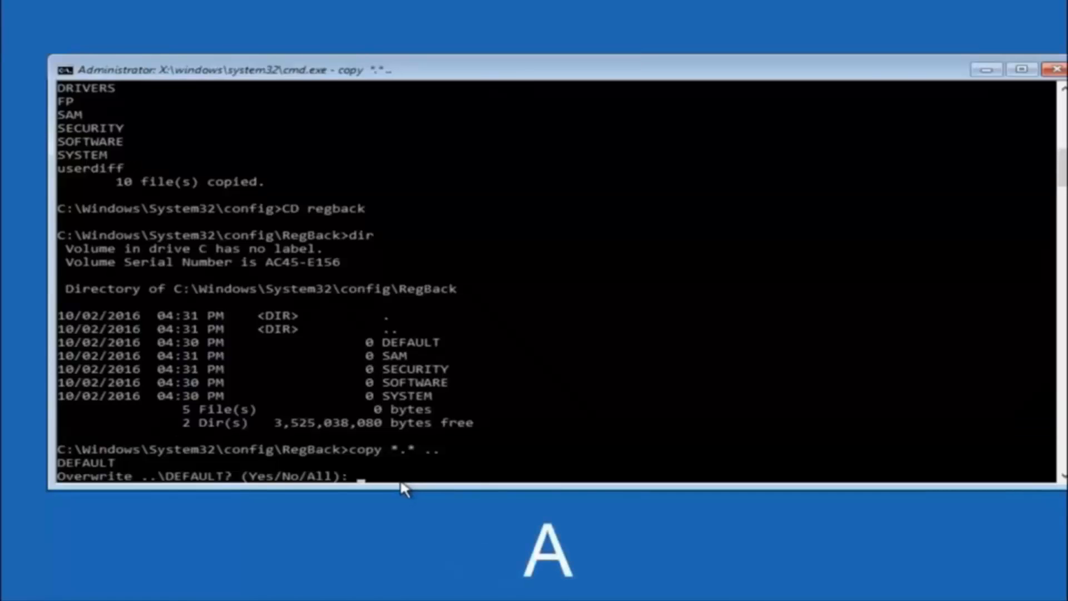
text(A)
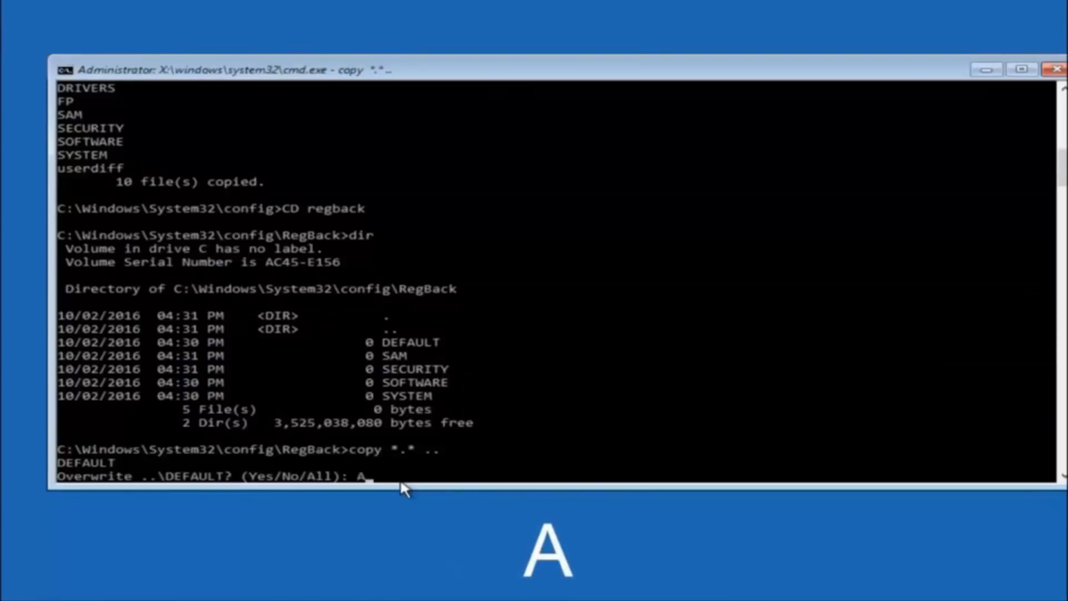
key(Return)
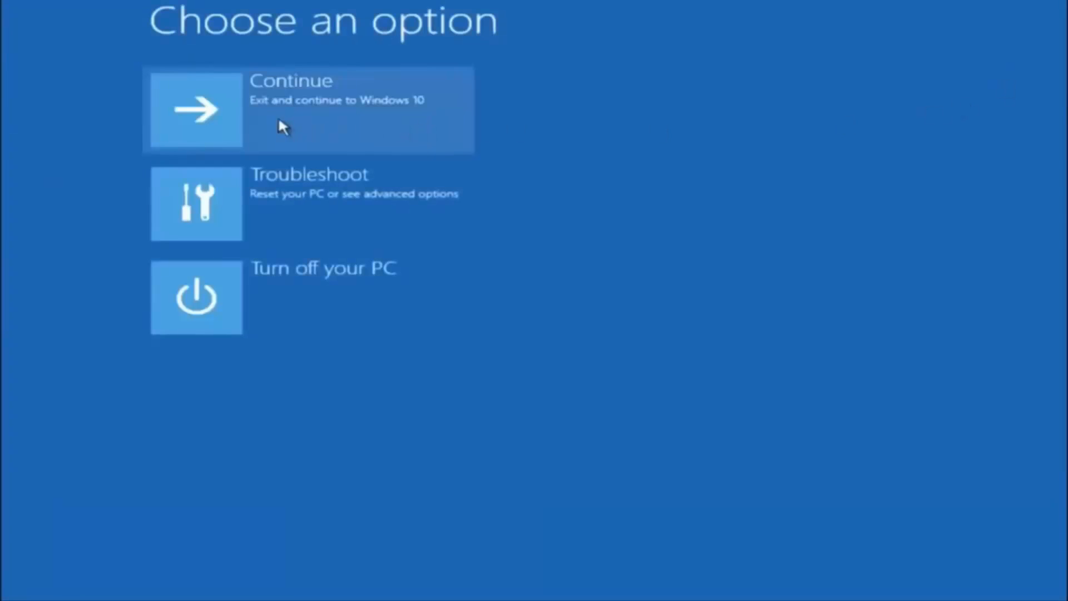
mouse_move(260, 136)
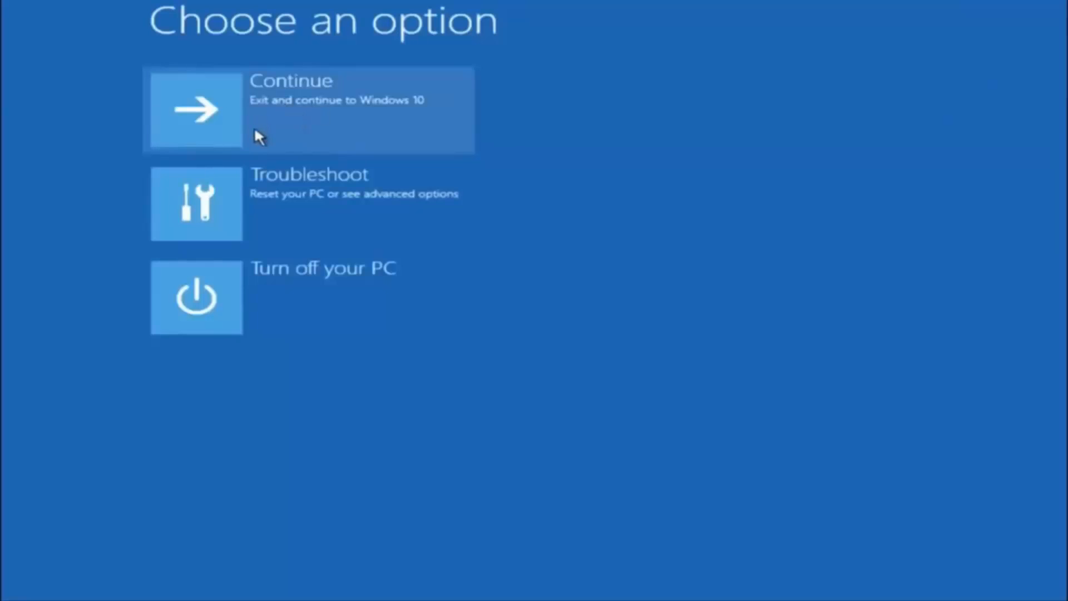